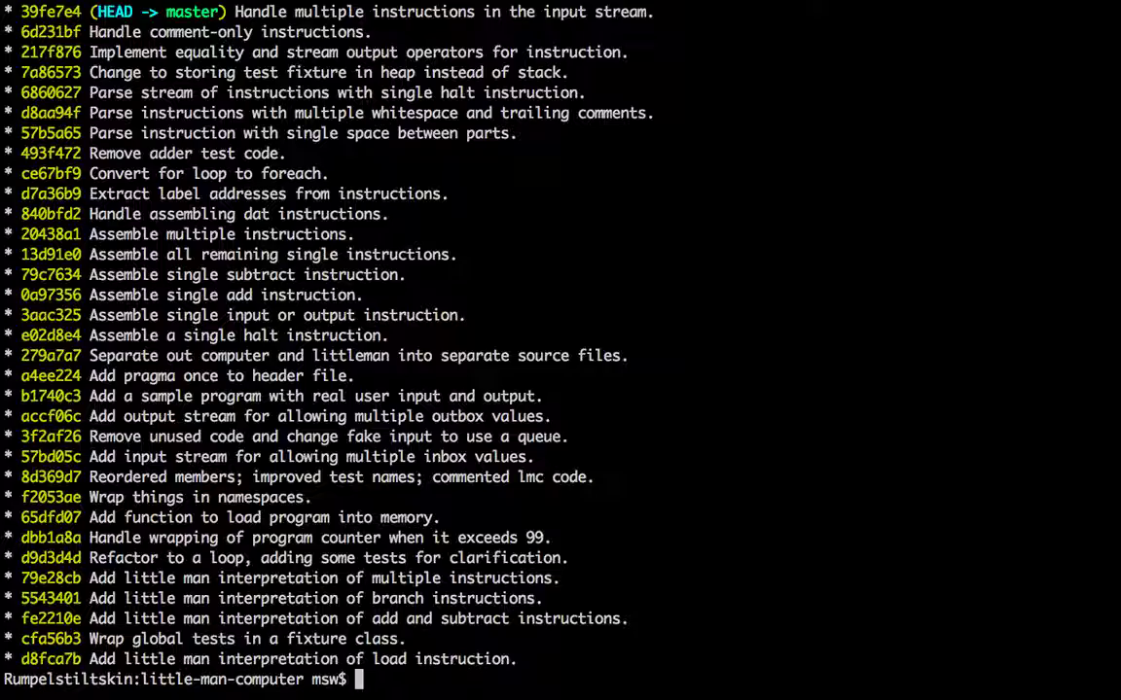
Step: Scroll the Wikipedia Little Man Computer article down to the Labels countdown example program
type("ls")
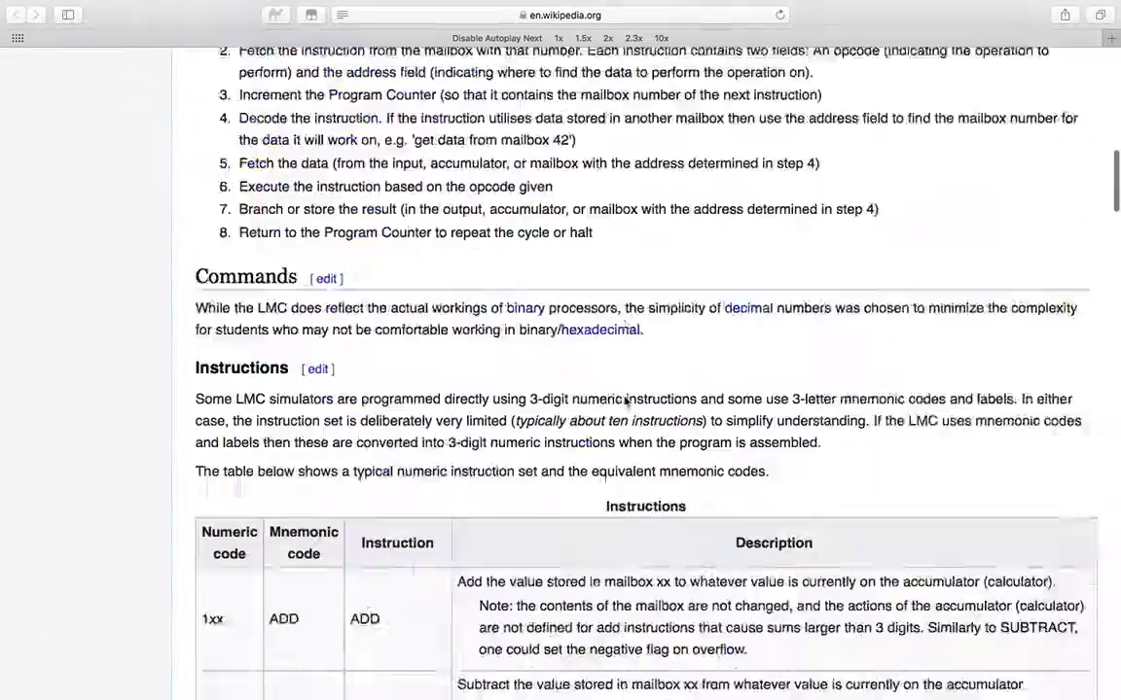
scroll("down", 3)
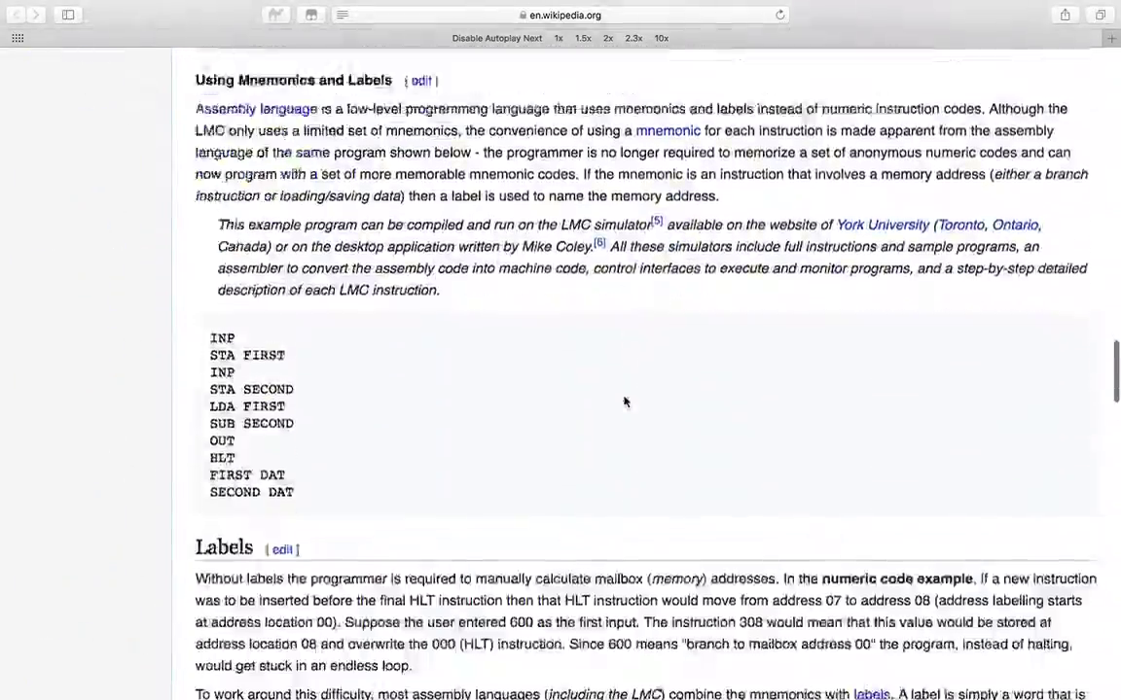
scroll("down", 3)
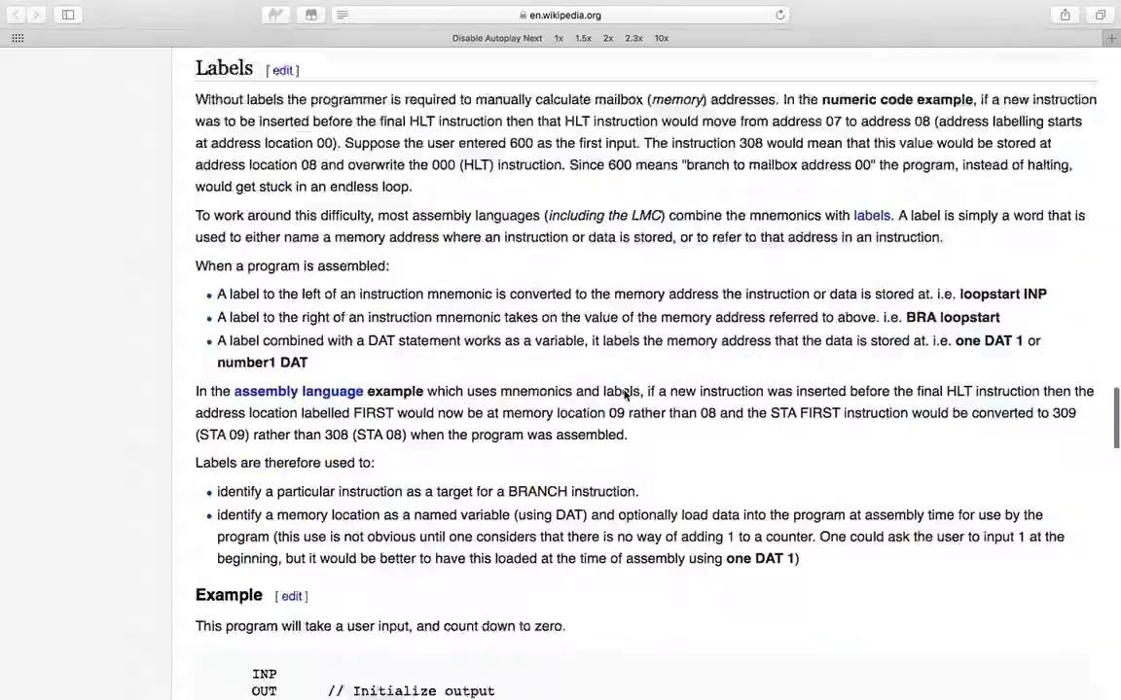
scroll("down", 3)
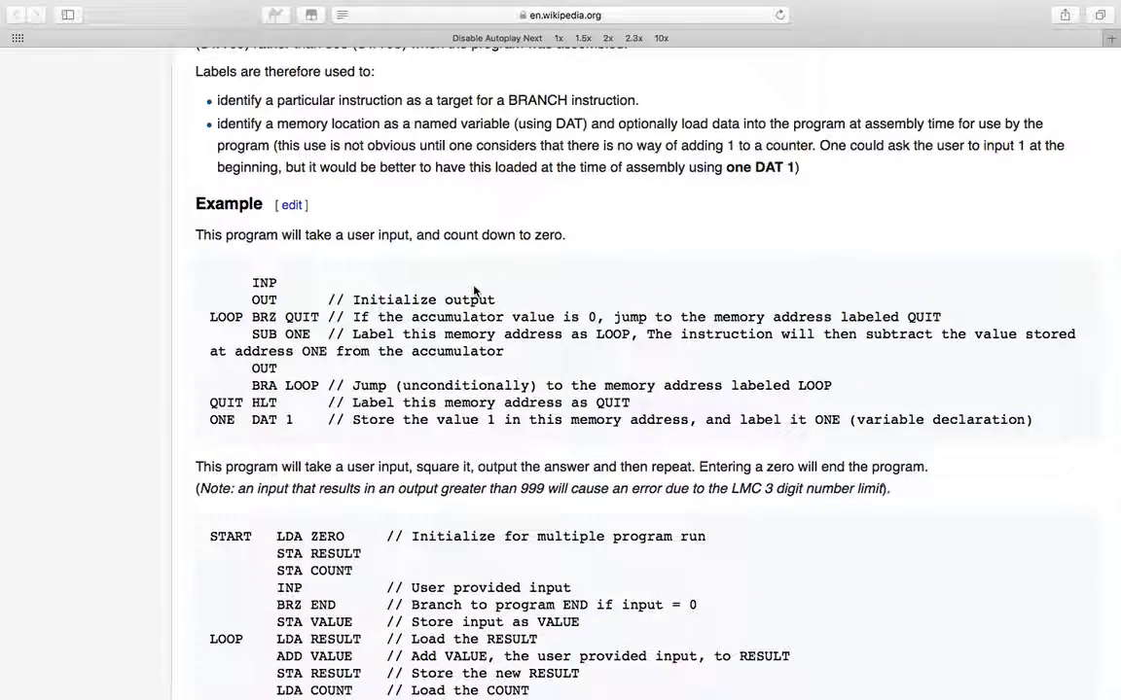
scroll("down", 3)
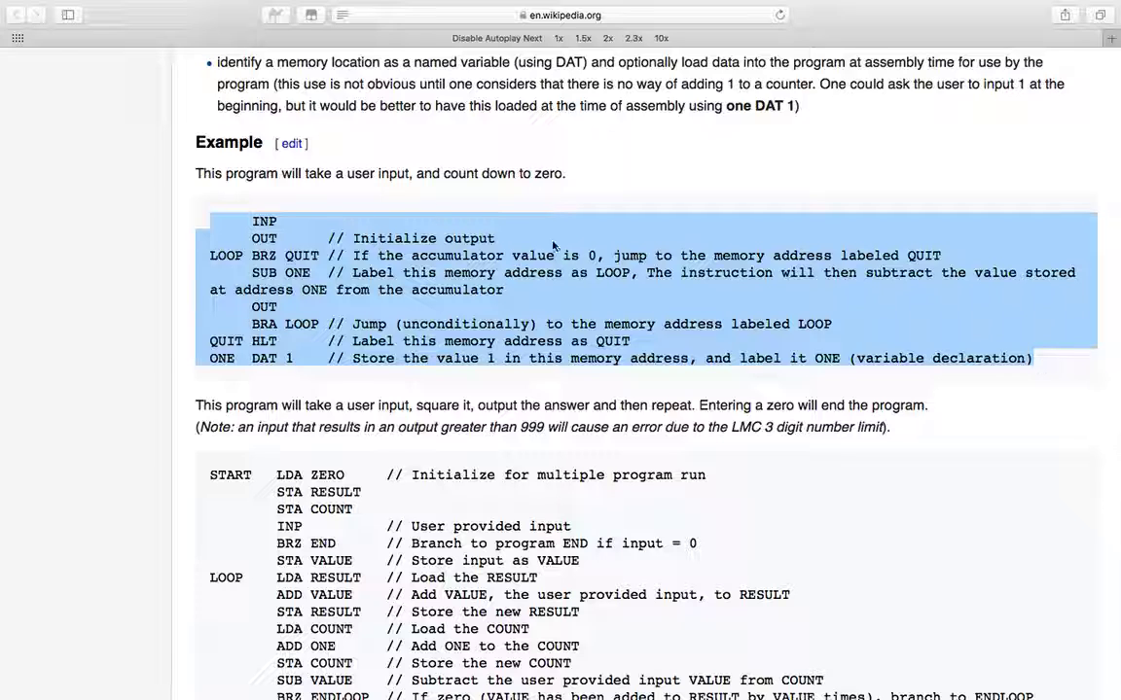
mouse_move(505, 195)
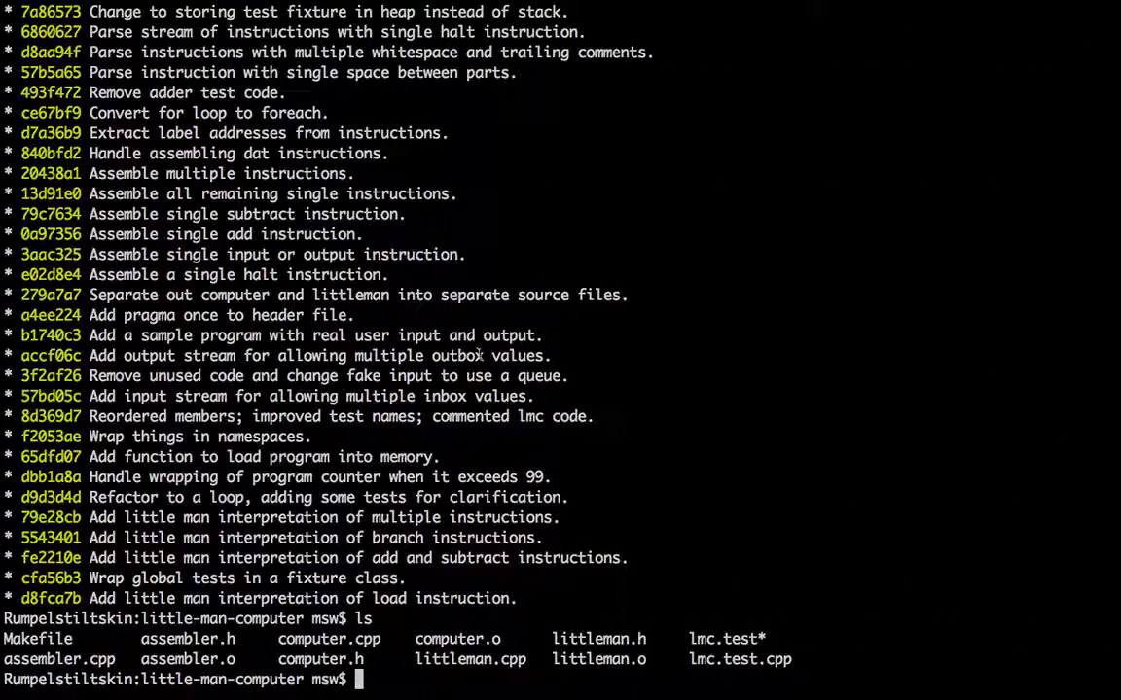
Step: Create sample.lmc in Vim with paste mode and paste in the countdown program
type("vim samp")
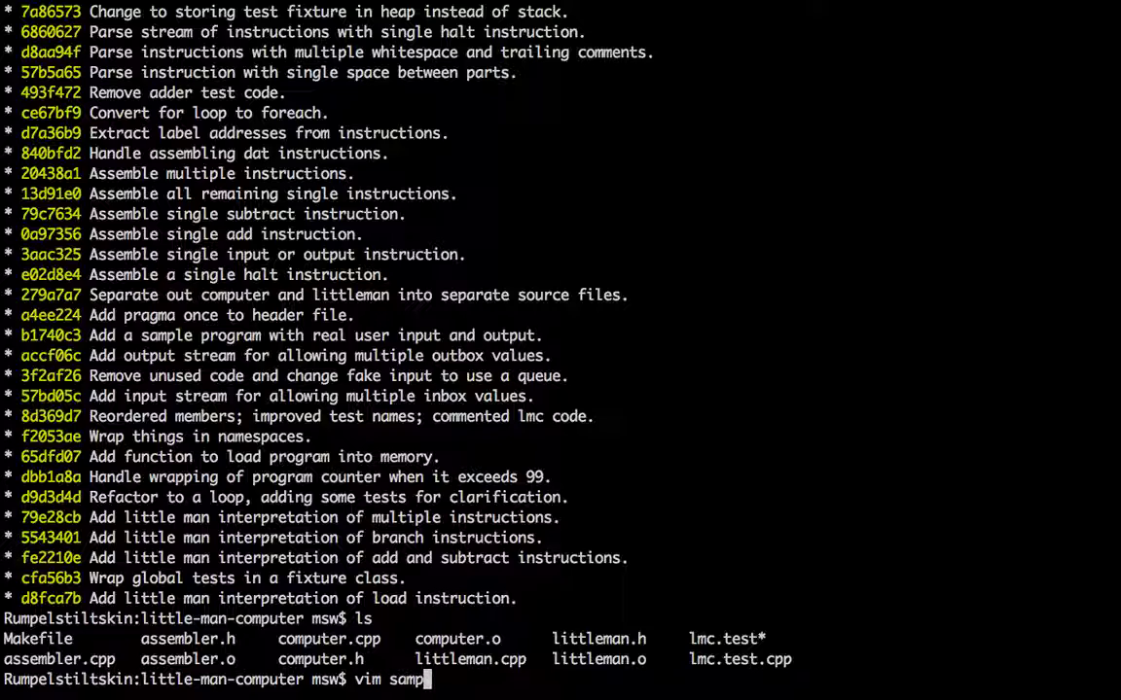
type("le.lmc")
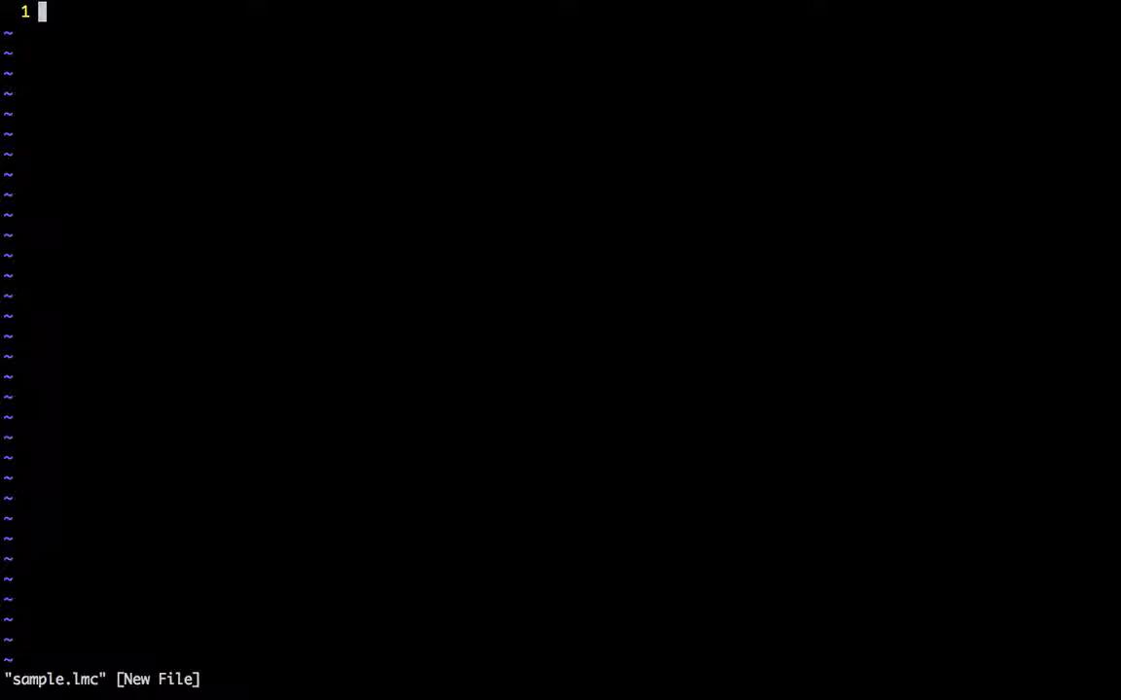
type(":setlocal paste!")
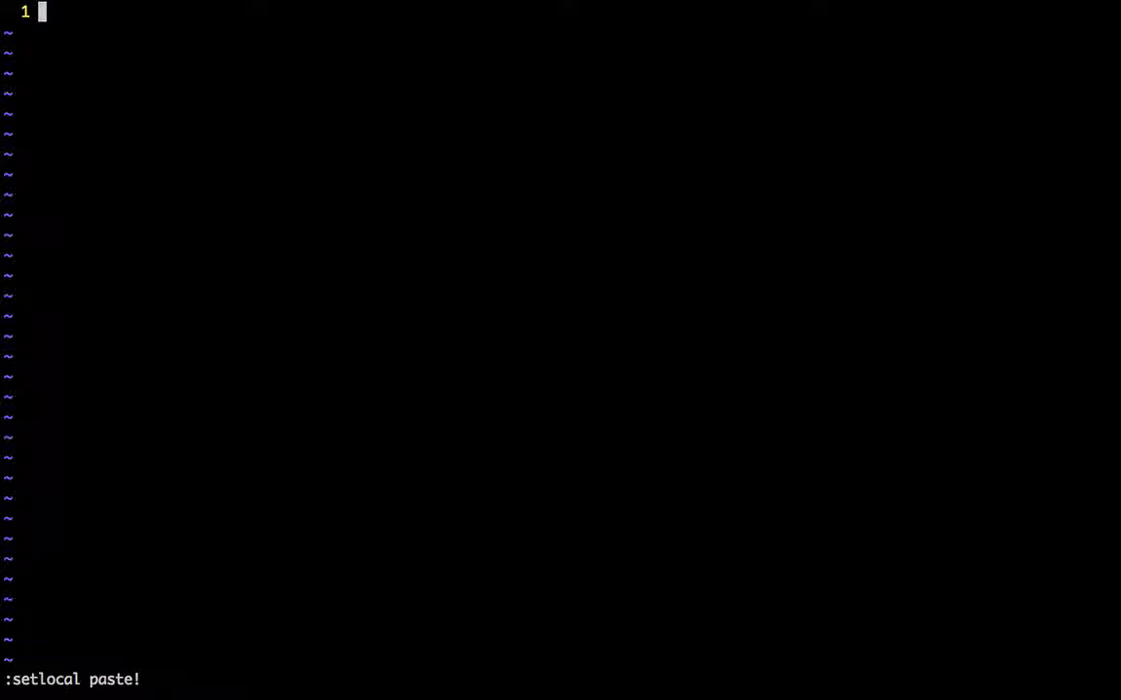
key("i")
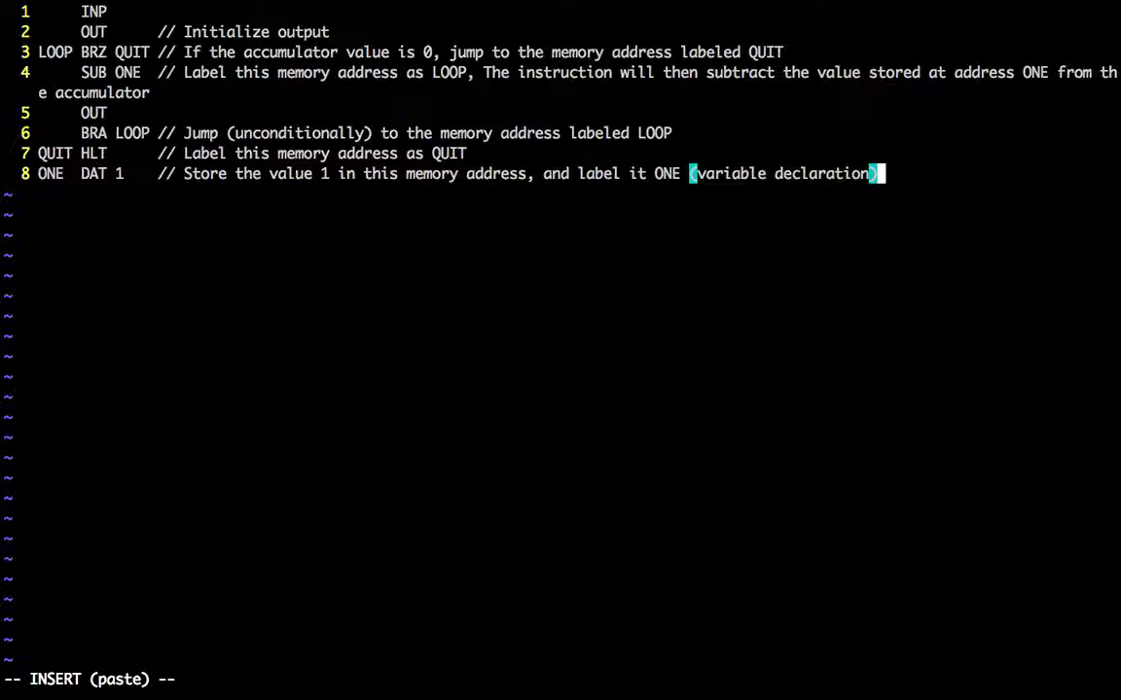
key("Escape")
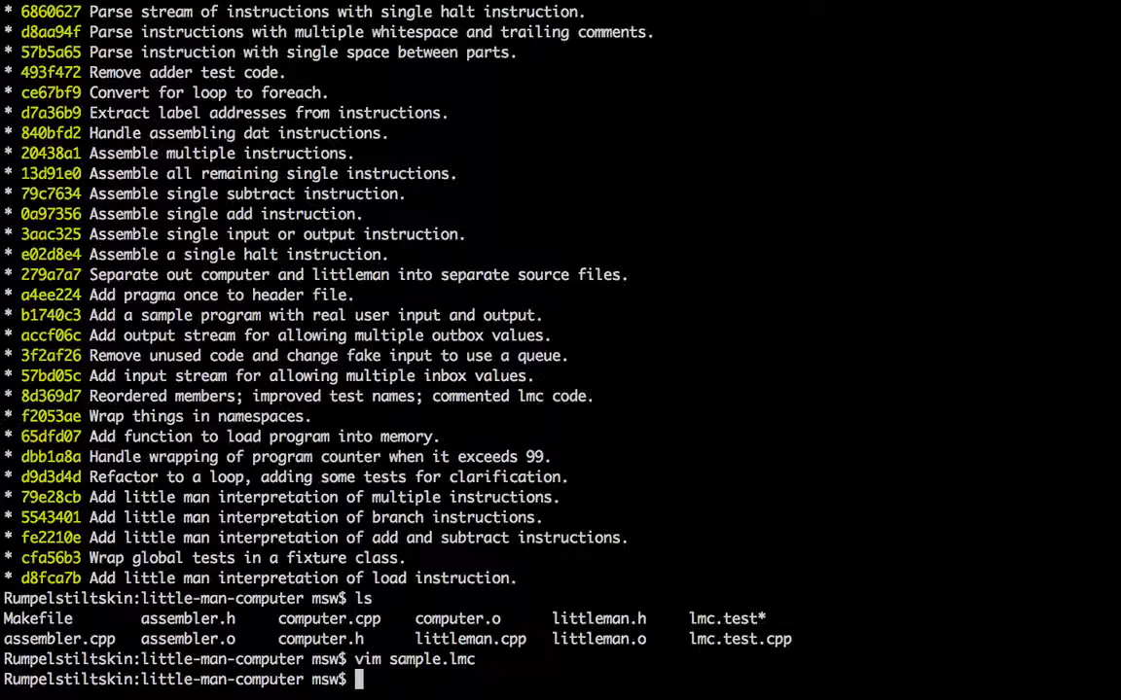
Step: Open lmc.test.cpp in Vim and move down past the assembler tests to main()
type("vim")
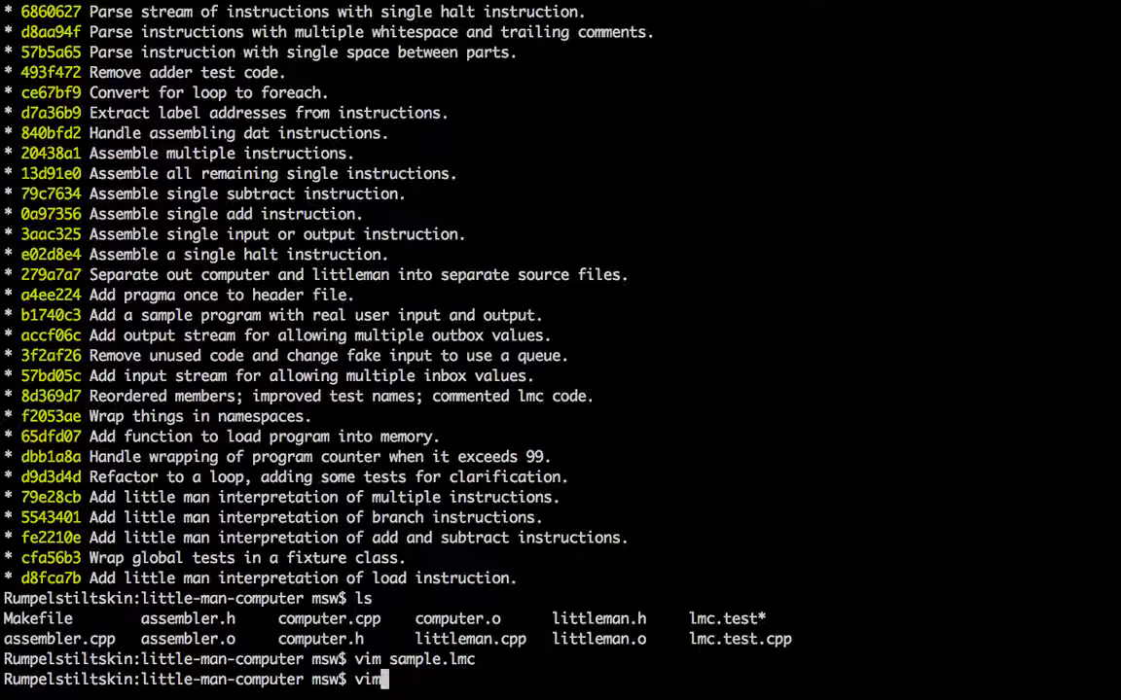
type("lmc.test")
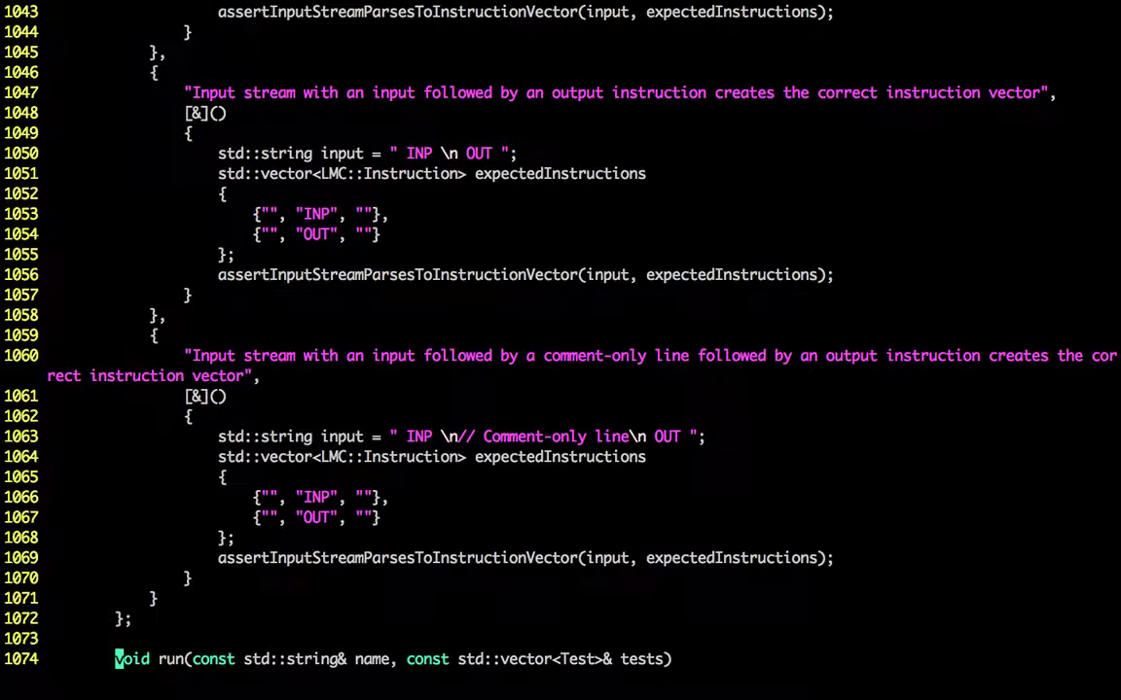
scroll("down", 3)
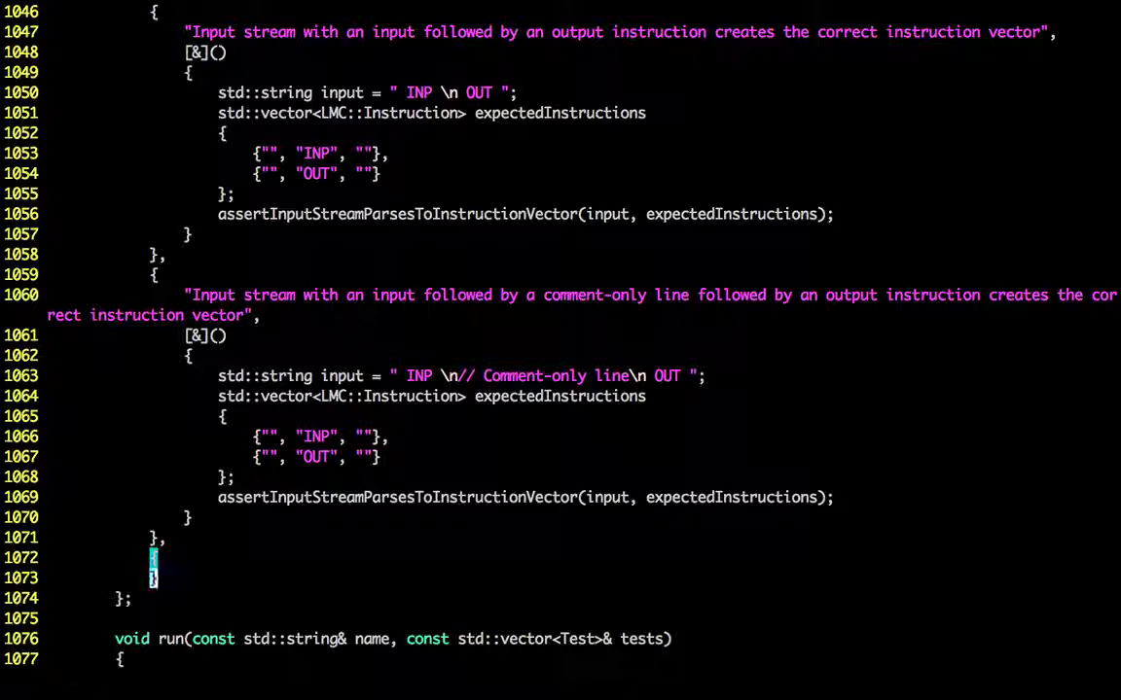
key("i")
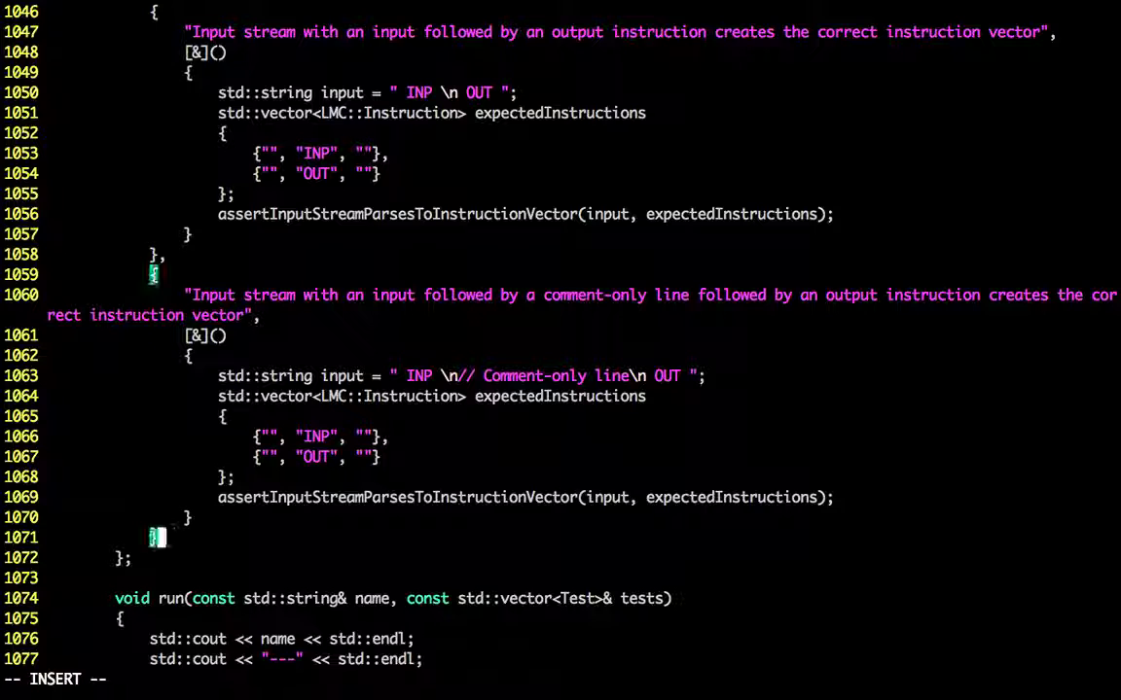
scroll("down", 3)
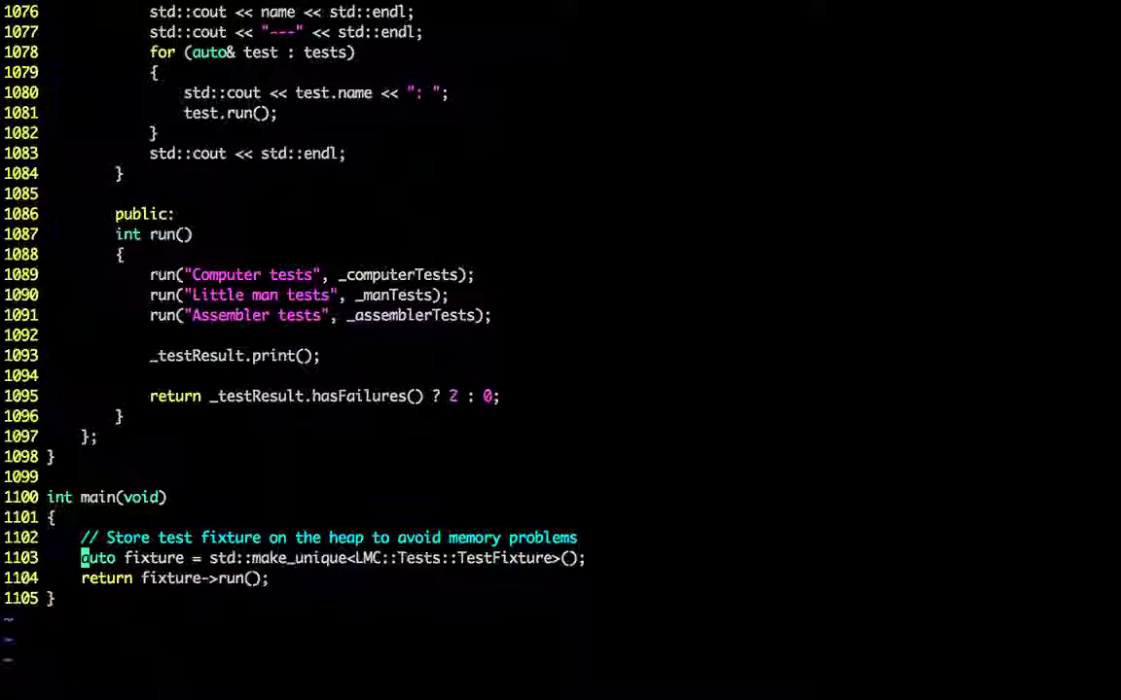
Step: Comment out the make_unique lines and declare 'LMC::Tests::TestFixture fixture;' in main()
type("//")
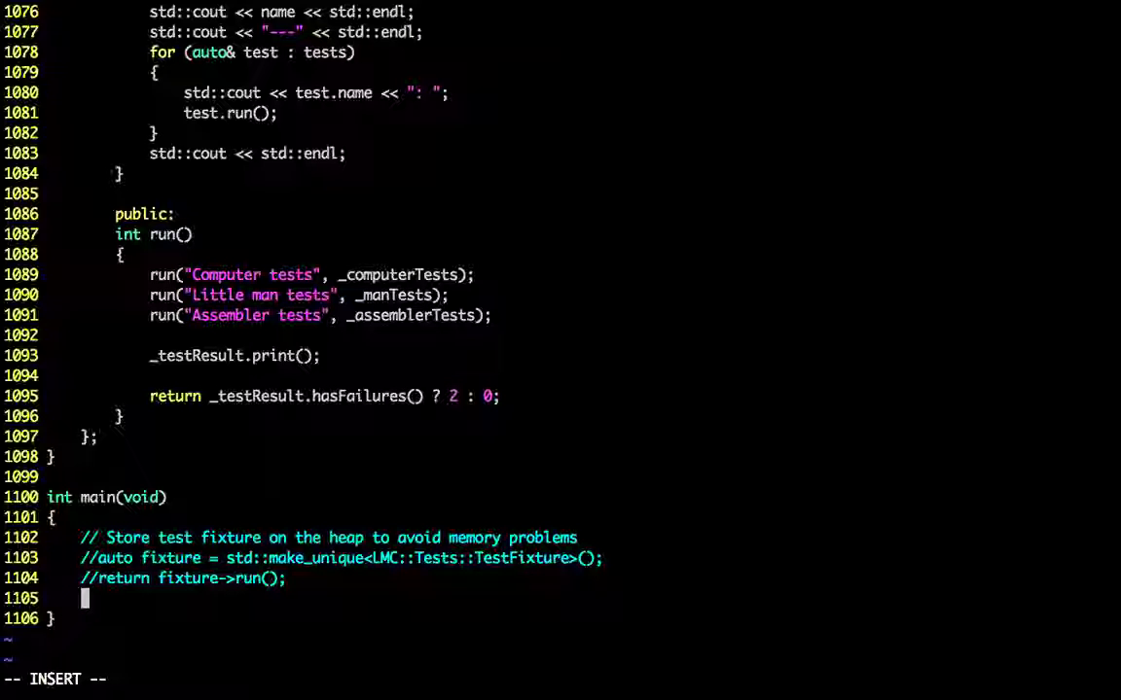
type("L")
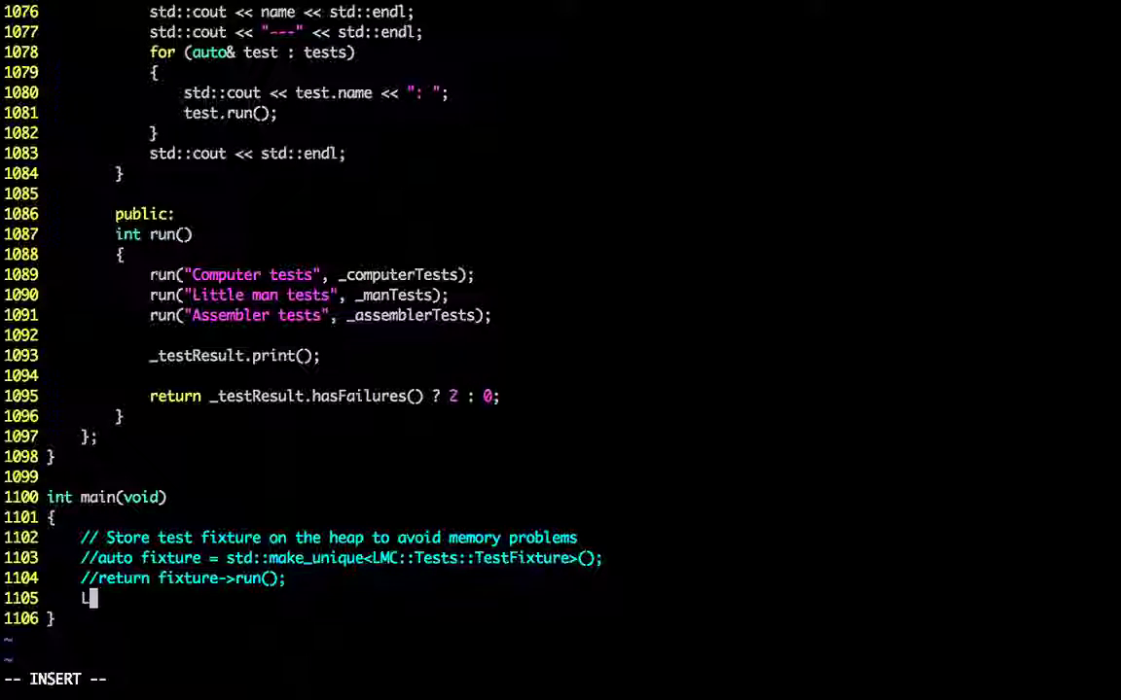
type("MC::")
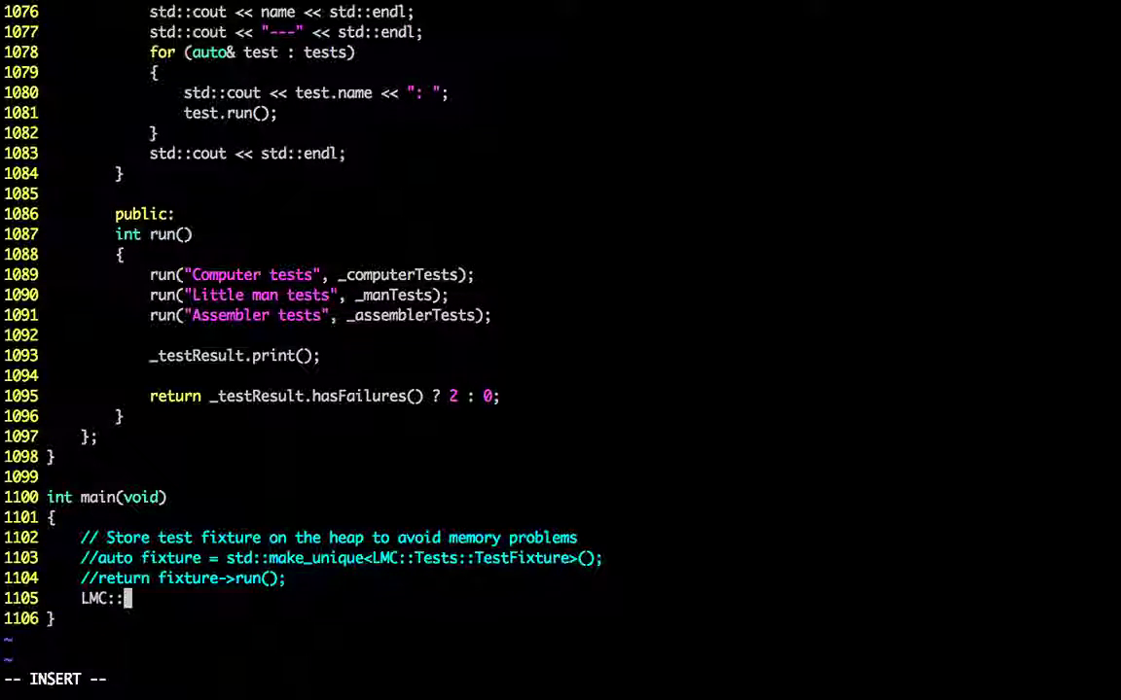
type("Tests::")
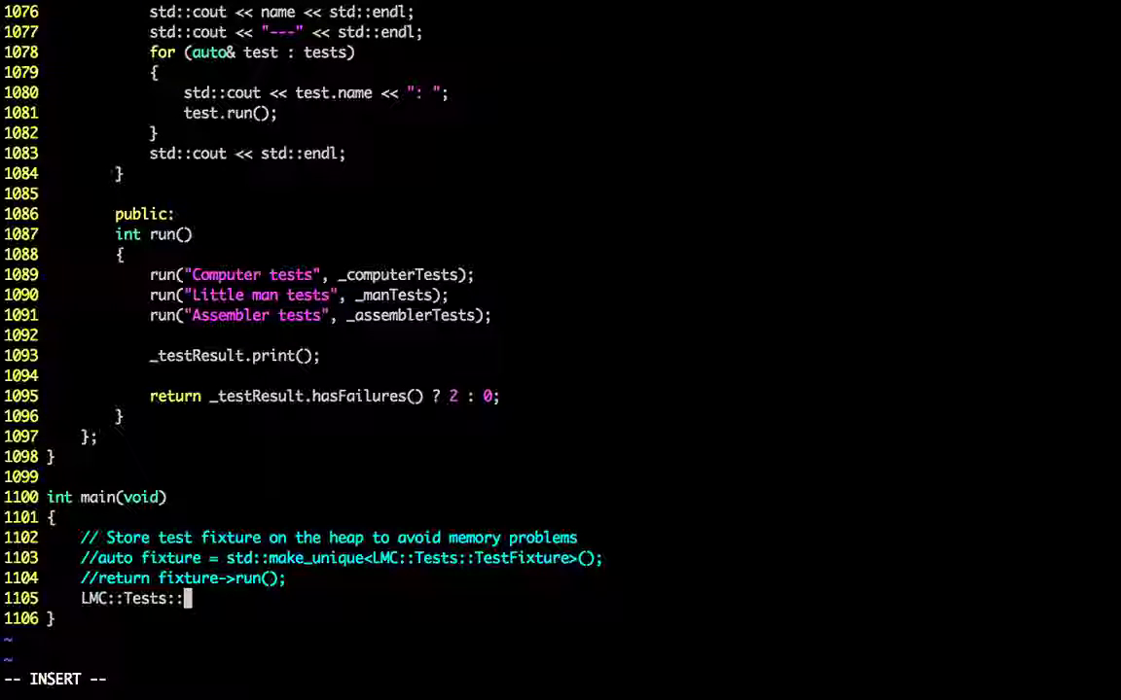
type("Te")
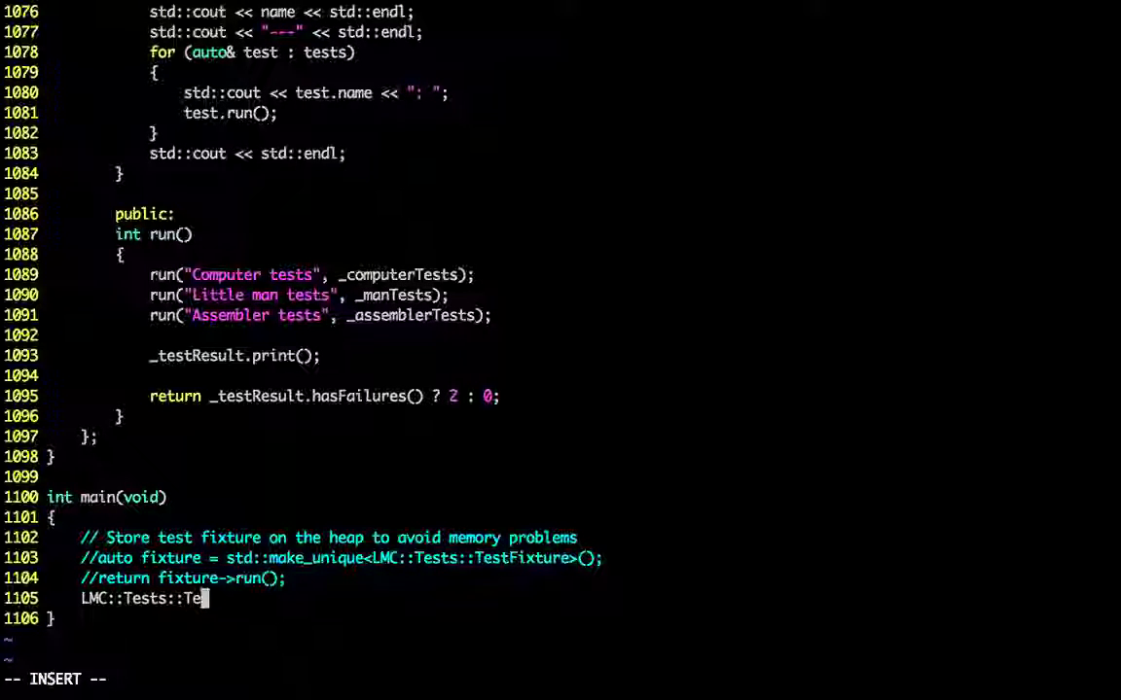
type("stFix")
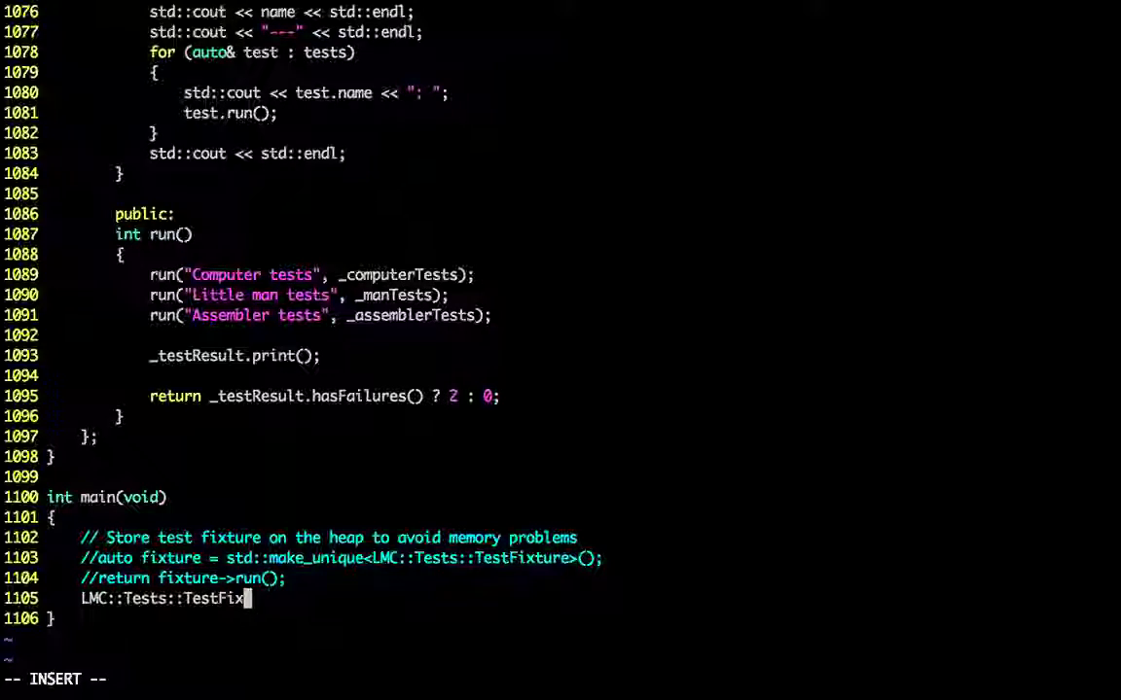
type("ture")
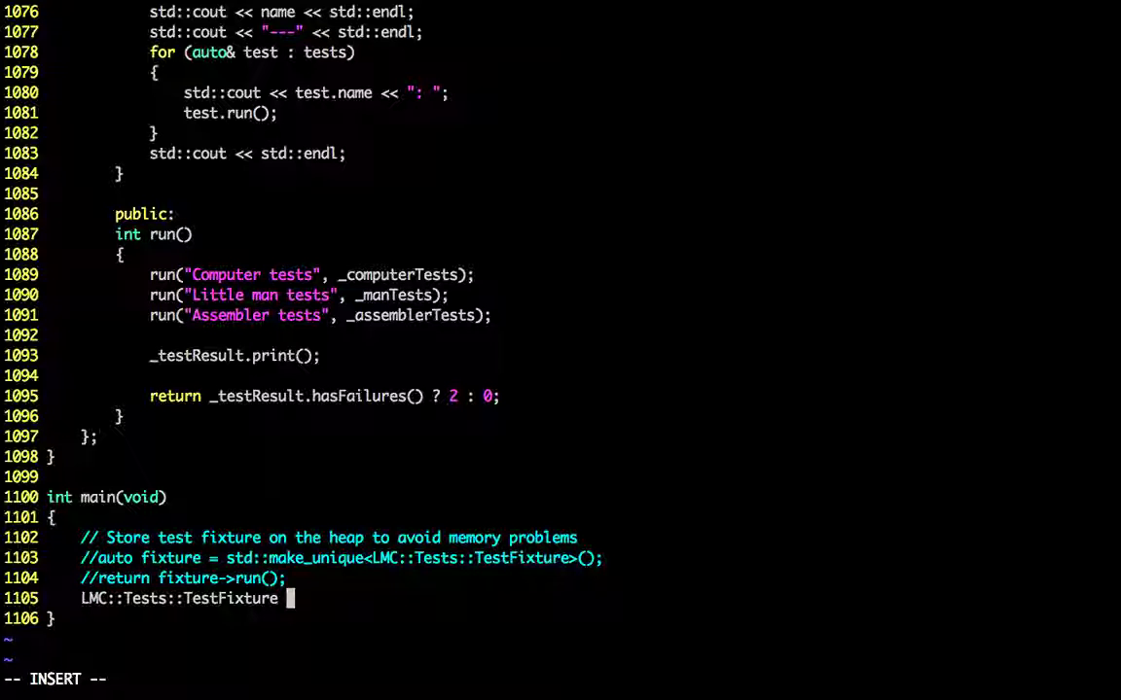
type("fixture")
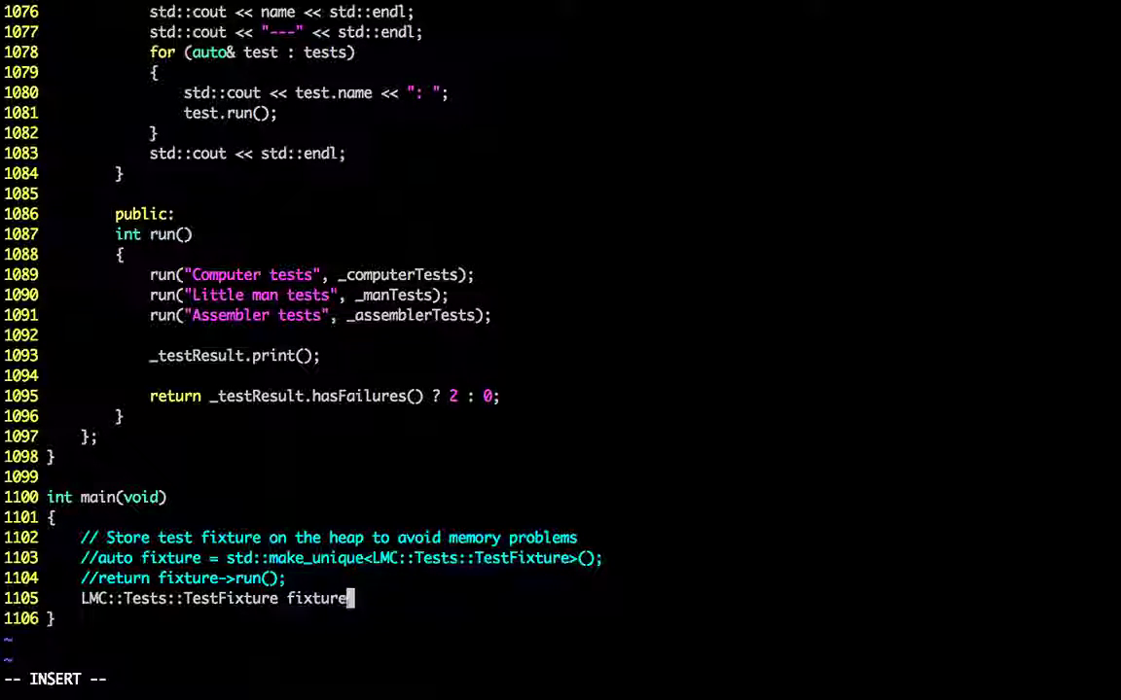
type(";")
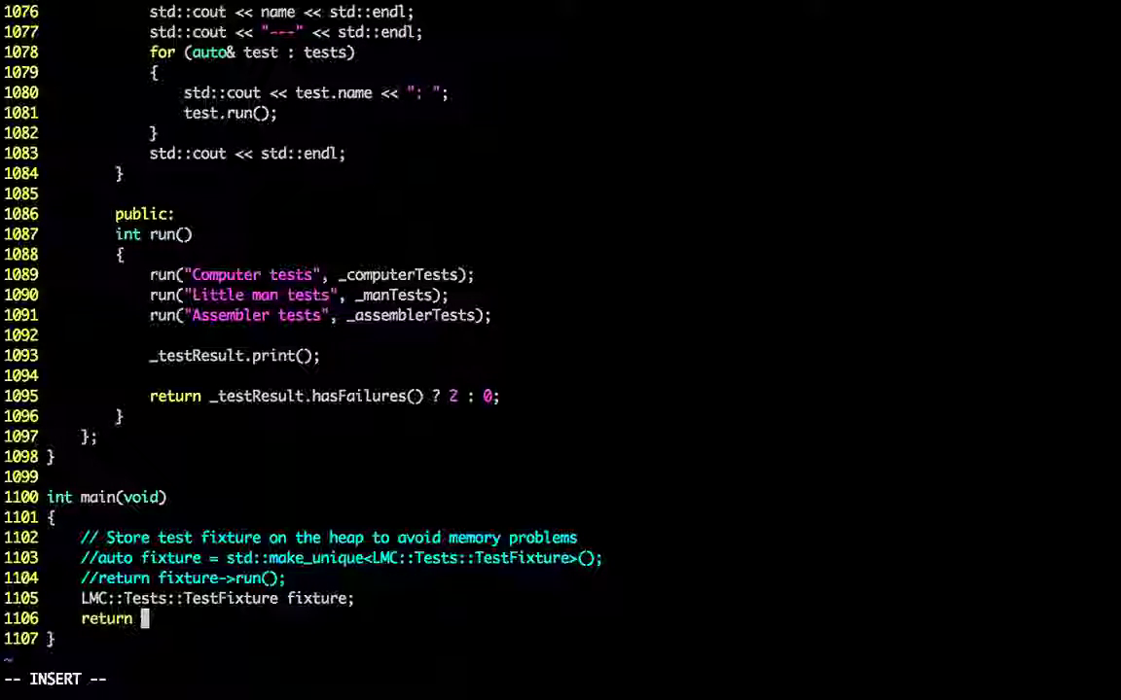
Step: Add 'return fixture.run();' and rebuild with :make
type("fixture.run")
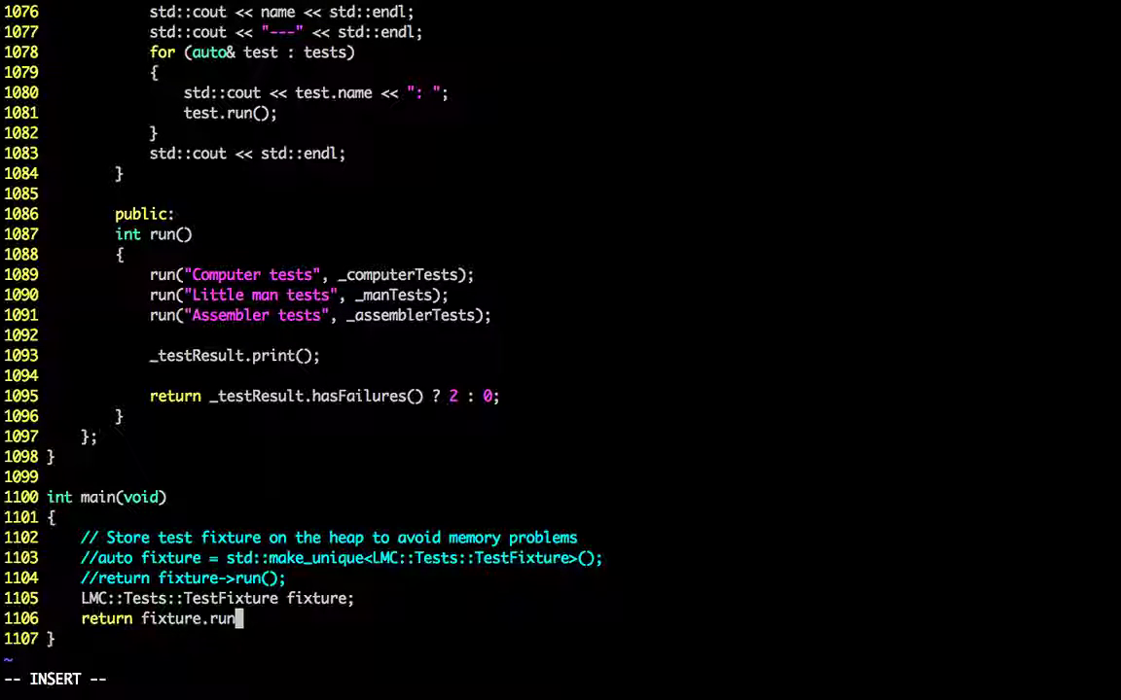
type("();")
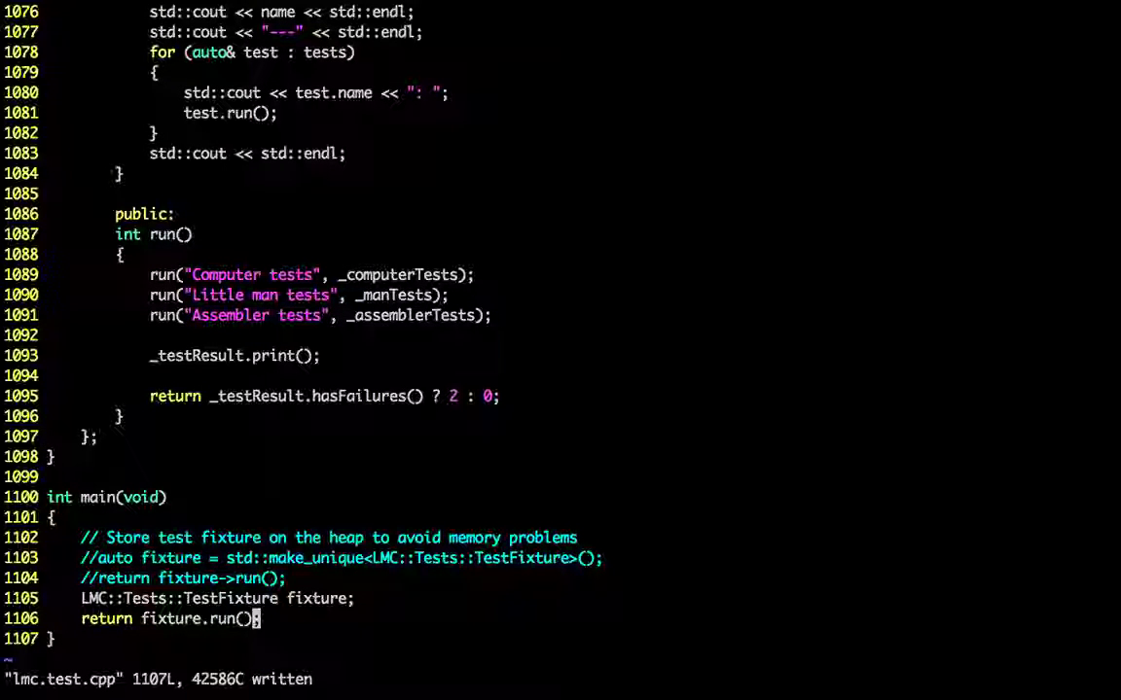
type(":mak")
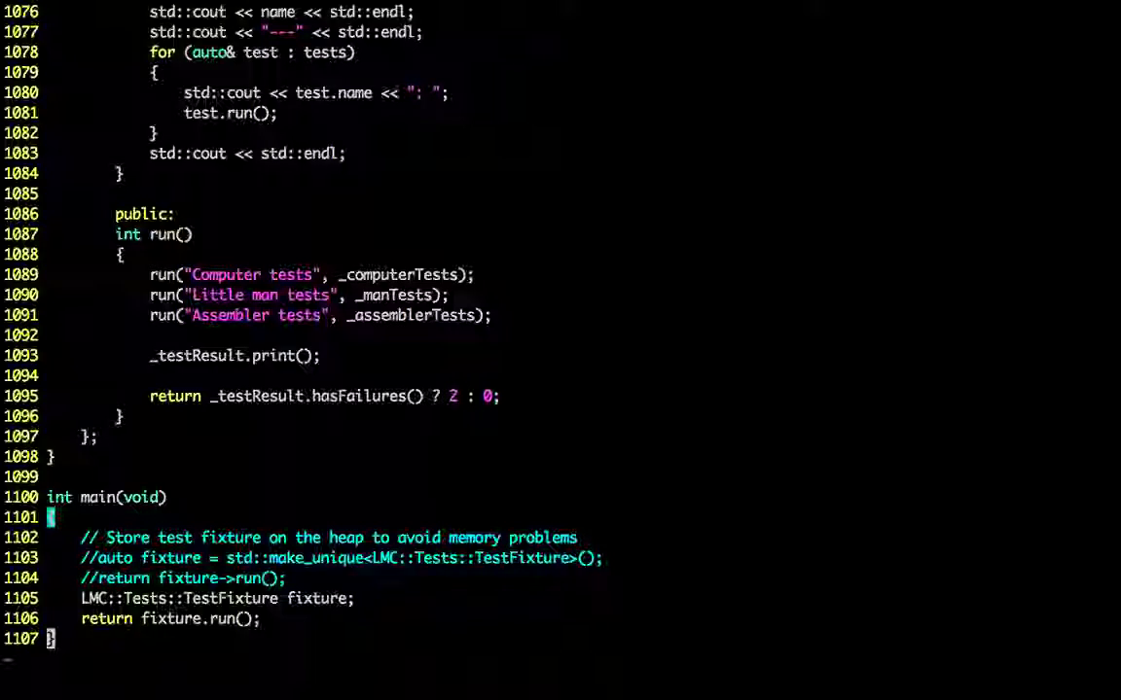
Step: Suspend Vim, stage lmc.test.cpp with git add and check git status
key("F5")
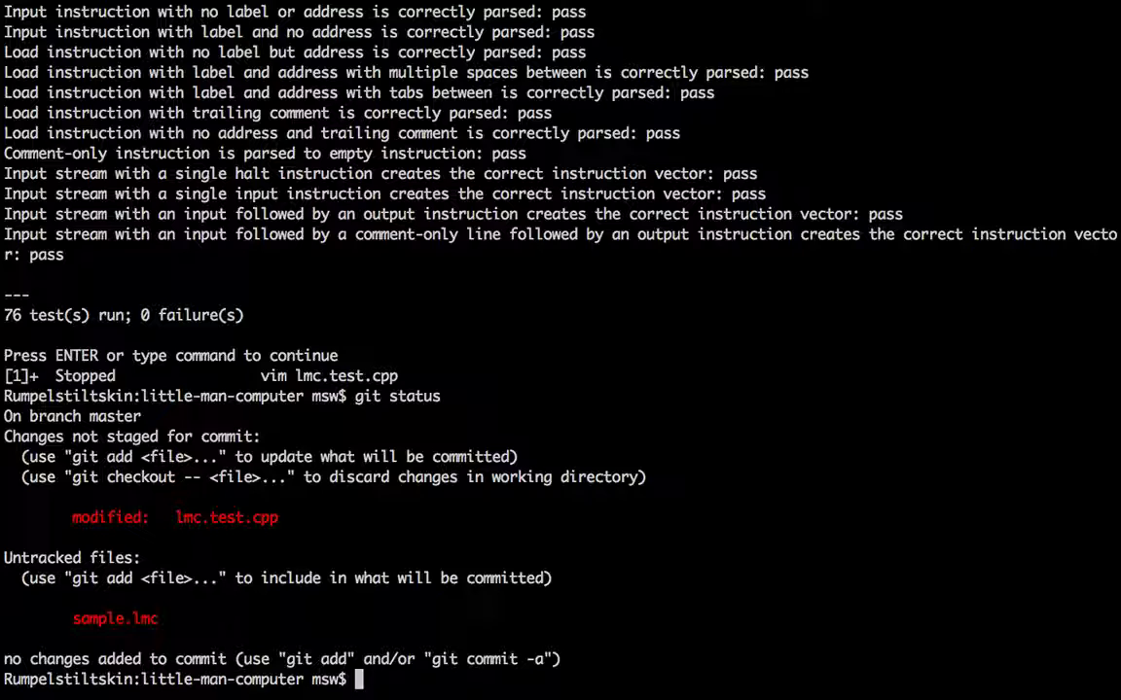
type("git")
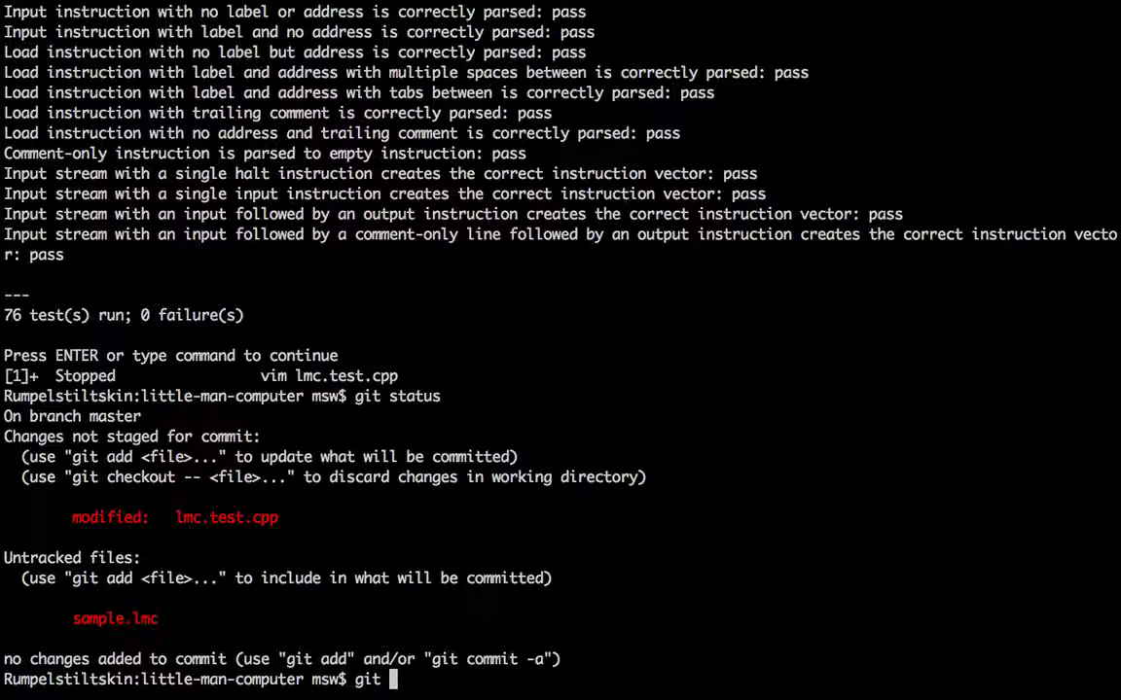
type("lmc.test")
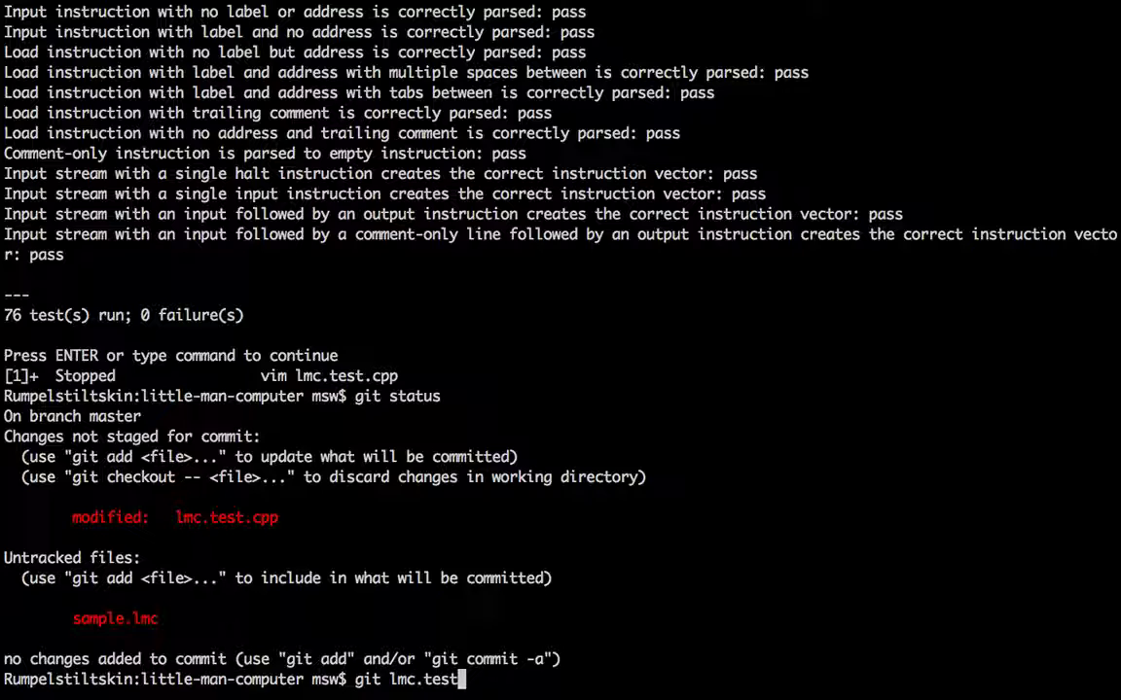
type(".cpp")
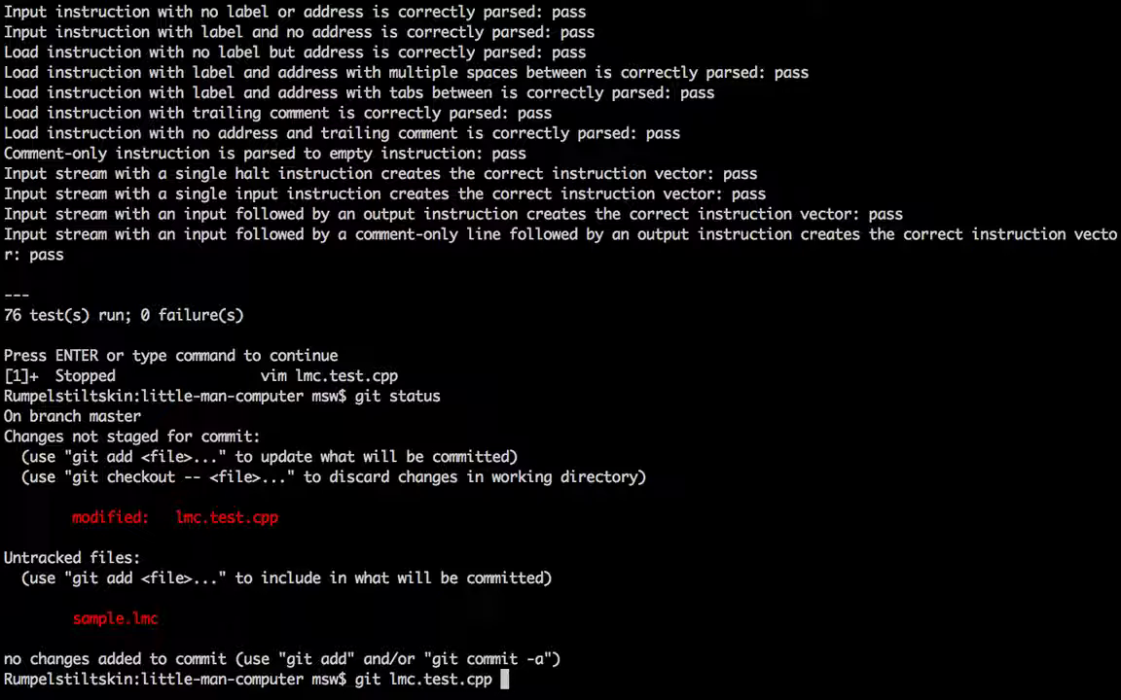
type("add")
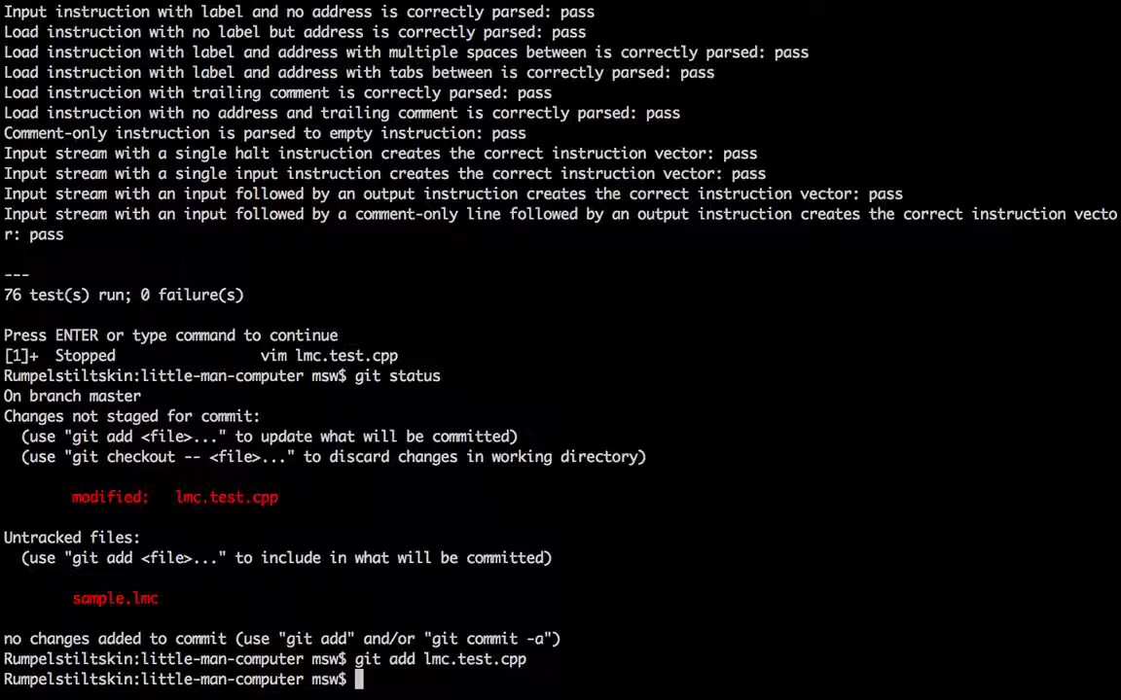
type("git status")
type("git commit -m \"")
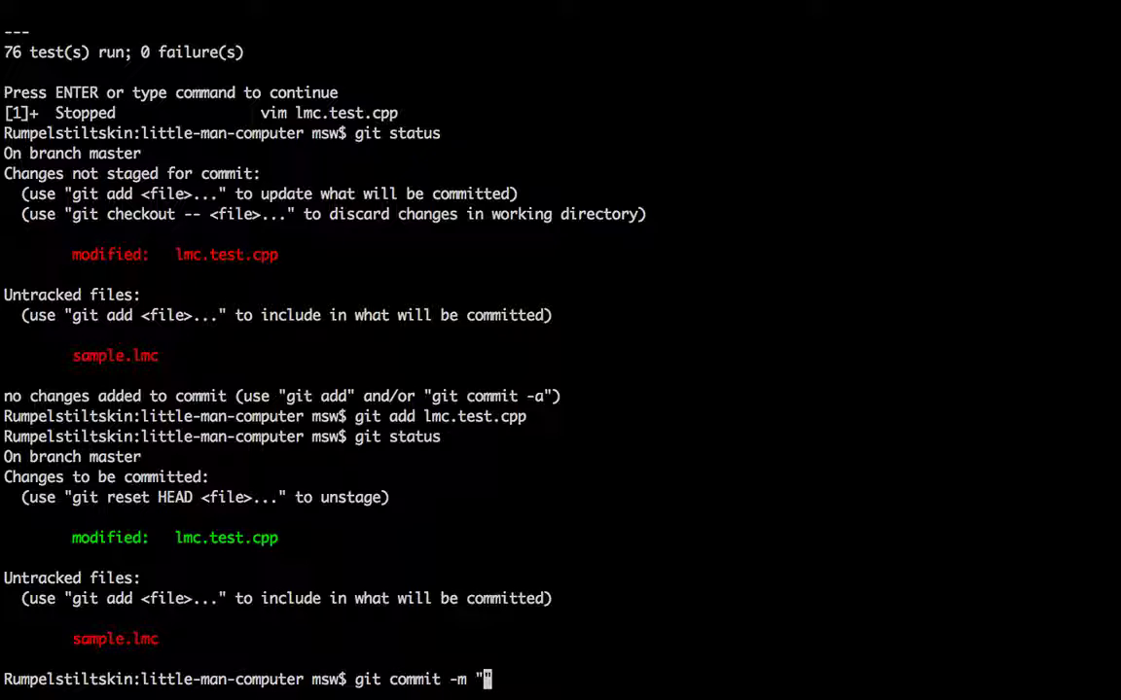
Step: Commit as "Return to using stack variable for test fixture."
type("REt")
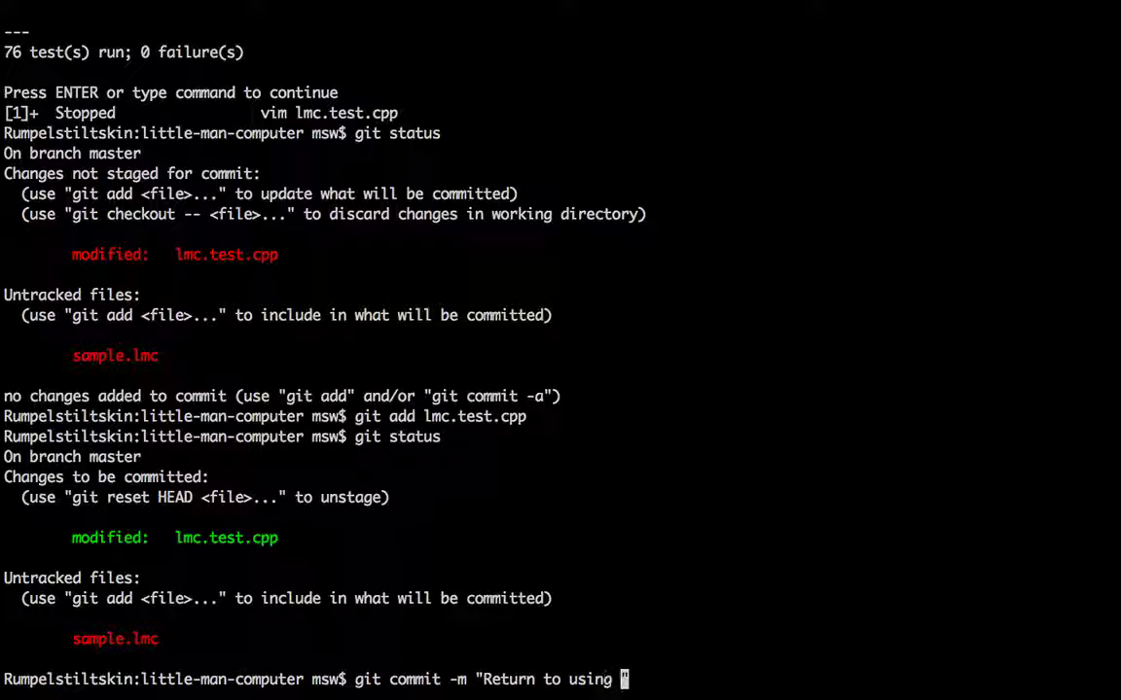
type("stack")
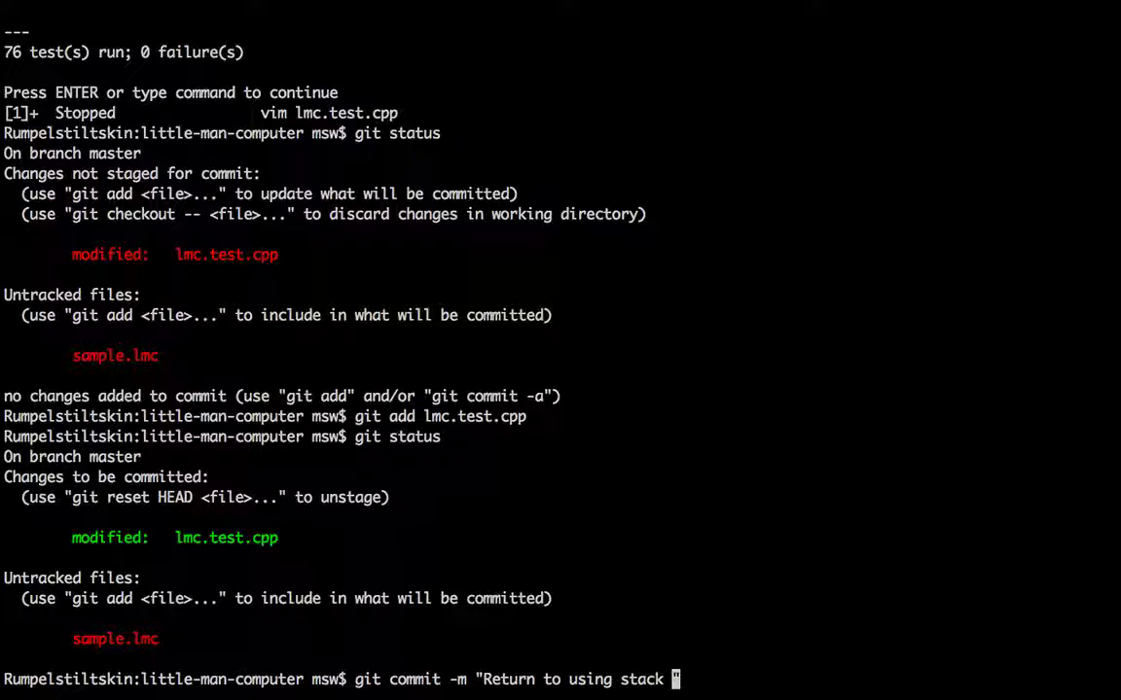
type("variable for test")
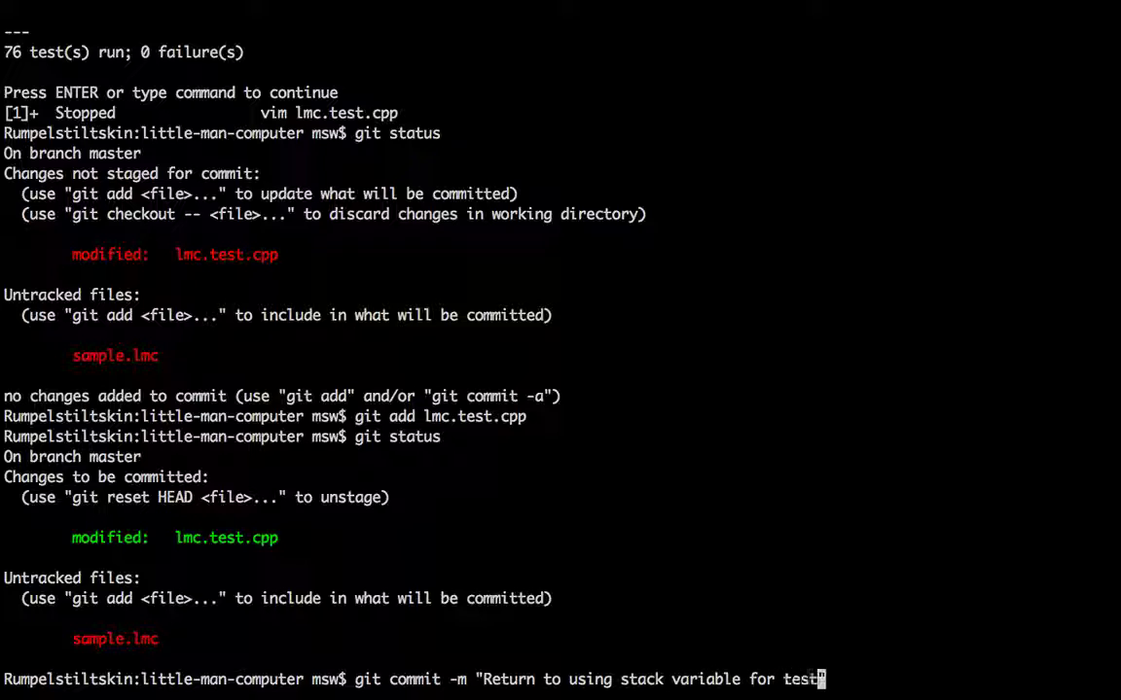
type("fixture.\"")
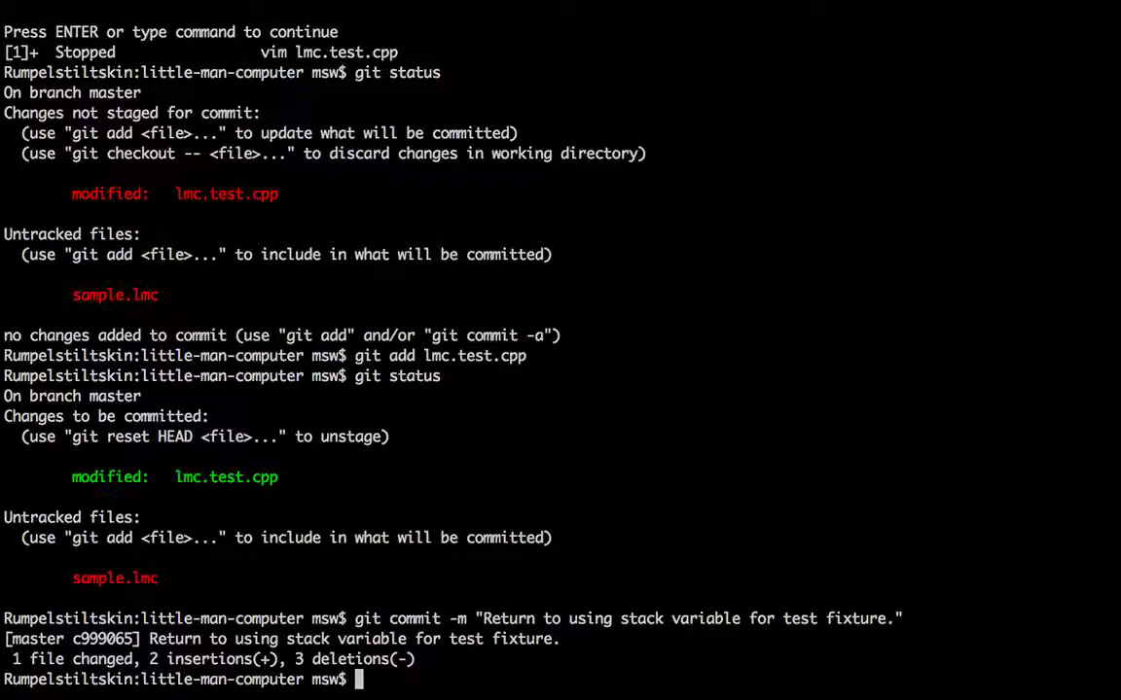
Step: Add a test case named "Assembling program from file results in correct instruction vector"
type("git stait")
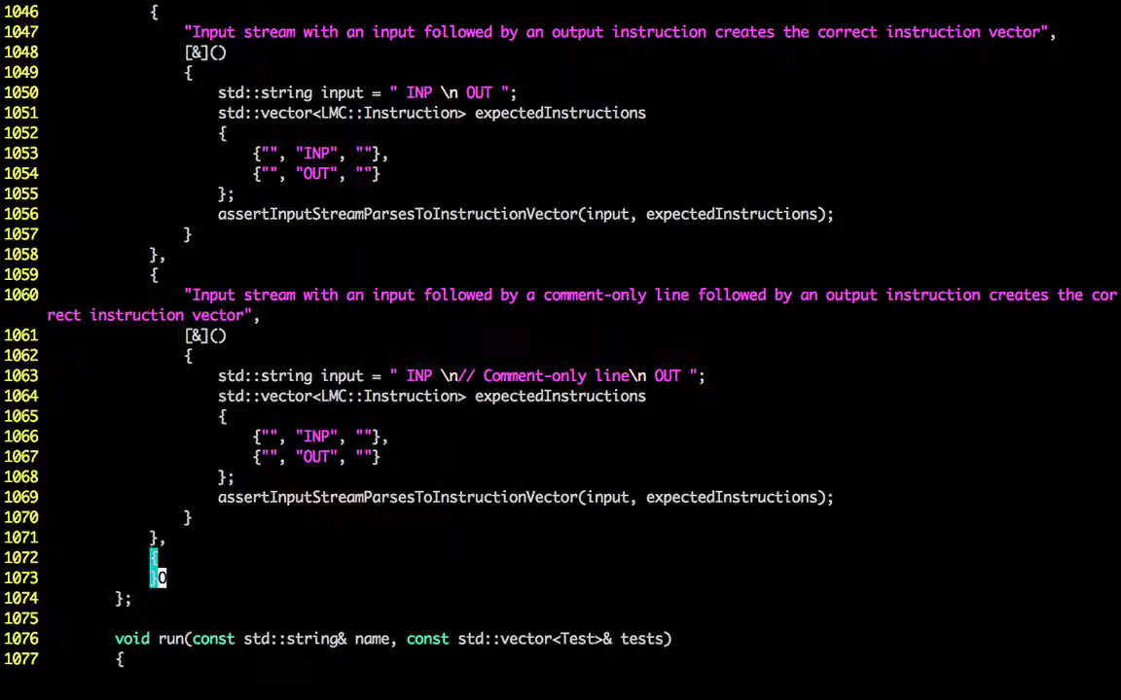
type("\"\",")
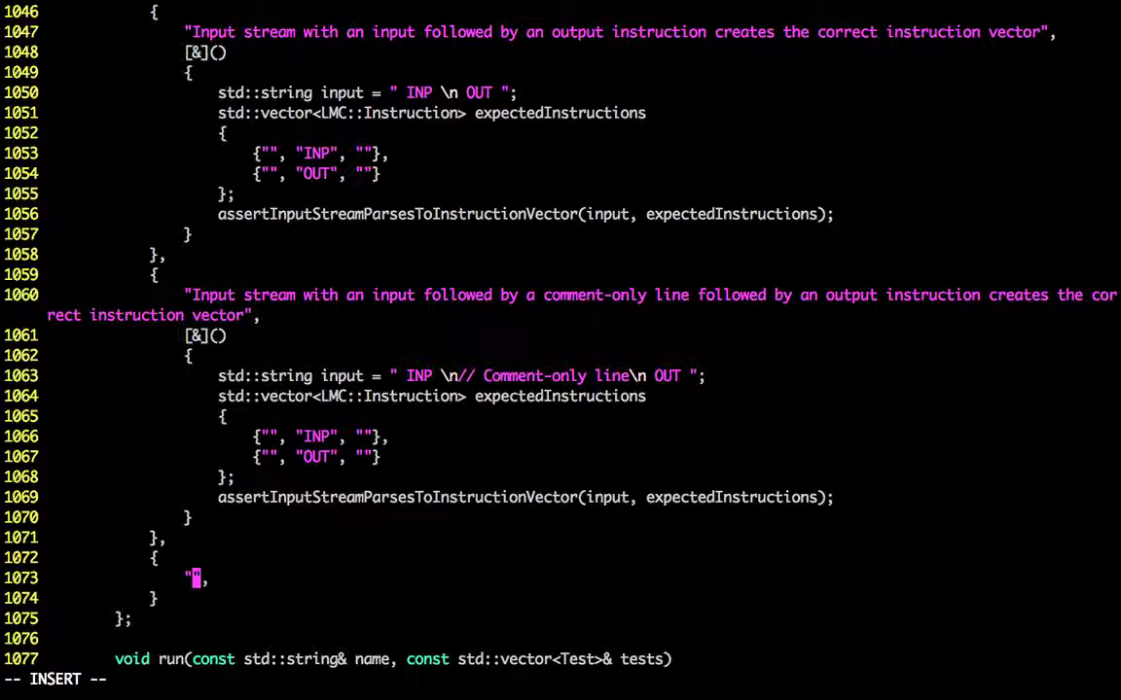
type("Assembling")
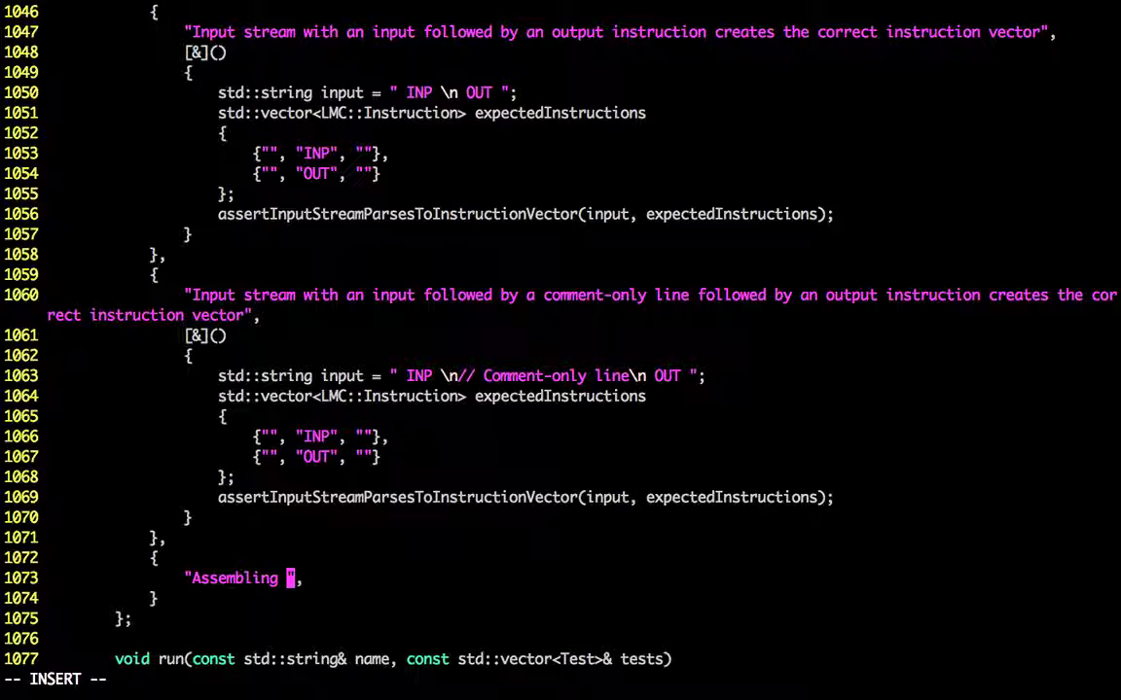
type("program fram file results in correct")
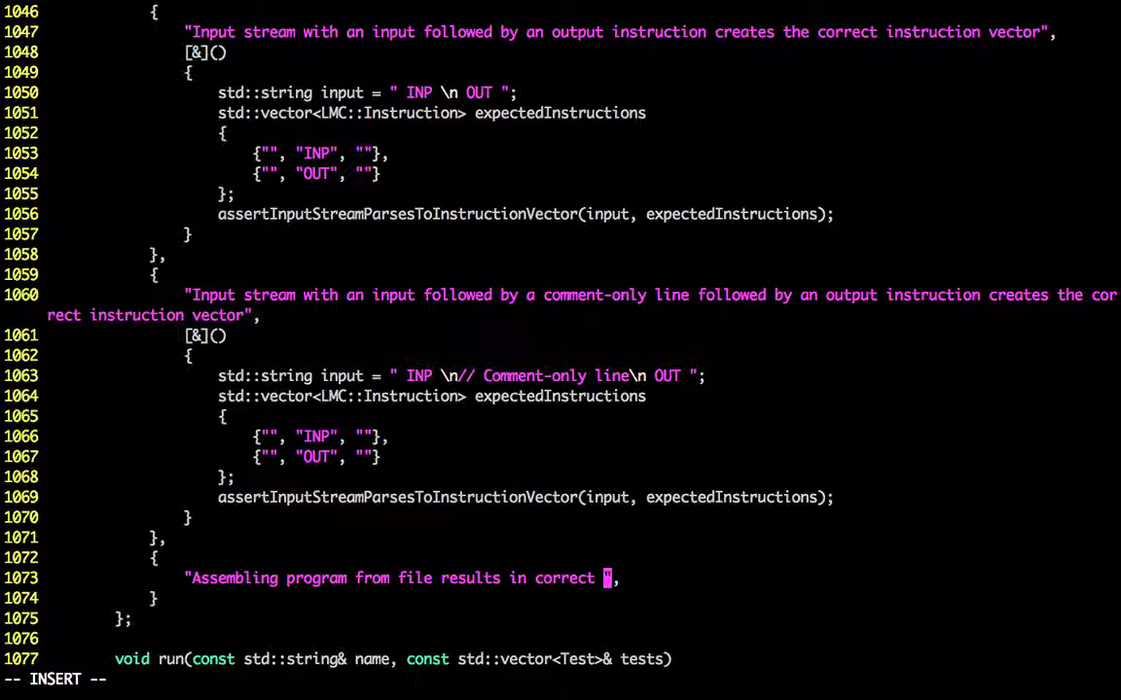
type("instructions")
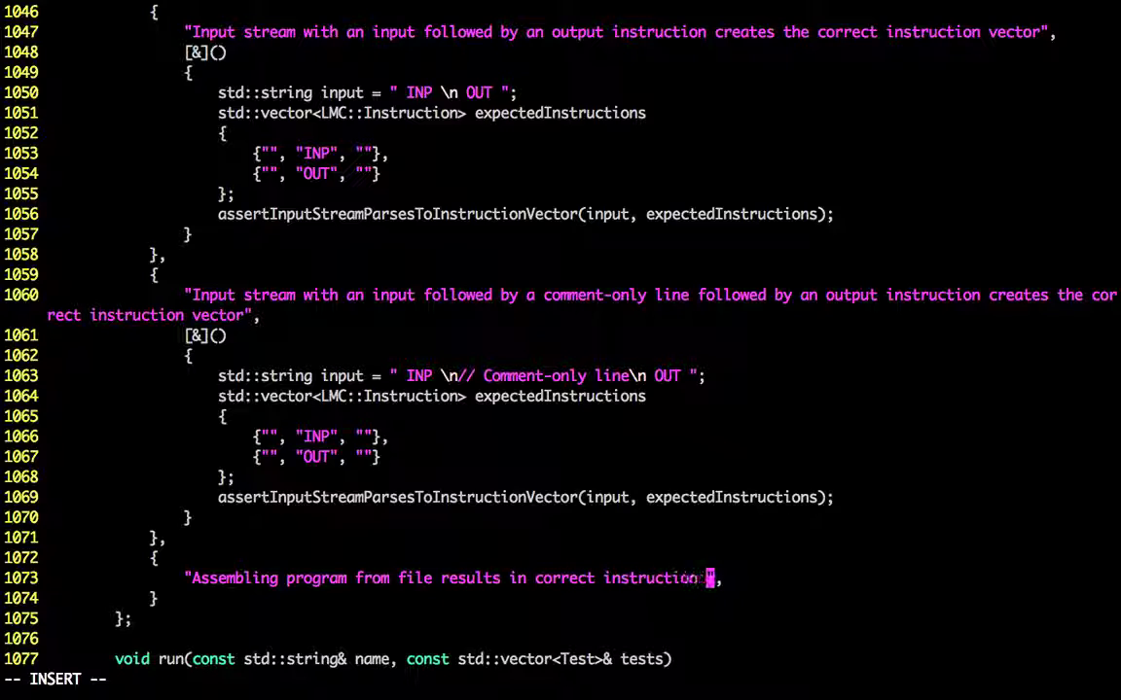
type("vector.")
type("[&](")
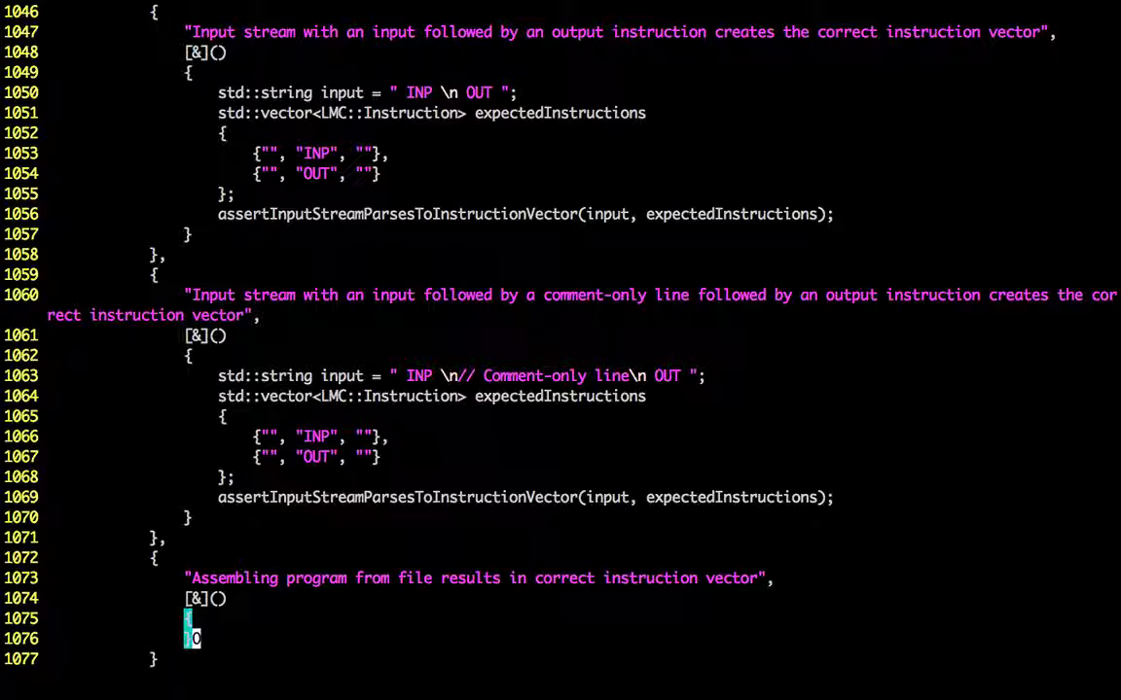
type("as")
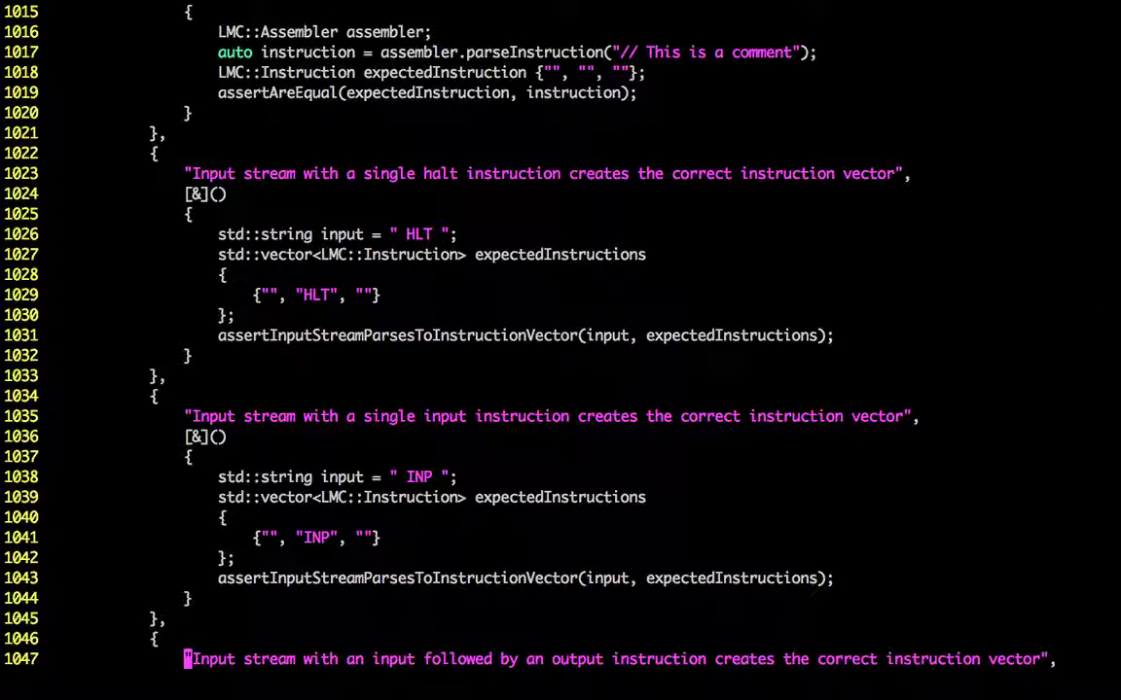
scroll("down", 3)
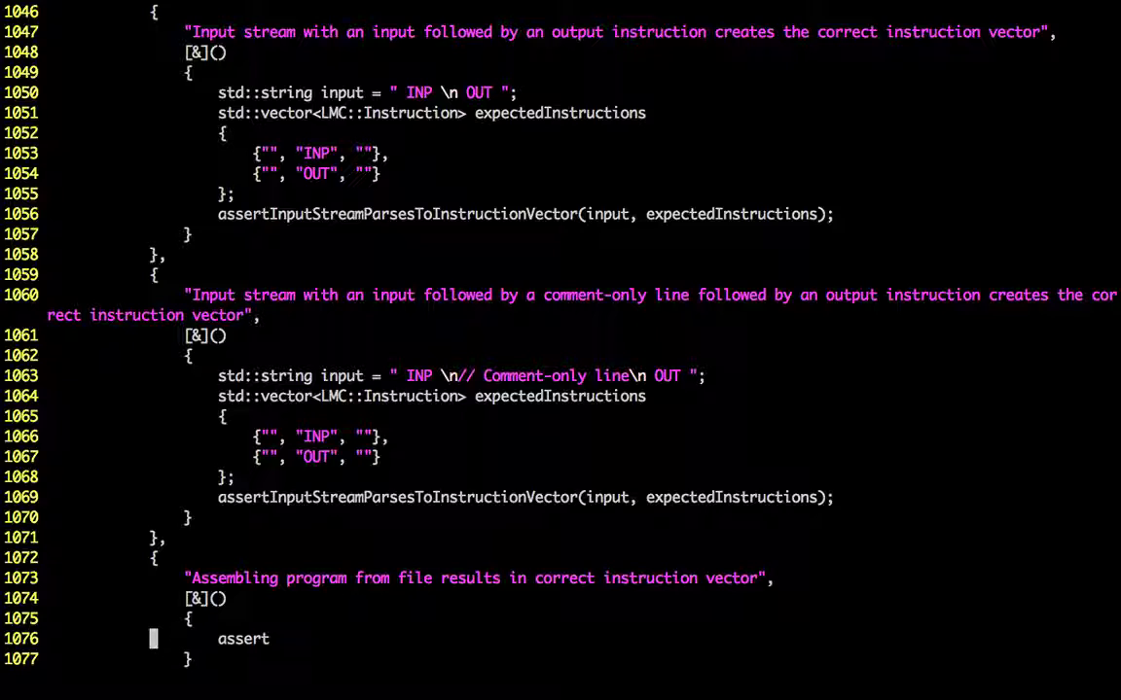
Step: Assert AreEqual(expectedInstructions, instructions) in the new test
type("Are")
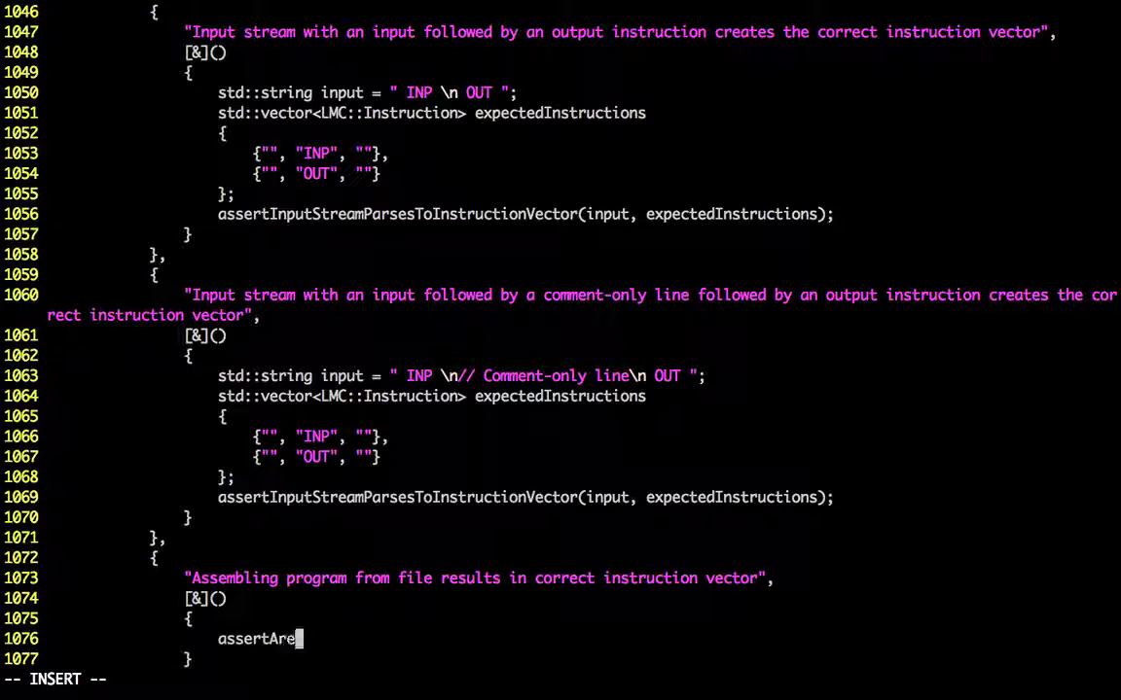
type("Equal(expec")
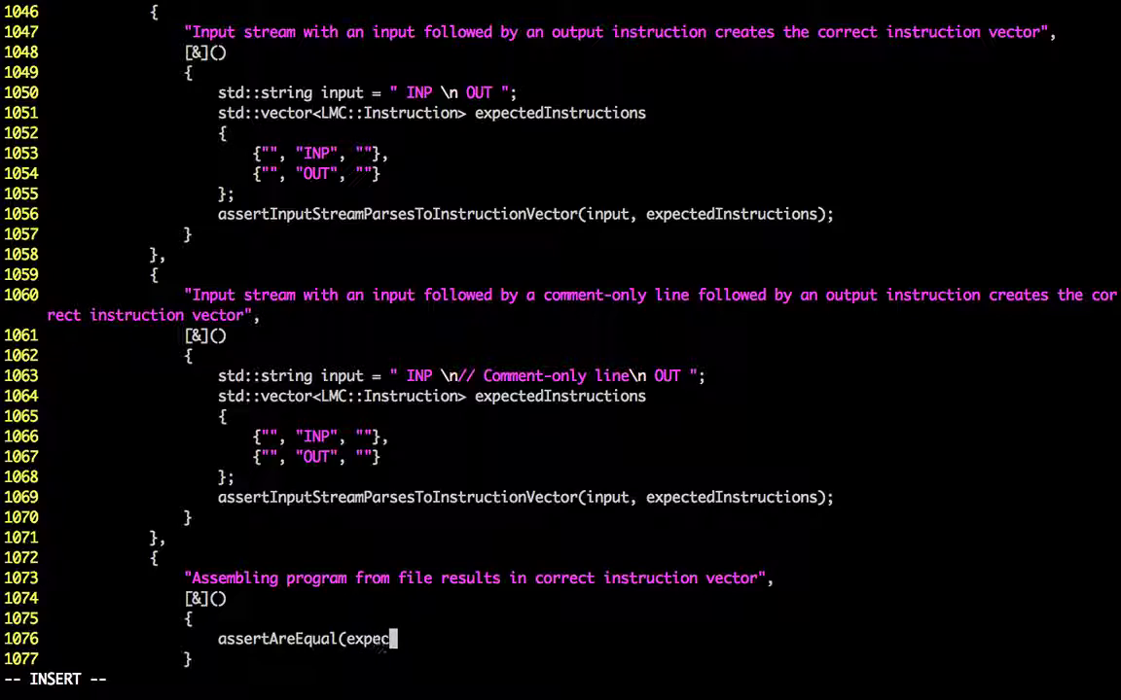
type("tedInstru")
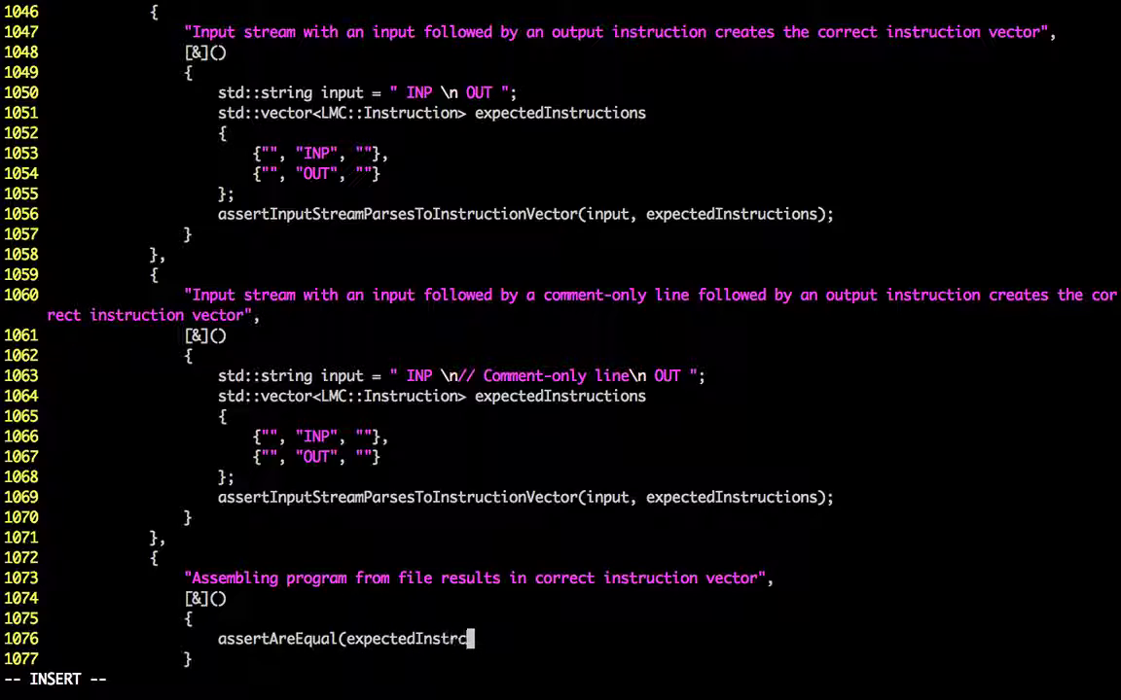
type("i")
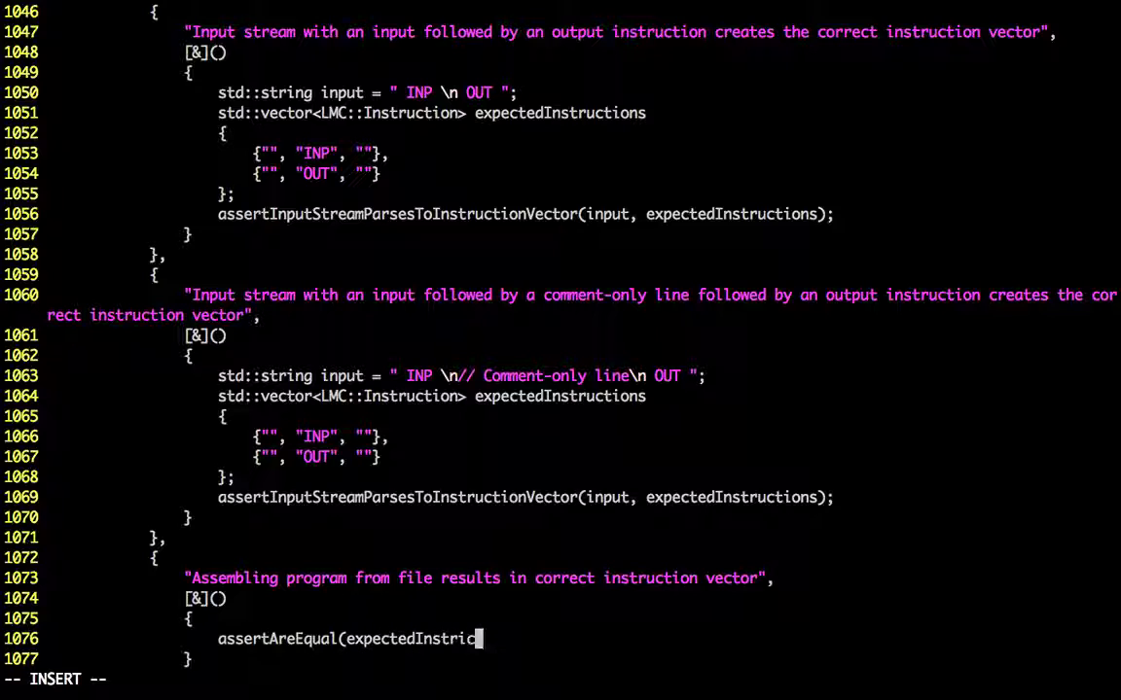
type("tions,")
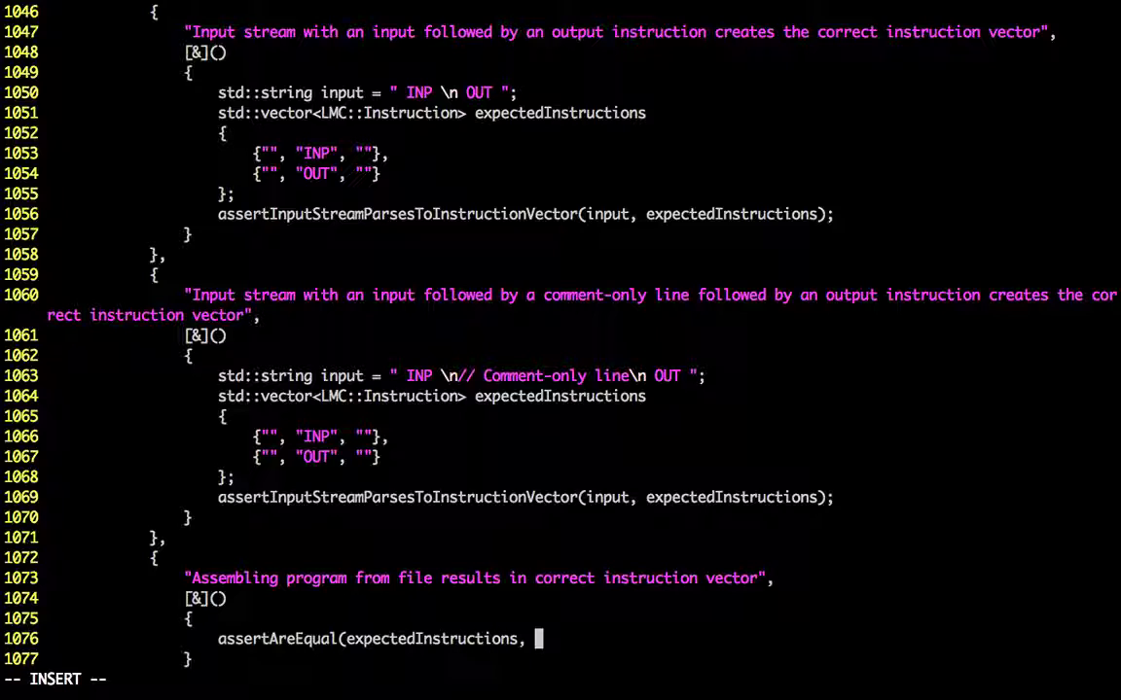
type("instructions);")
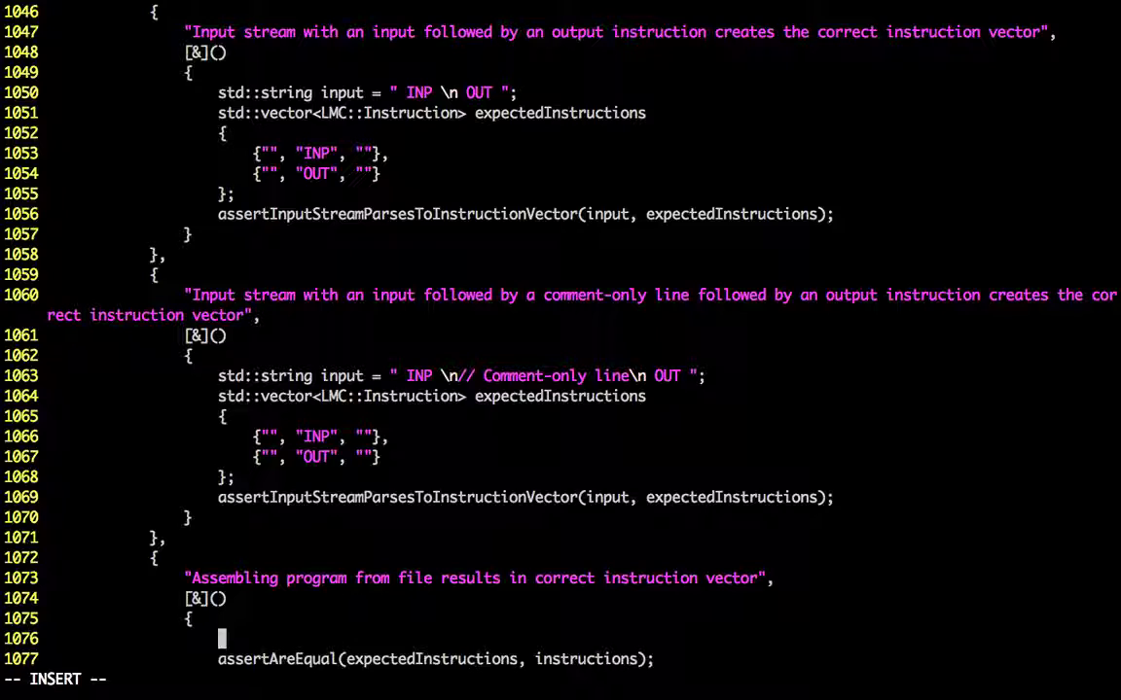
Step: Write 'auto instructions = LMC::assemble("sample.lmc");' in the test
type("auto instruction =")
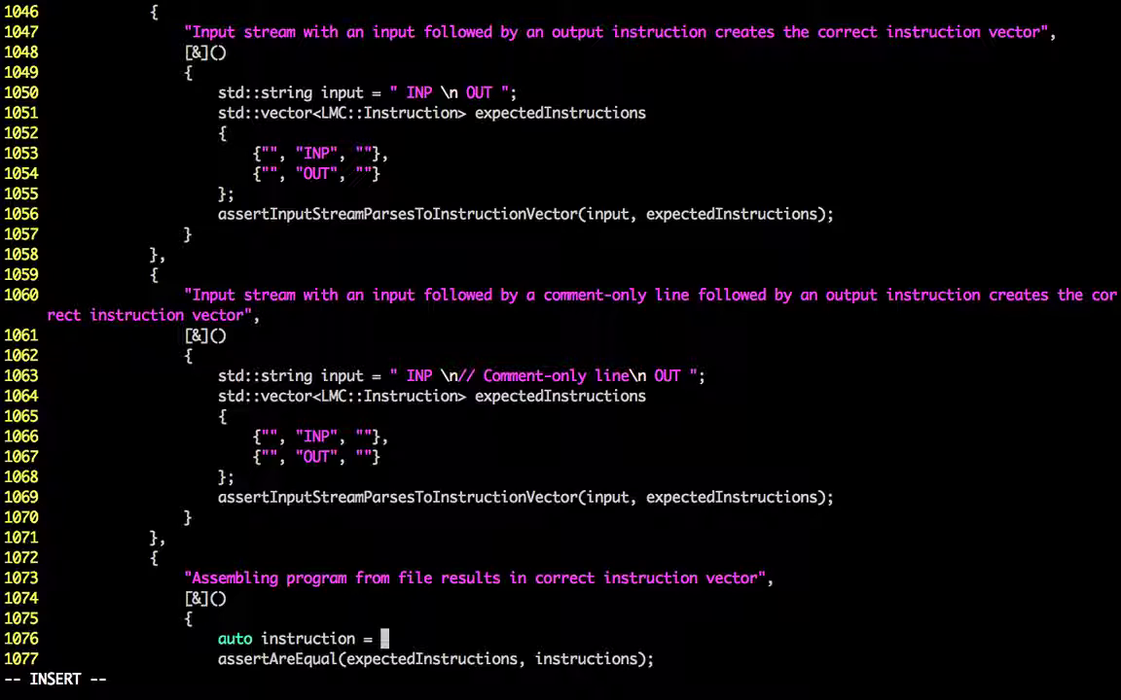
type("LMC:")
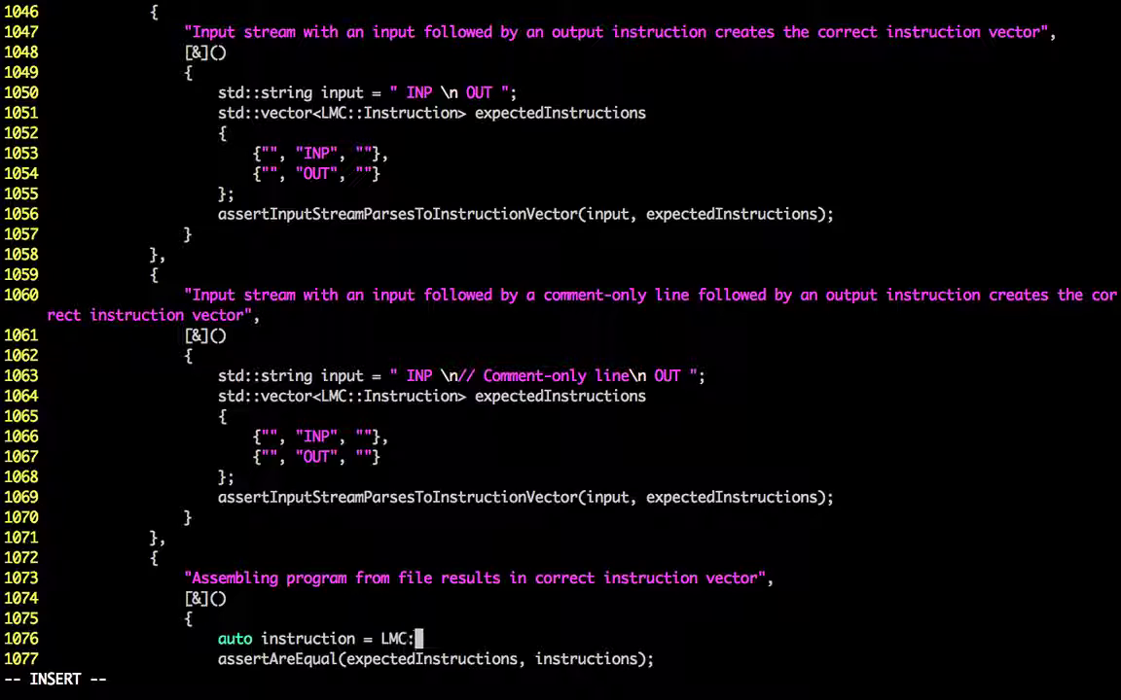
type(":")
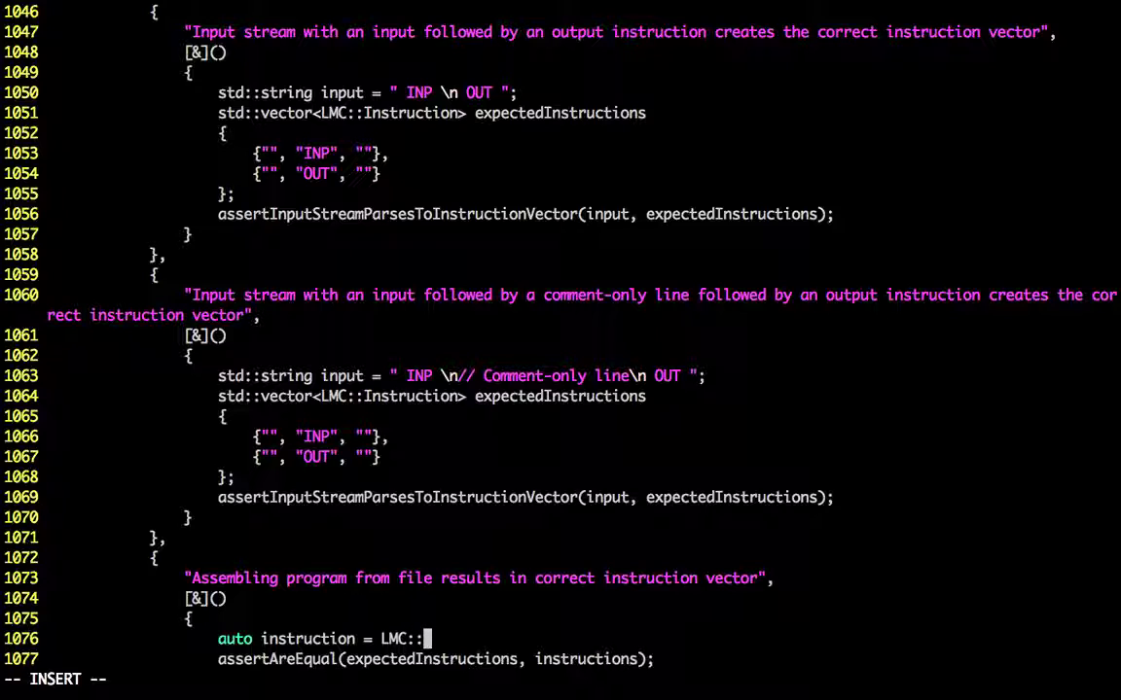
type("Ass")
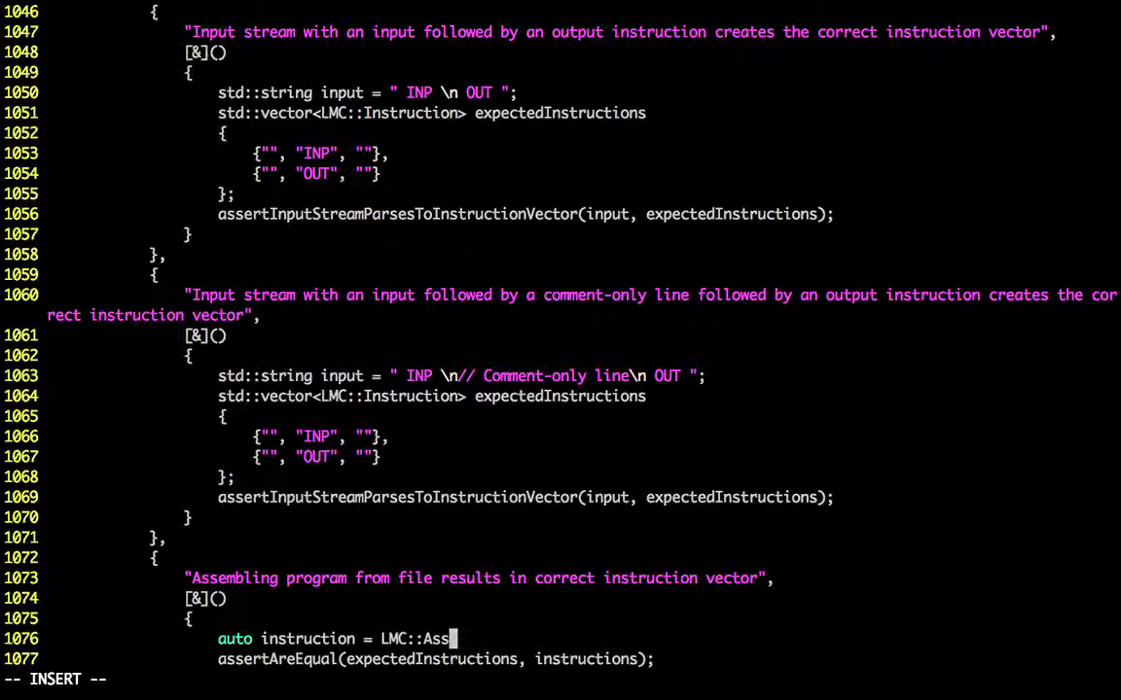
key("BackSpace")
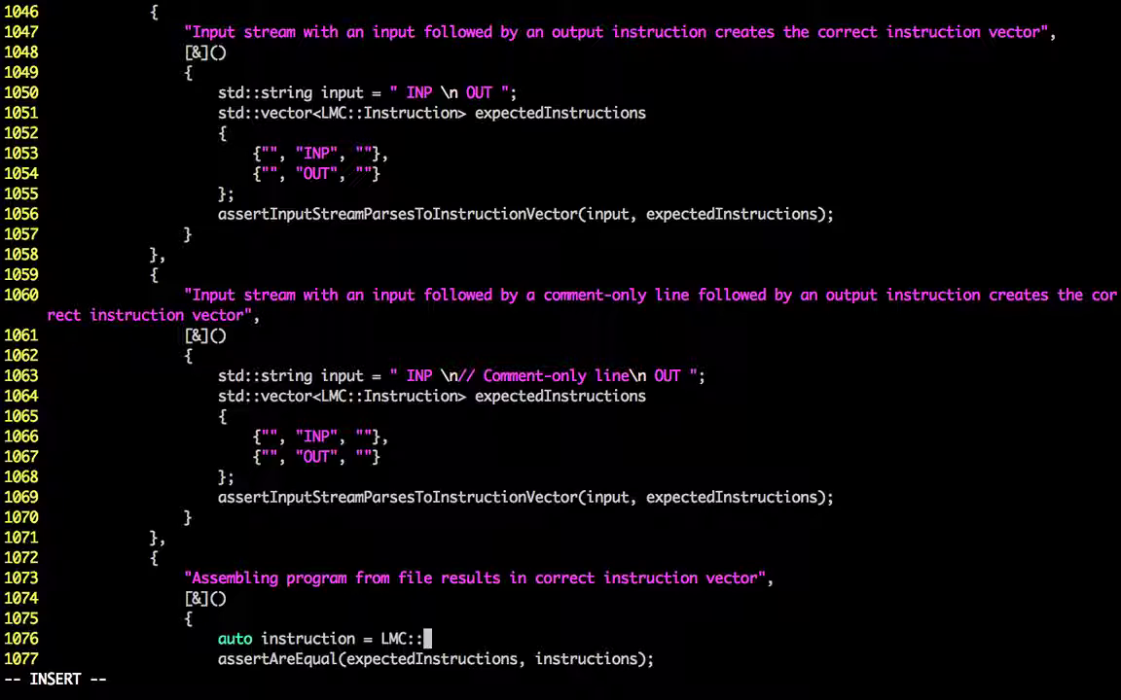
type("asser")
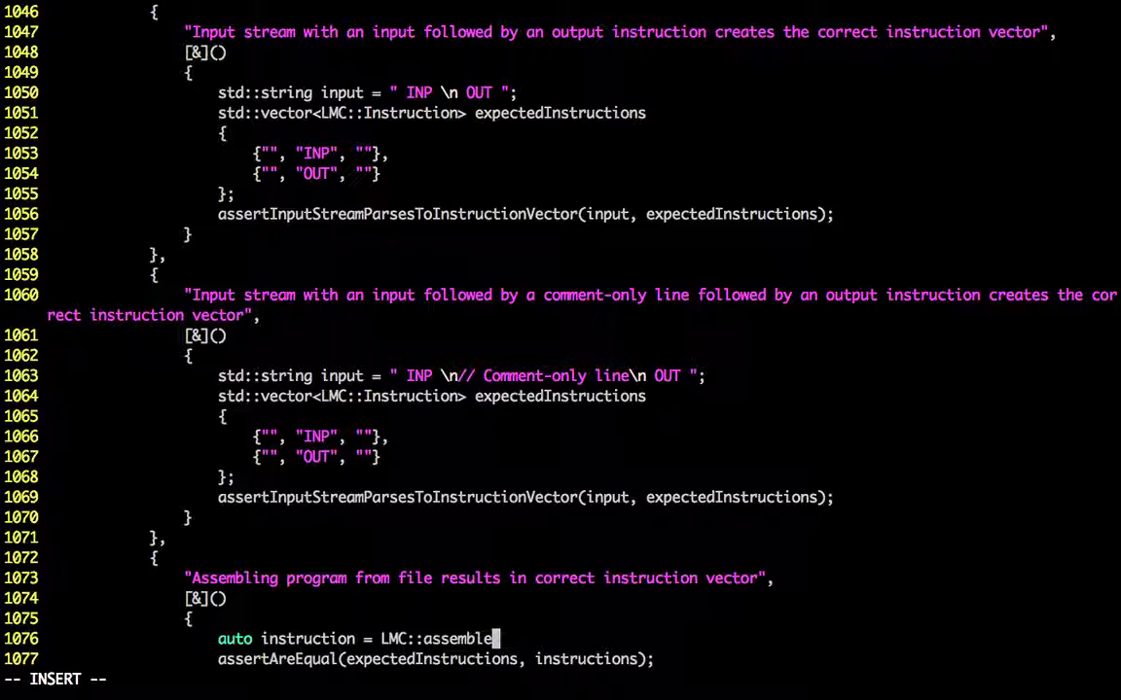
type("(")
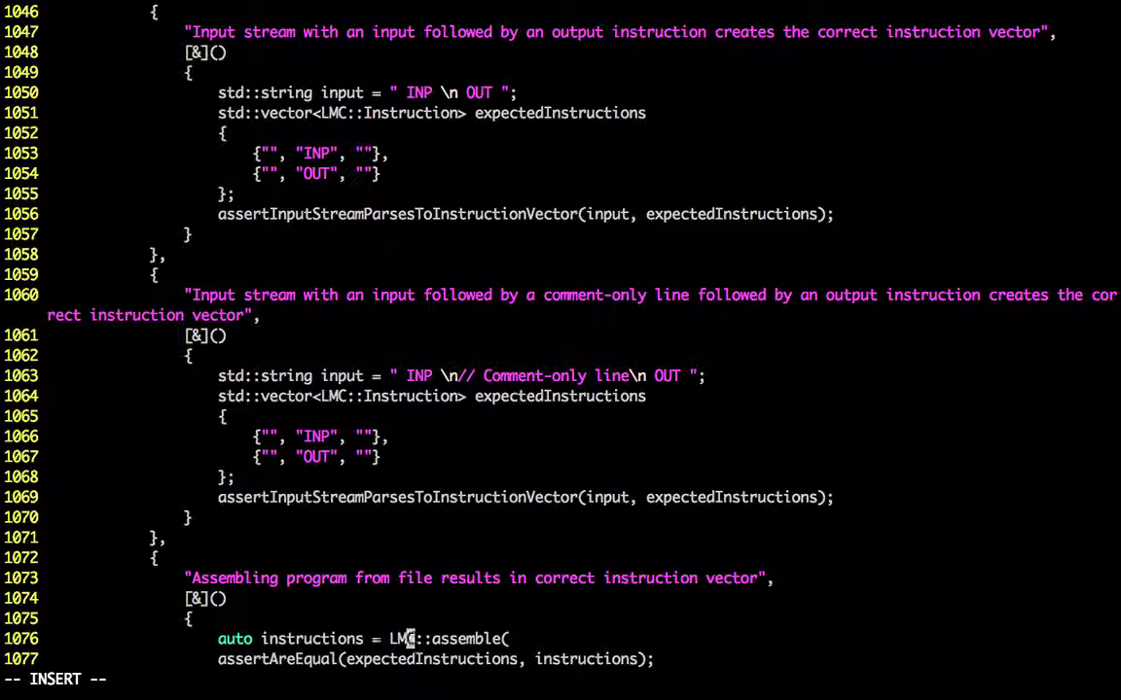
type("\"s")
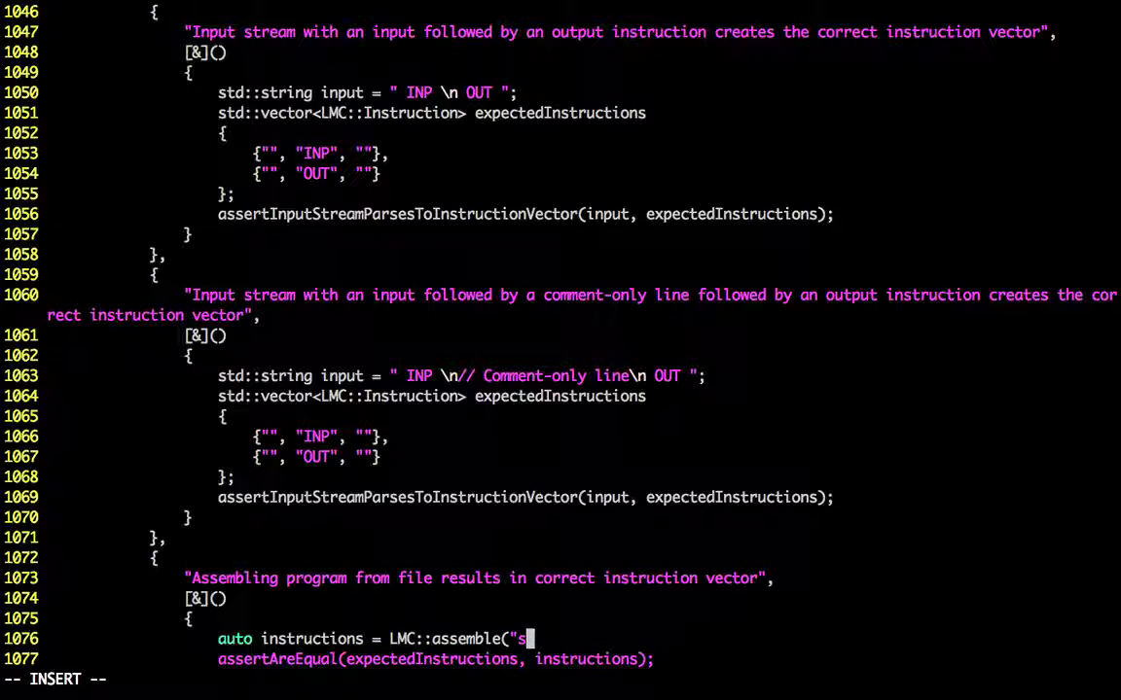
type("ample.lmc\");")
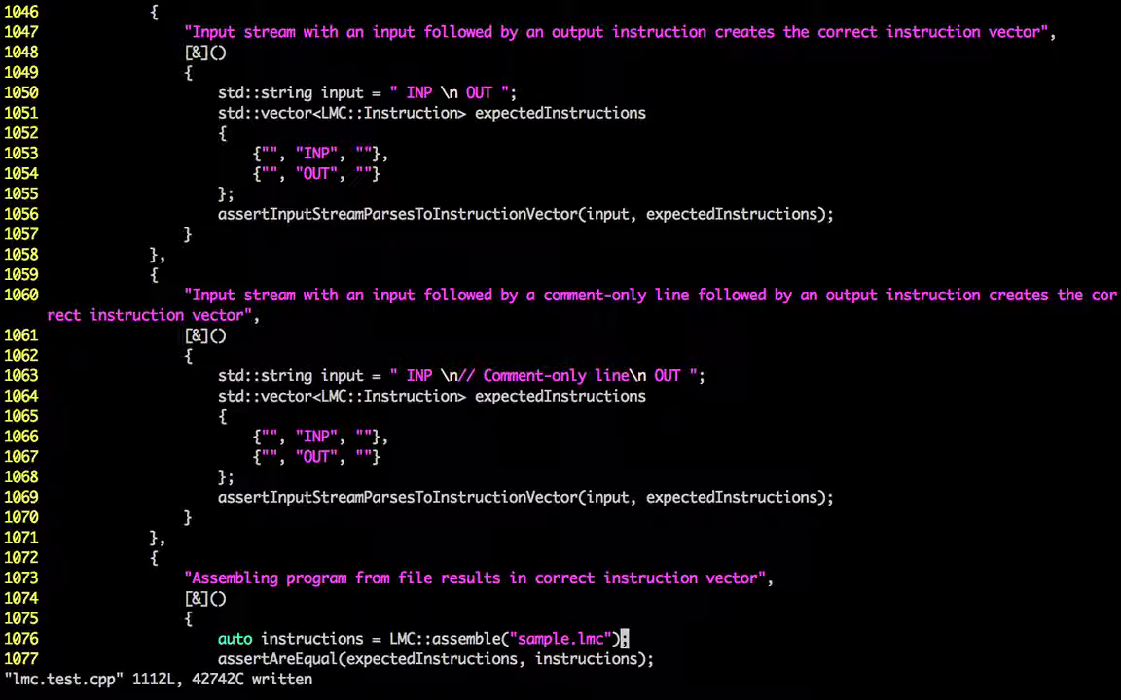
Step: Declare 'std::vector<int> expectedInstructions' below the assemble call
scroll("down", 3)
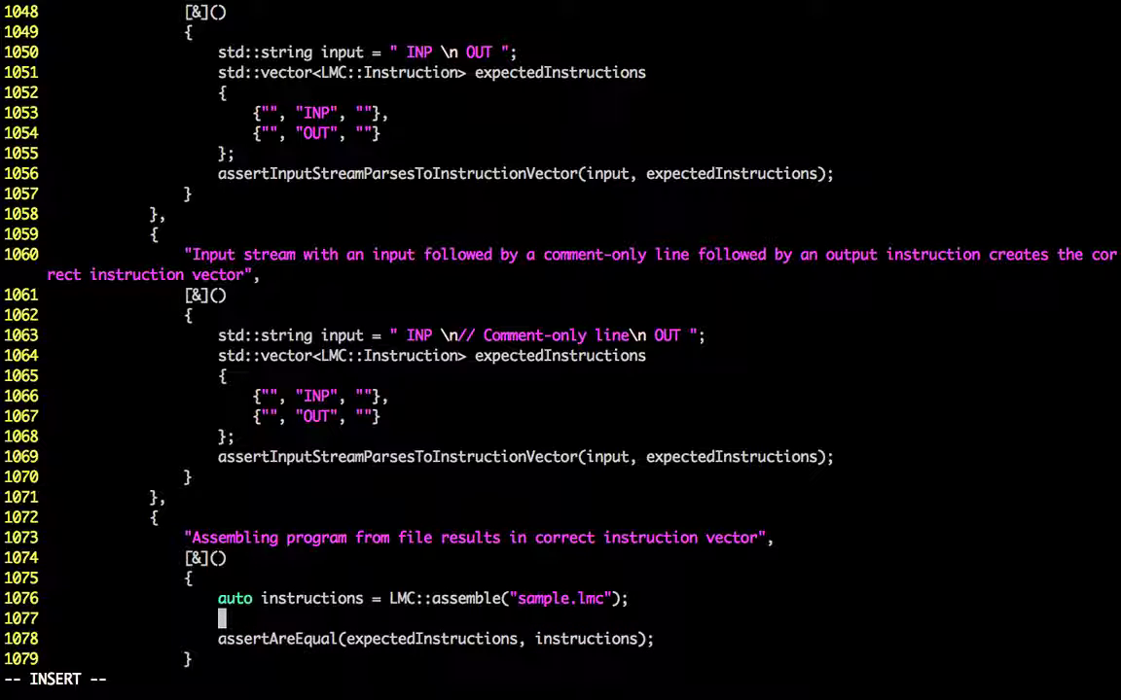
type("std::vector")
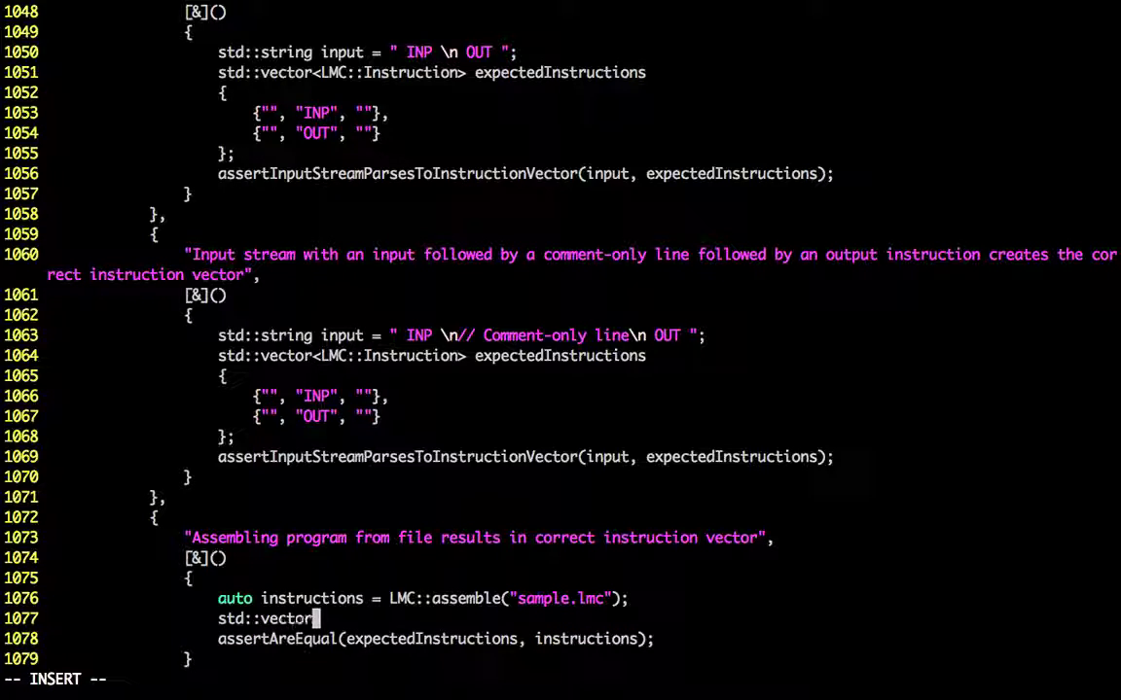
type("<int> in")
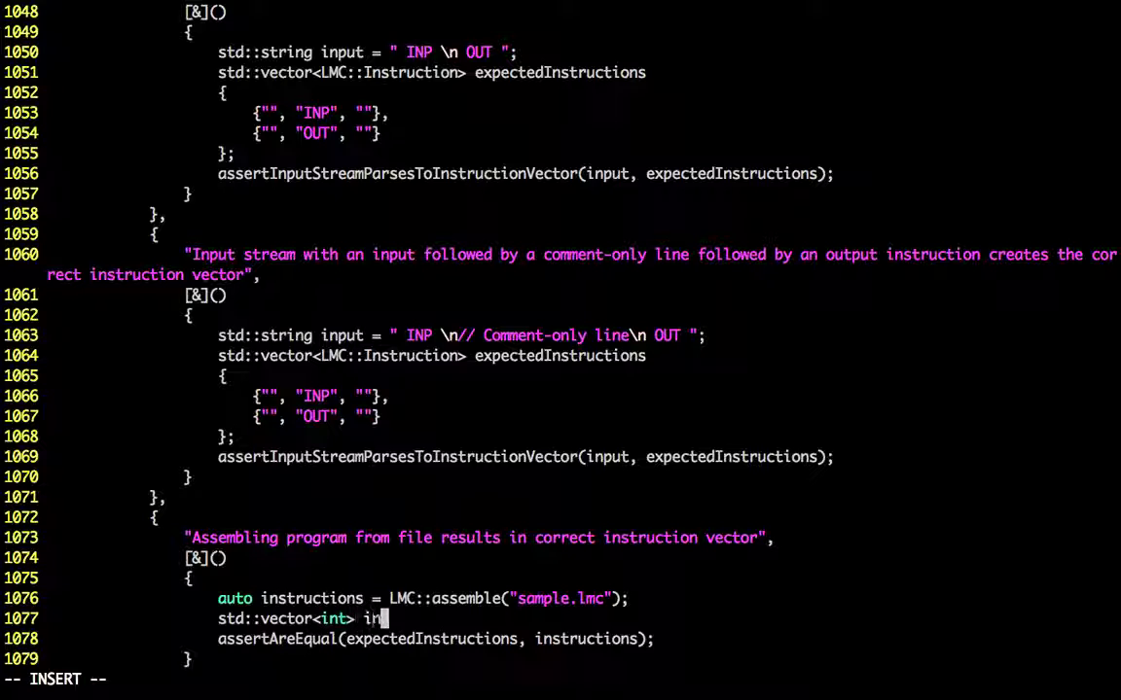
type("xpe")
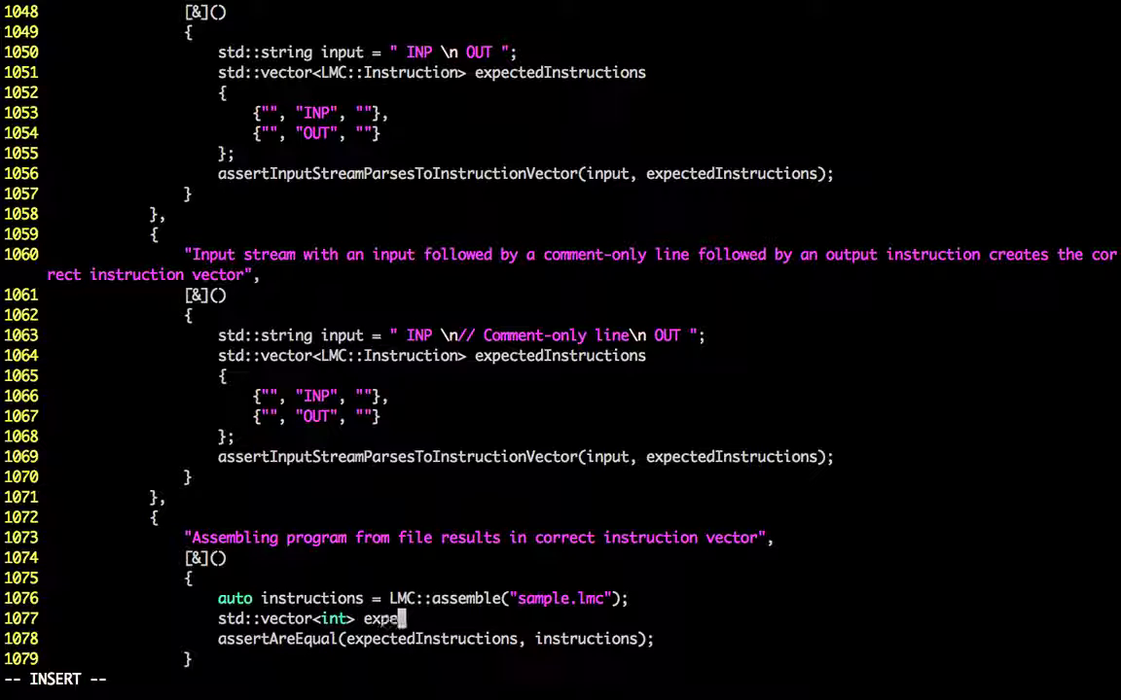
type("ctedInstructions")
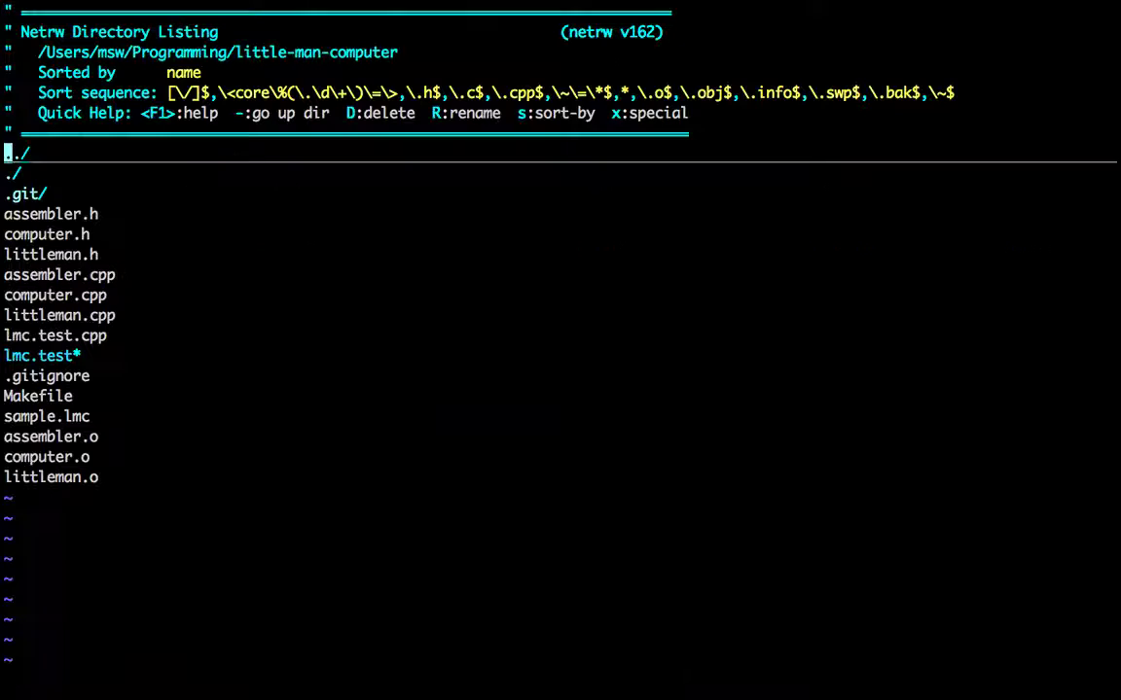
Step: Declare 'std::vector<int> assemble(std::string filePath);' in assembler.h after the class
key("j")
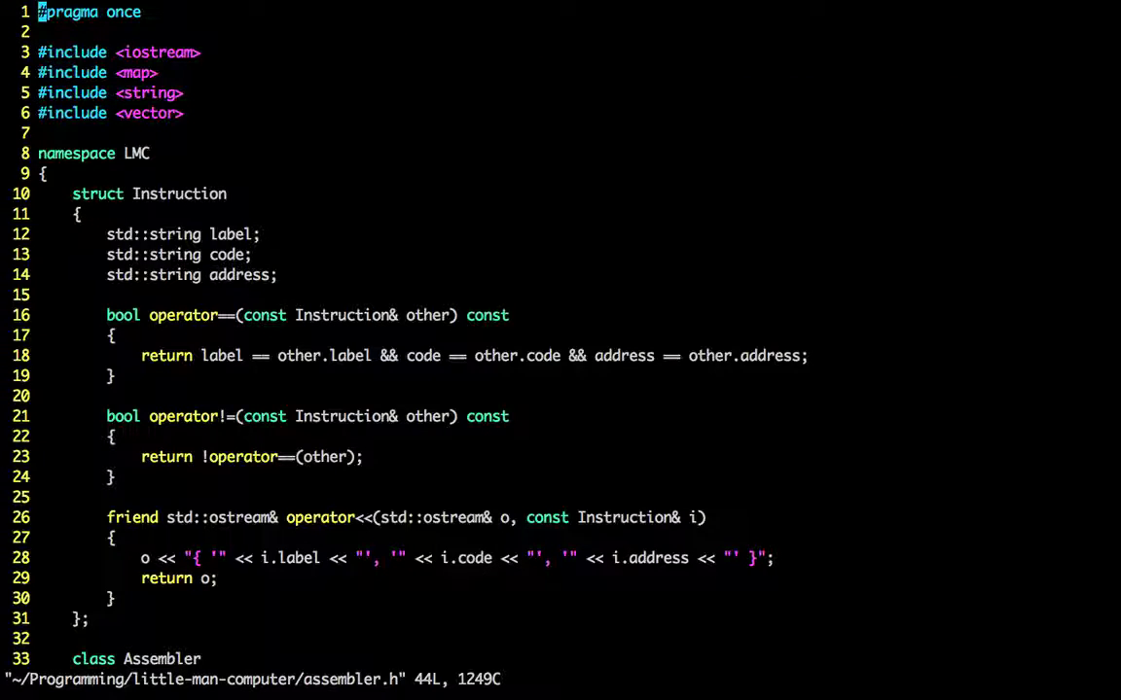
scroll("down", 3)
type("std")
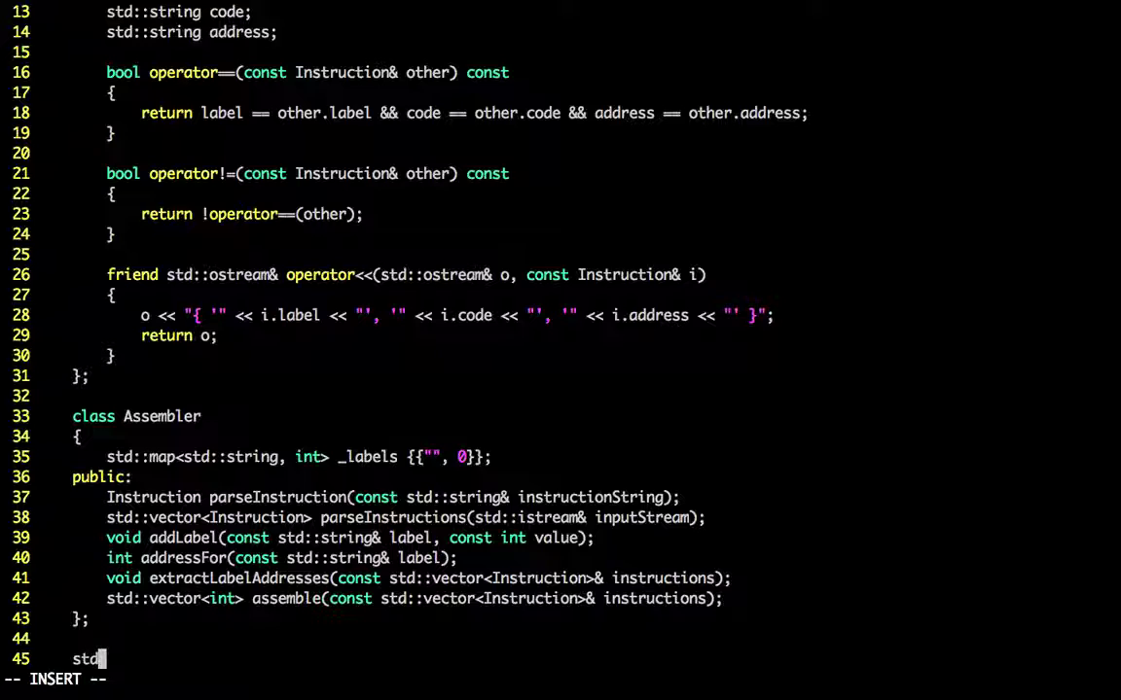
type("::vect")
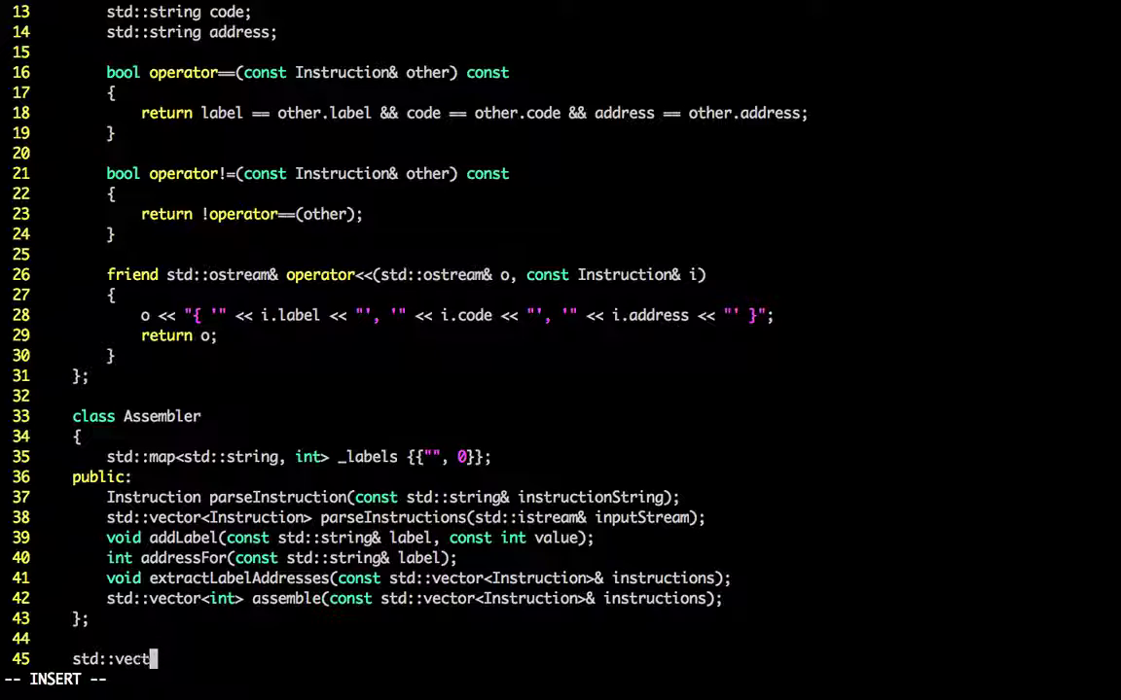
type("or<int>")
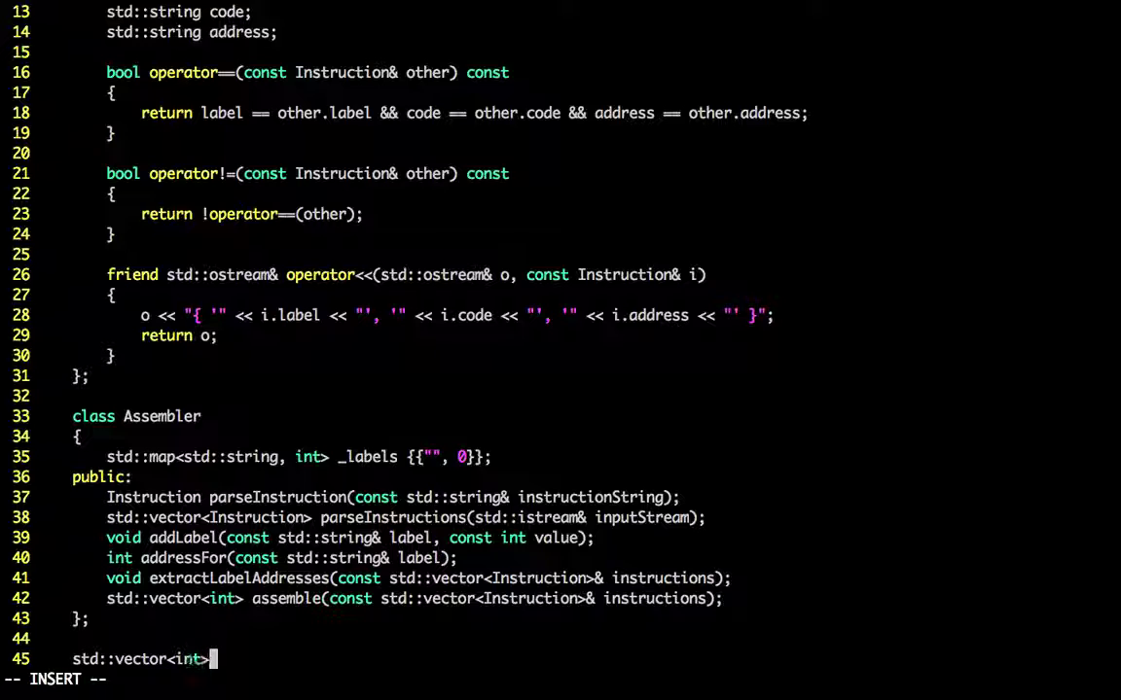
type("assemb")
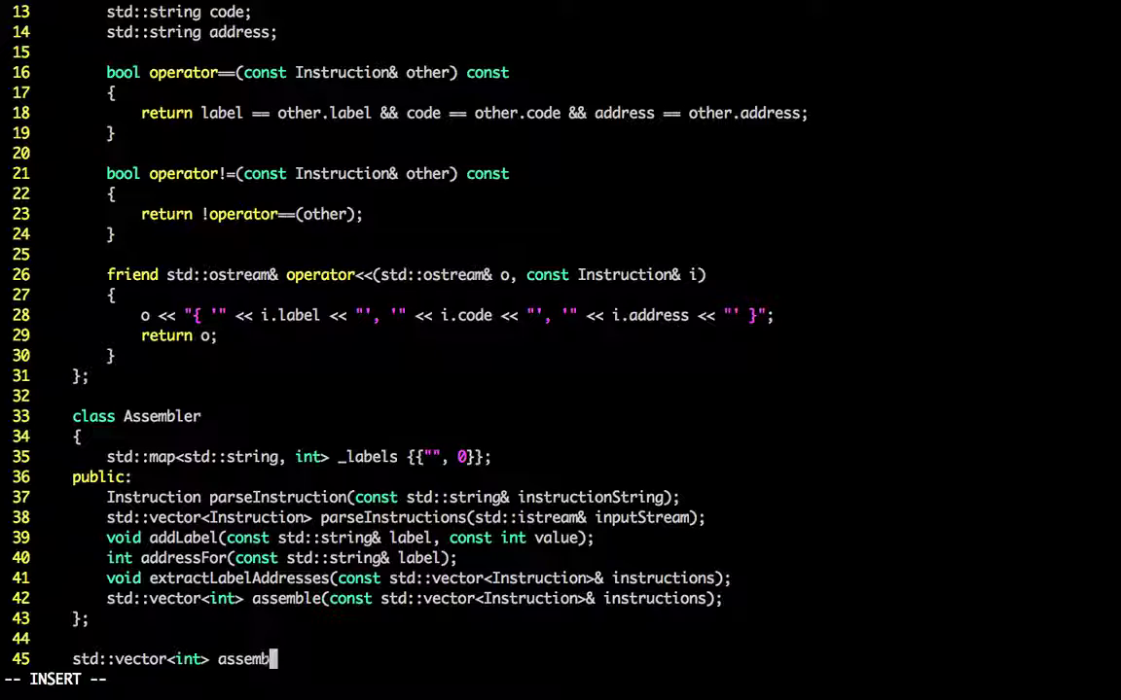
type("le")
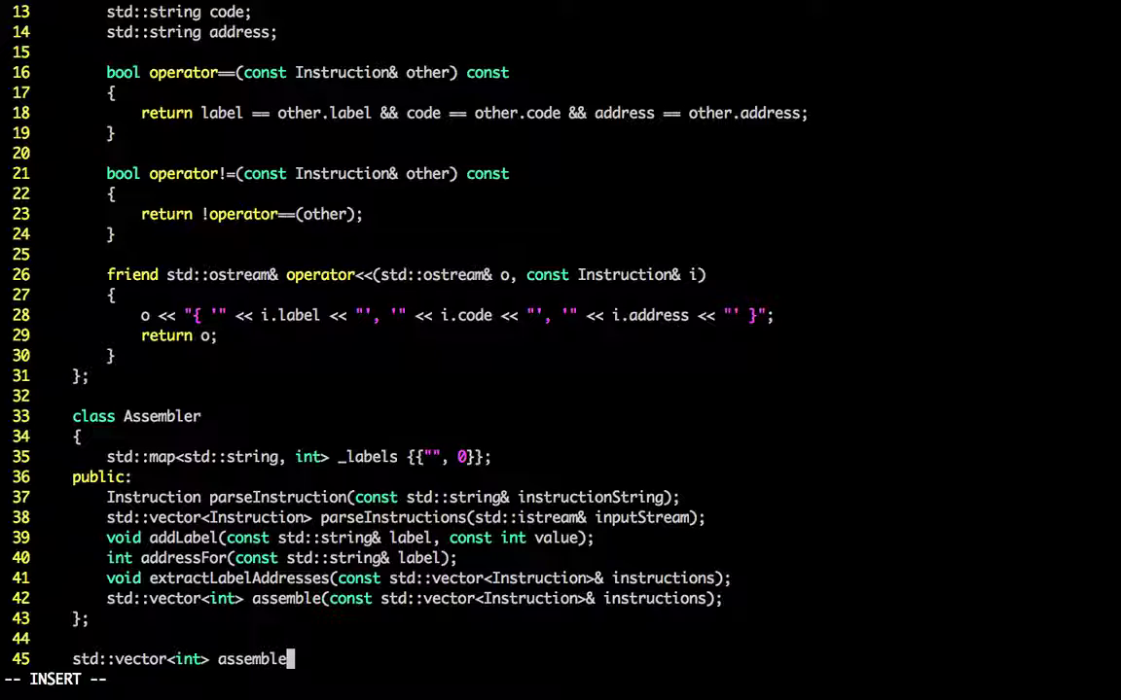
type("(")
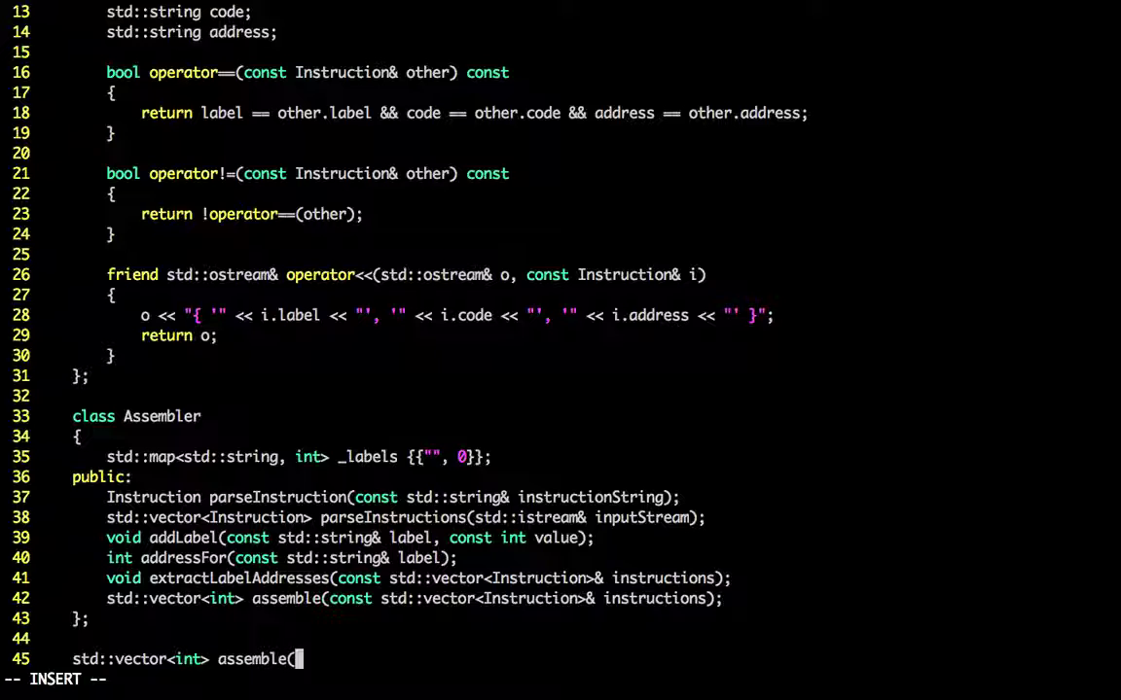
type("std::string")
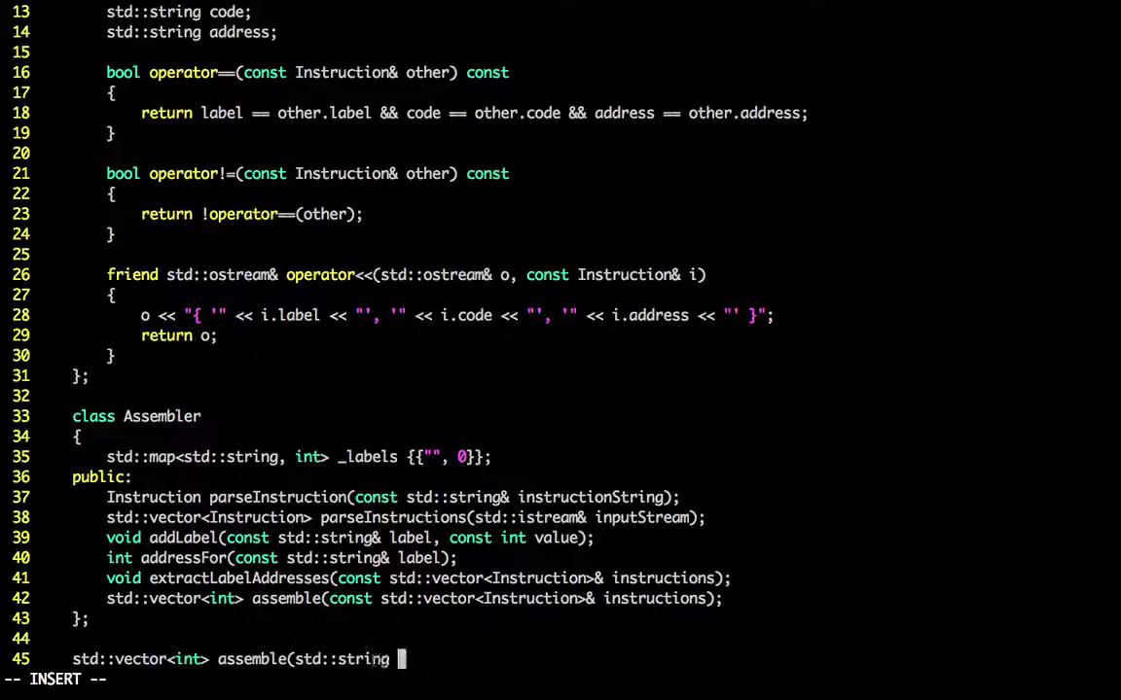
type("filePath")
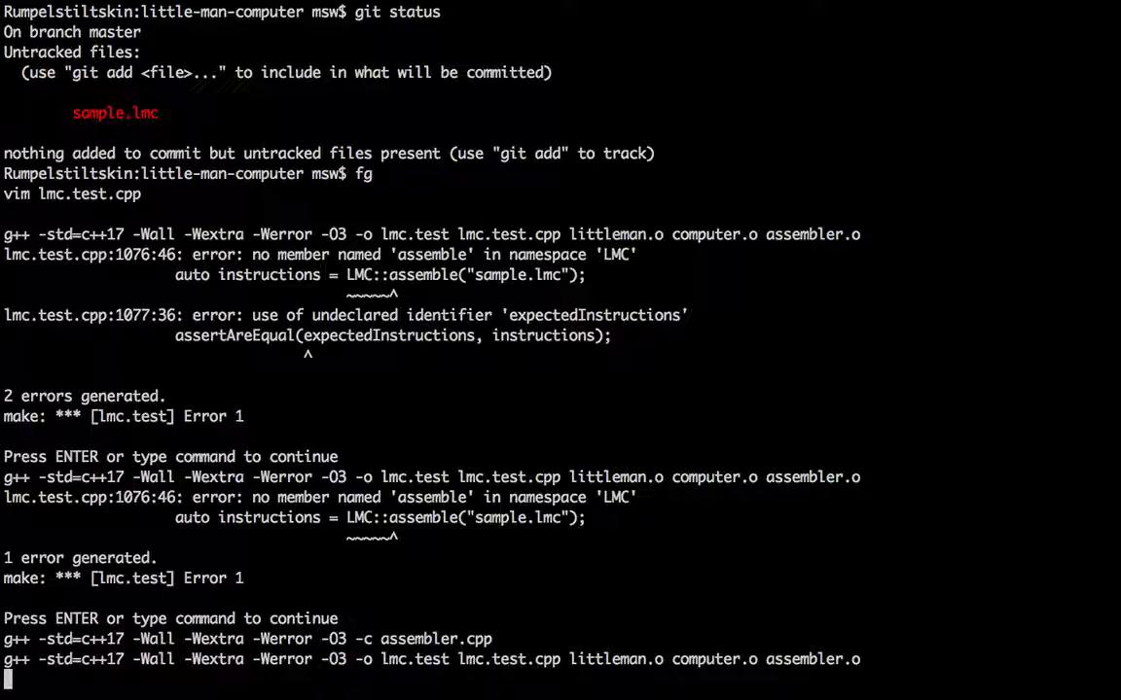
Step: Define LMC::assemble with a [[may_unused]] filePath parameter in assembler.cpp and rebuild
key("enter")
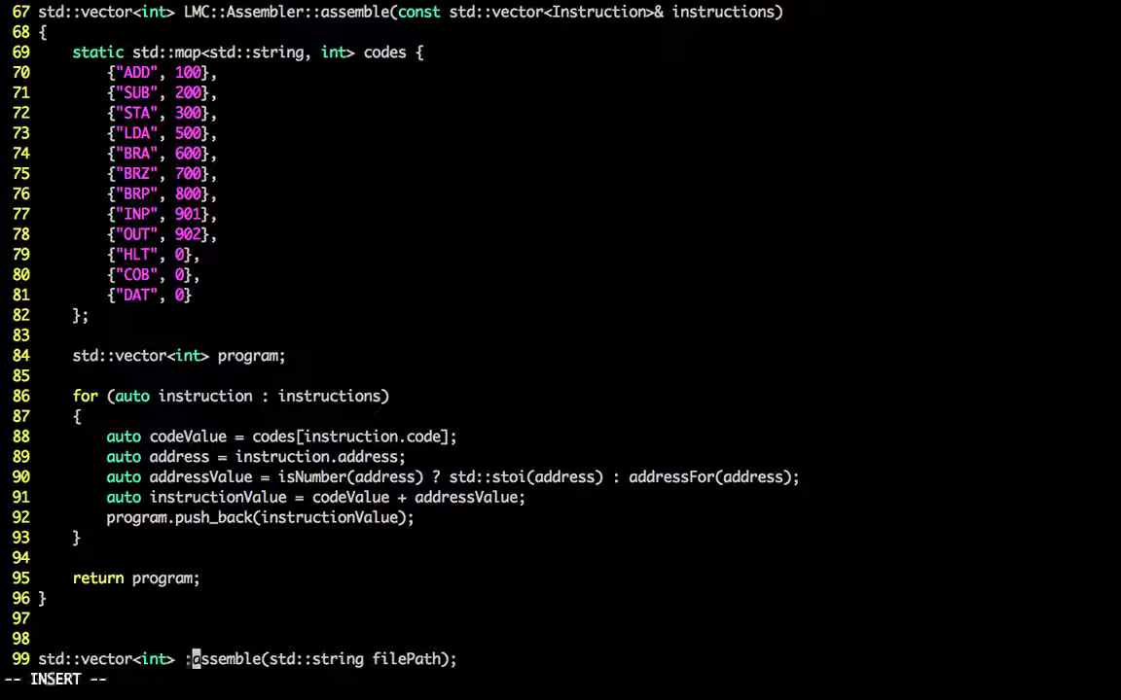
type("LMC::")
type("{")
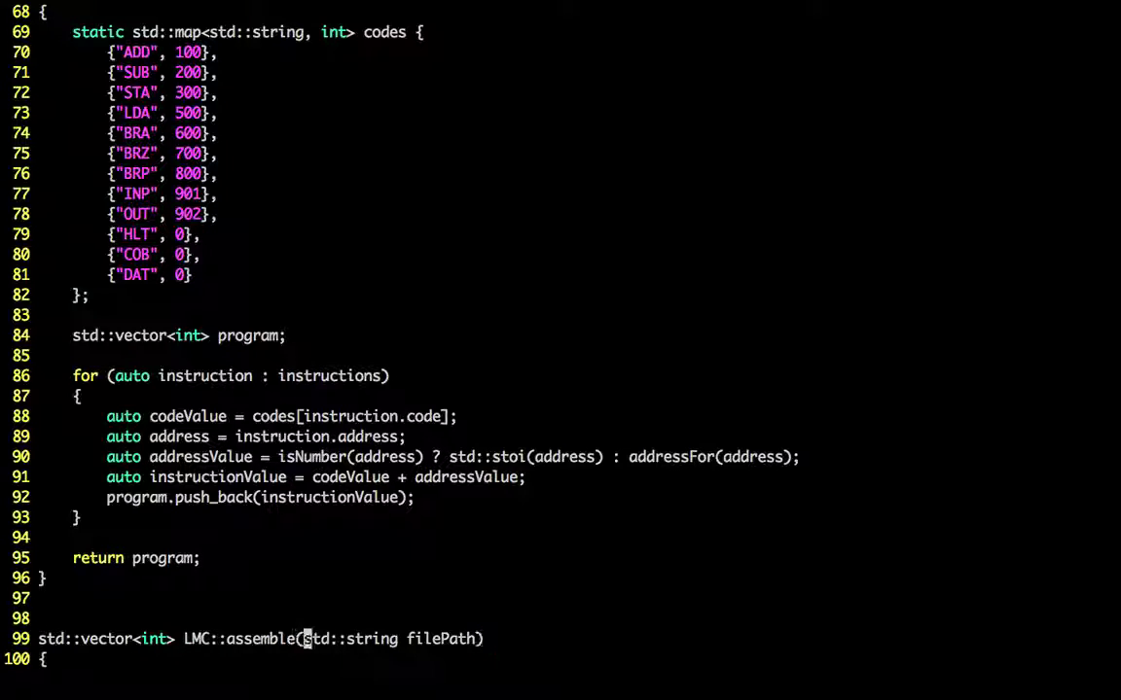
key("i")
type("[[may_unused]] ")
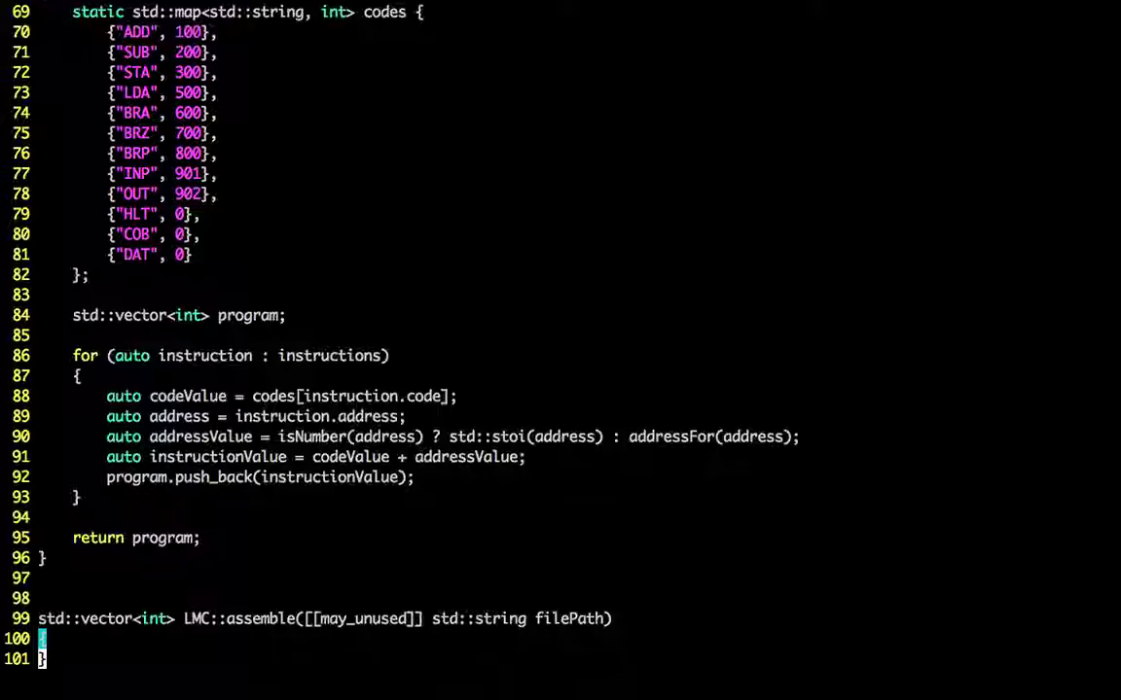
key("i")
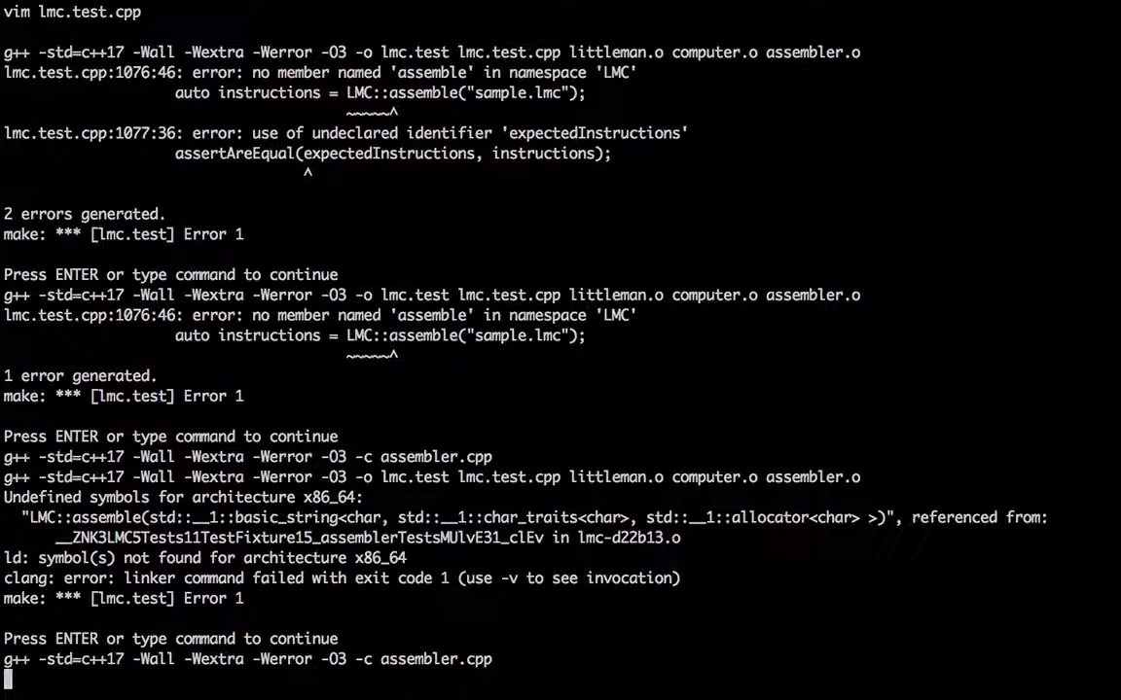
Step: Dismiss the may_unused build errors and initialise expectedInstructions as an empty vector {}
key("enter")
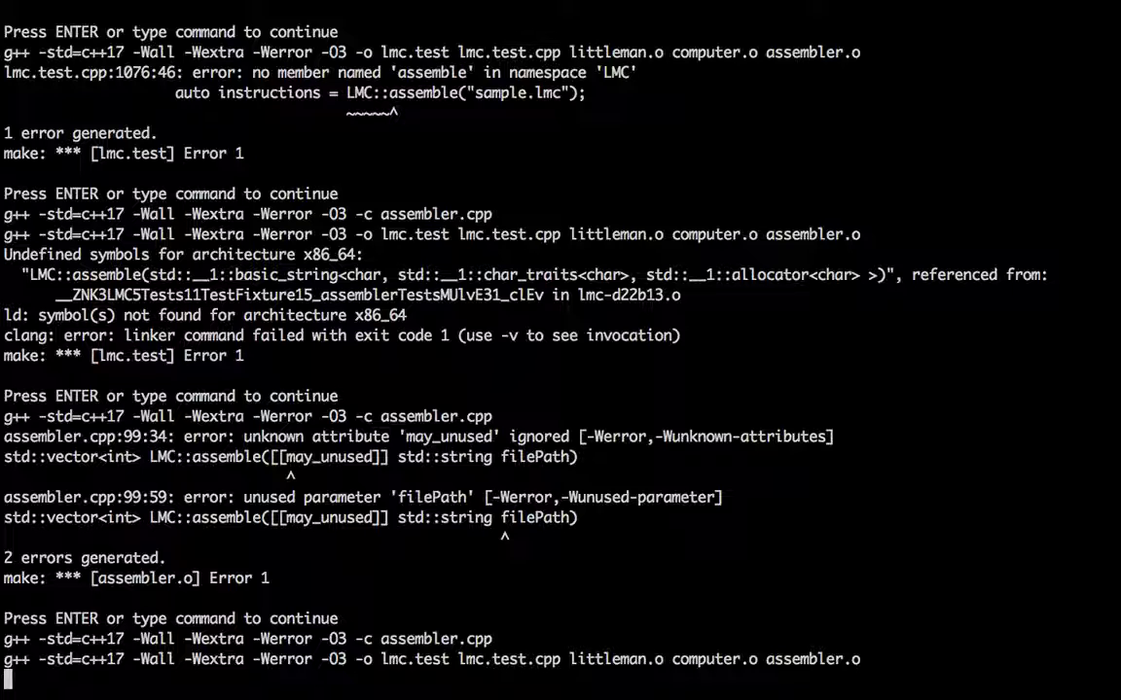
key("enter")
type(":")
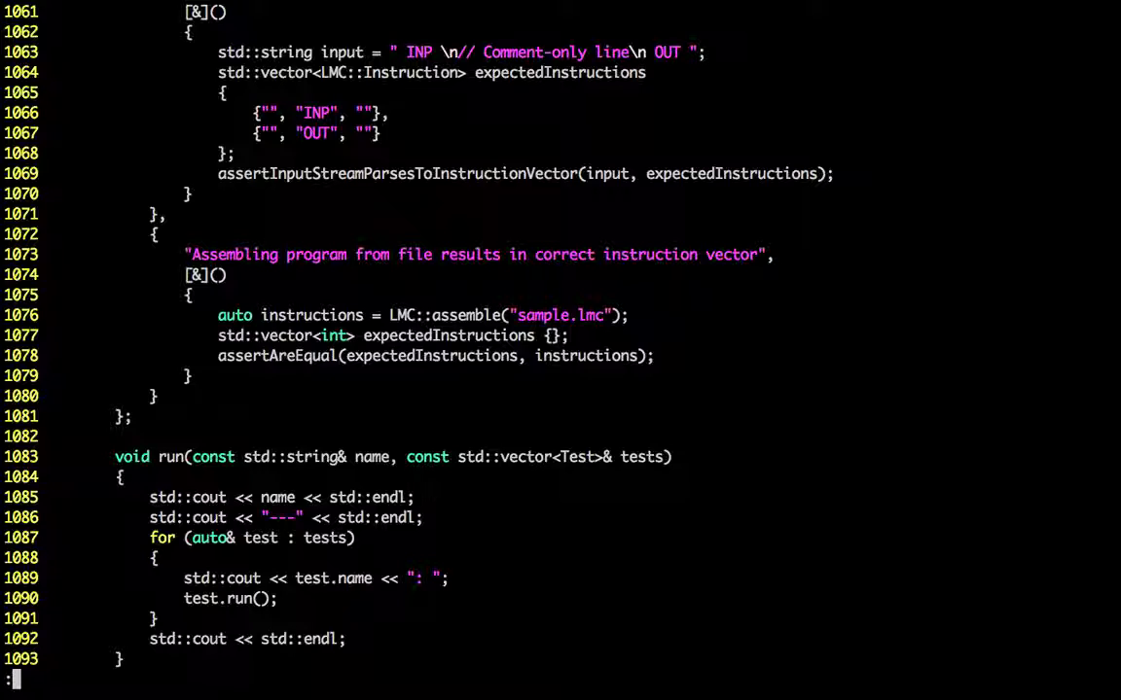
Step: Fill the sample.lmc test's expectedInstructions with 901, 902, 706, 207, 902, 602, 0, 1
type("sp sam")
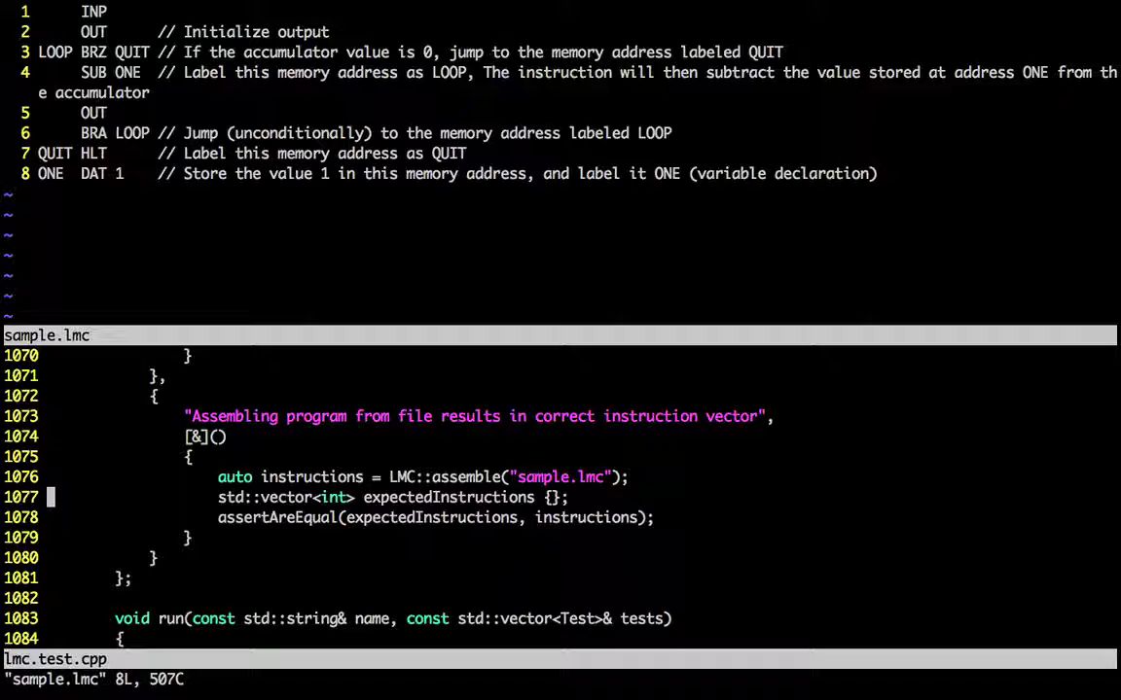
key("i")
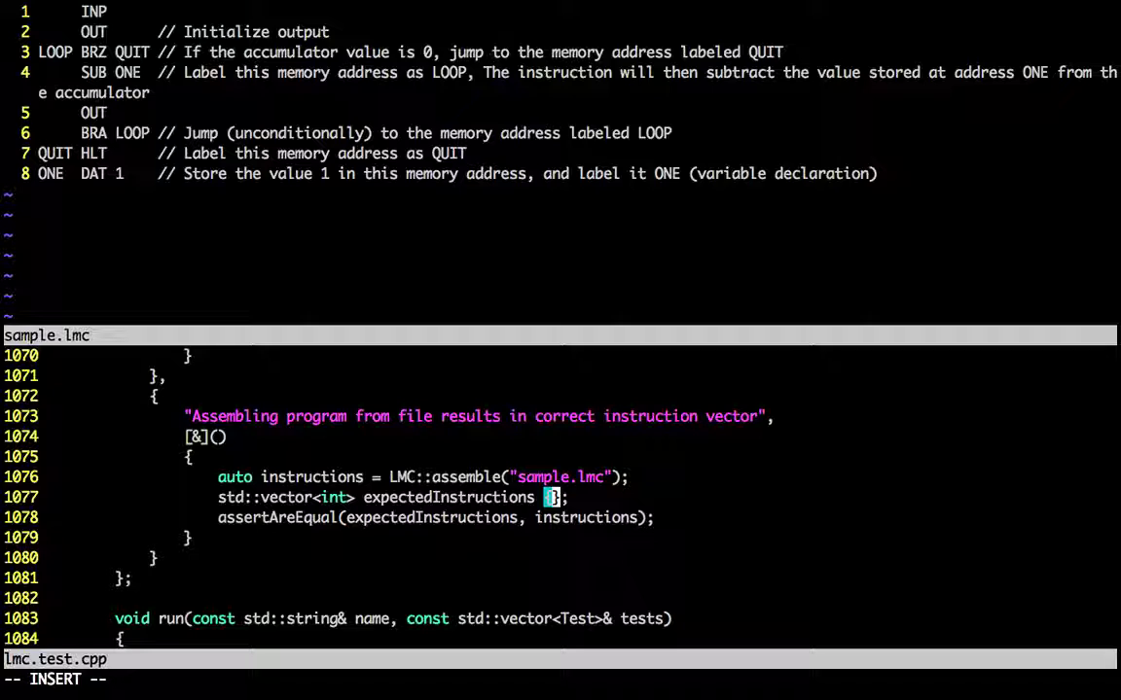
type("i")
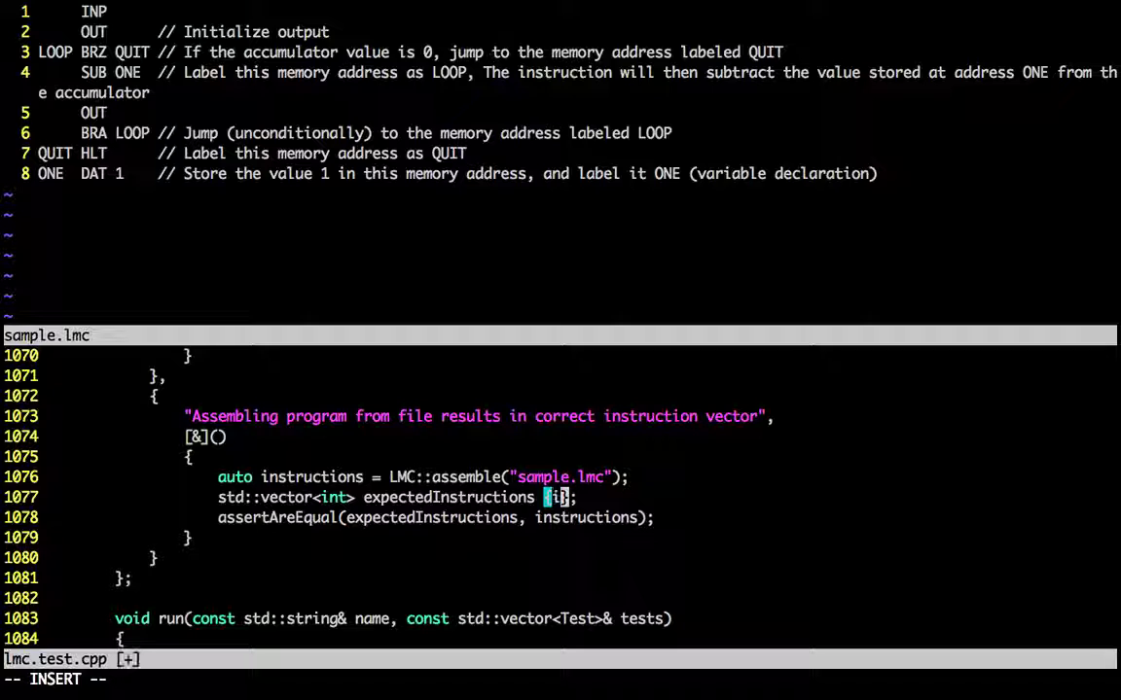
type("901,")
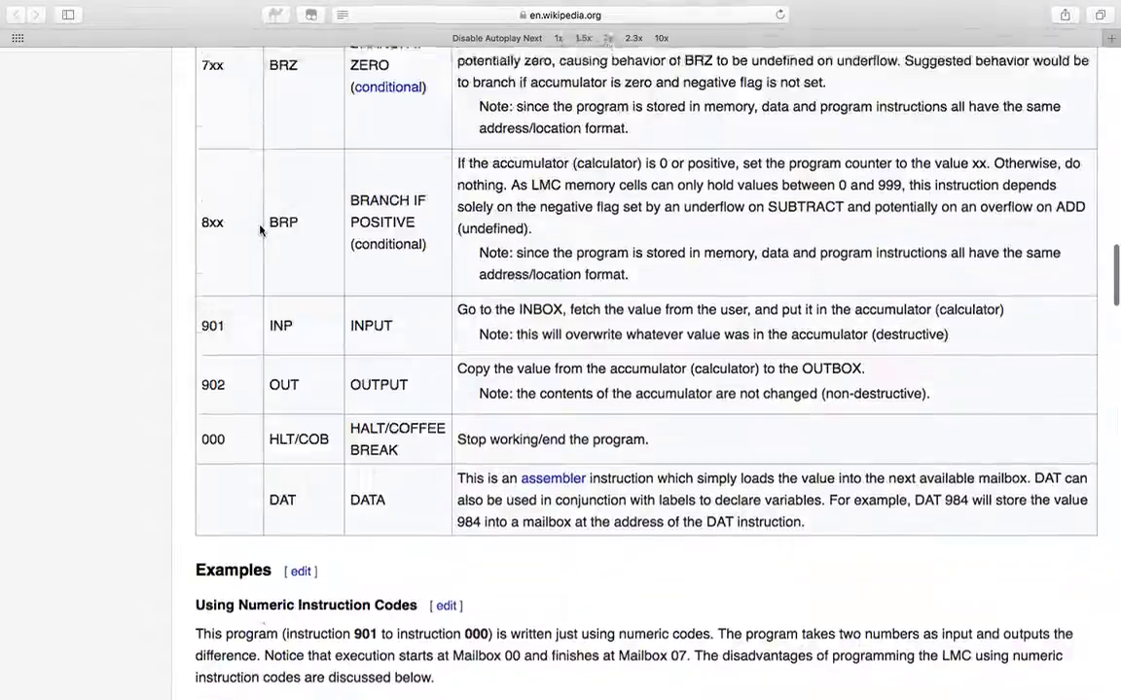
scroll("down", 3)
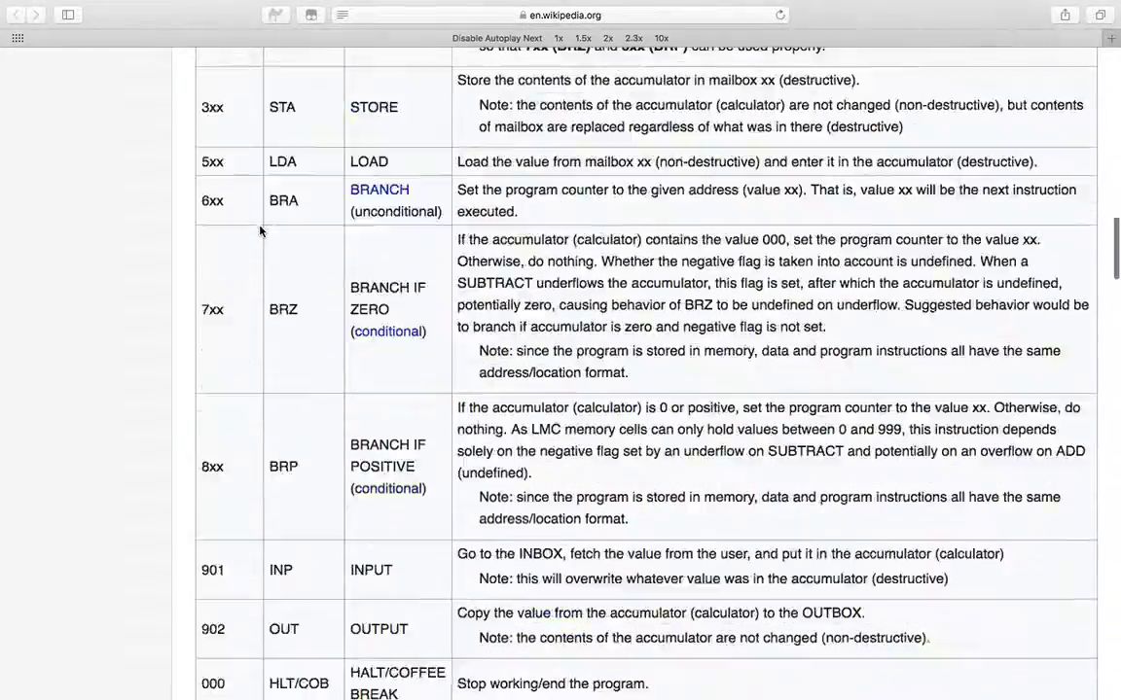
scroll("down", 3)
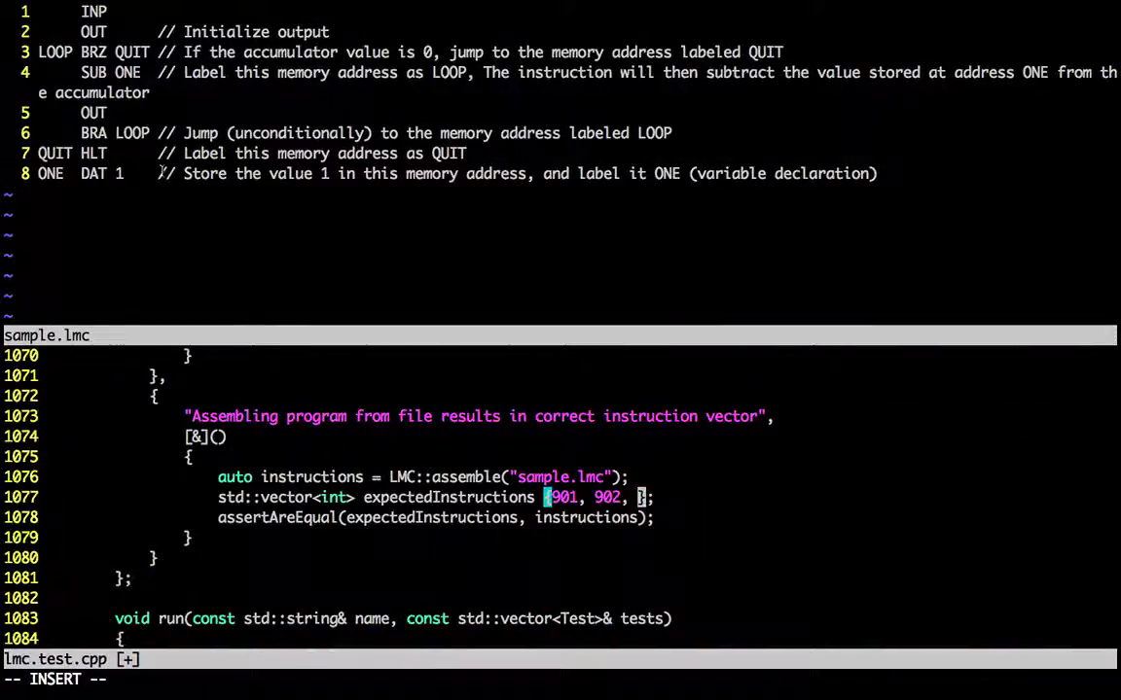
type("706, 7")
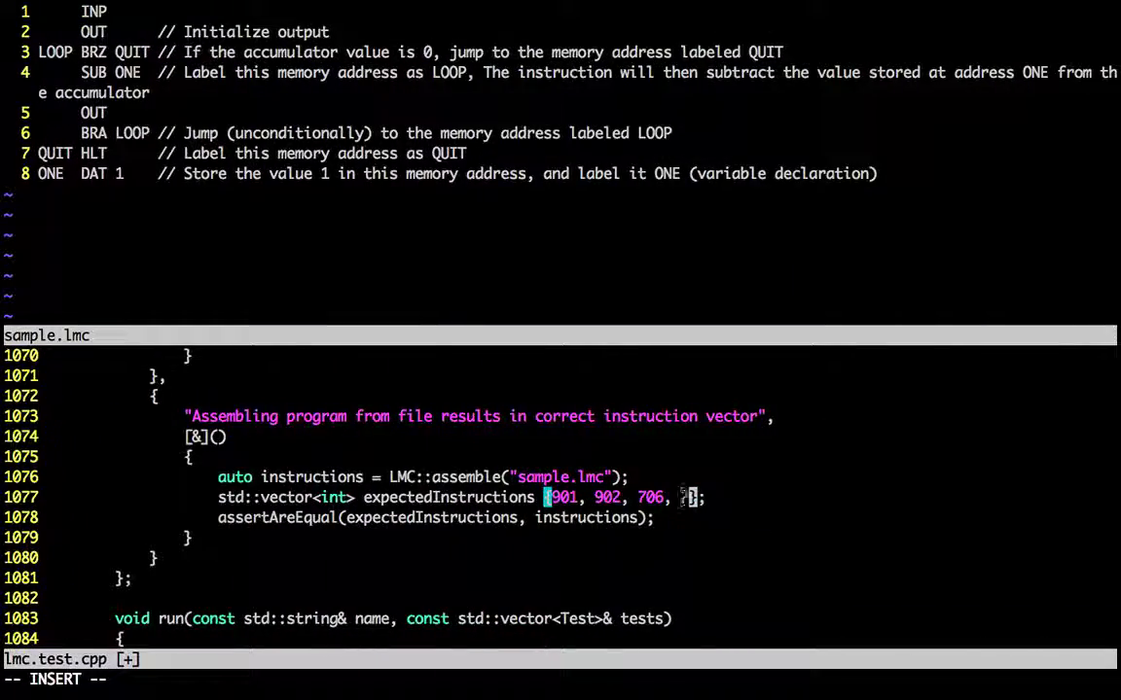
type("207, 902, 602, 0")
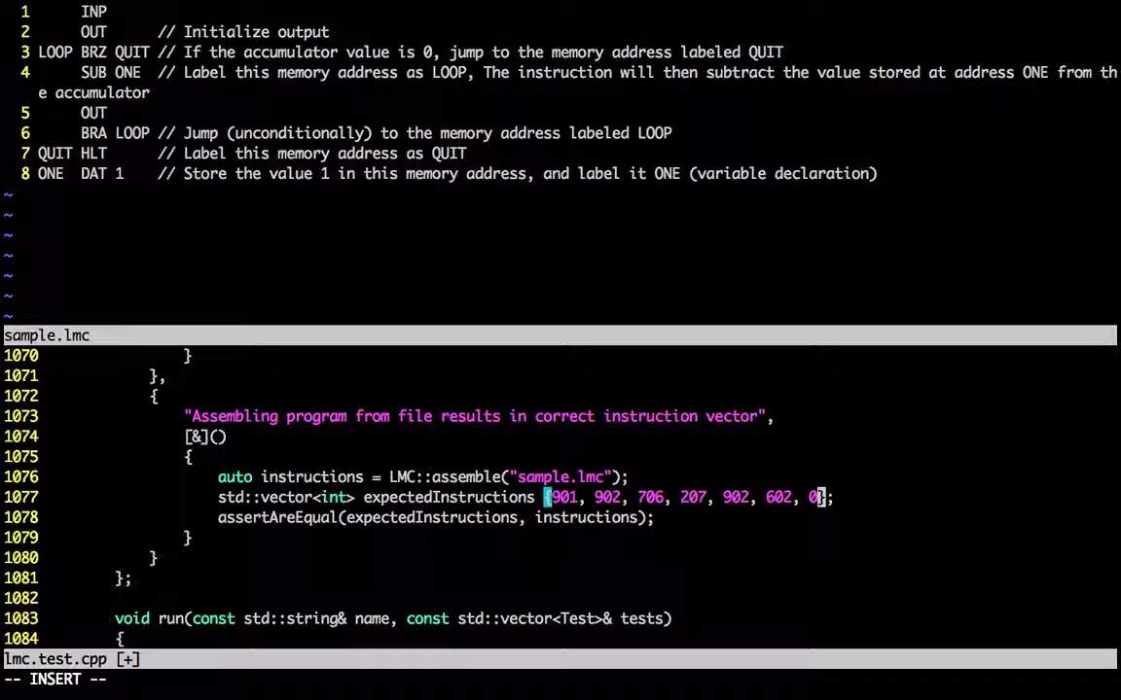
type(", 1")
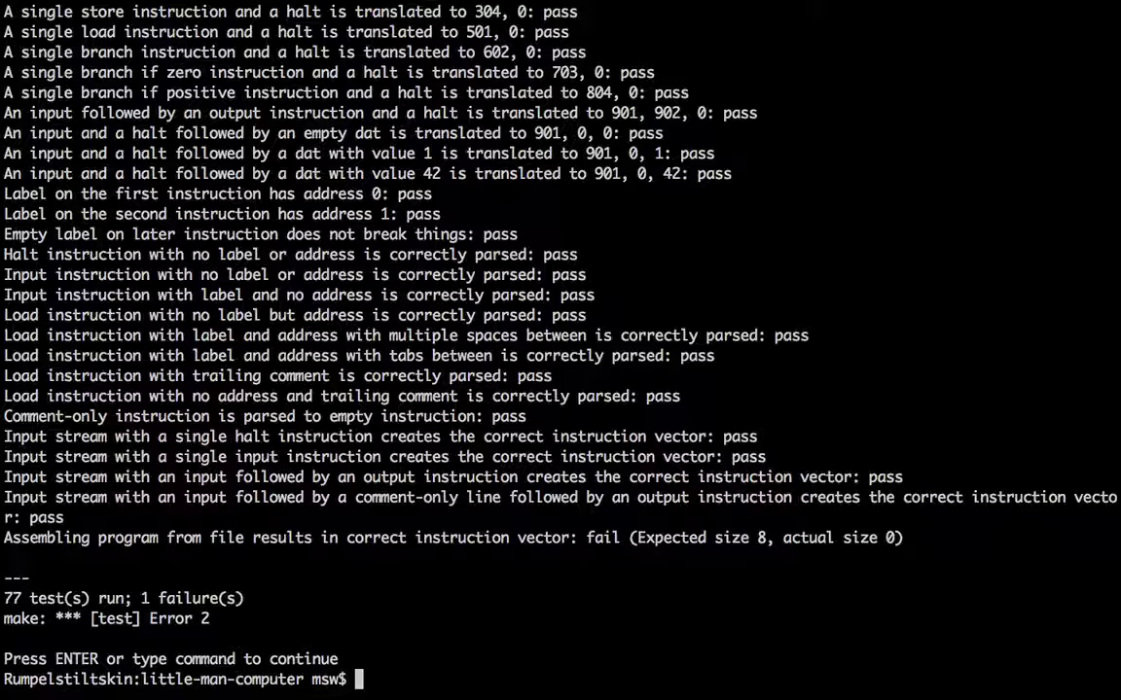
Step: After trying fg, start vim on lmc.test.cpp from the Terminal
type("fg")
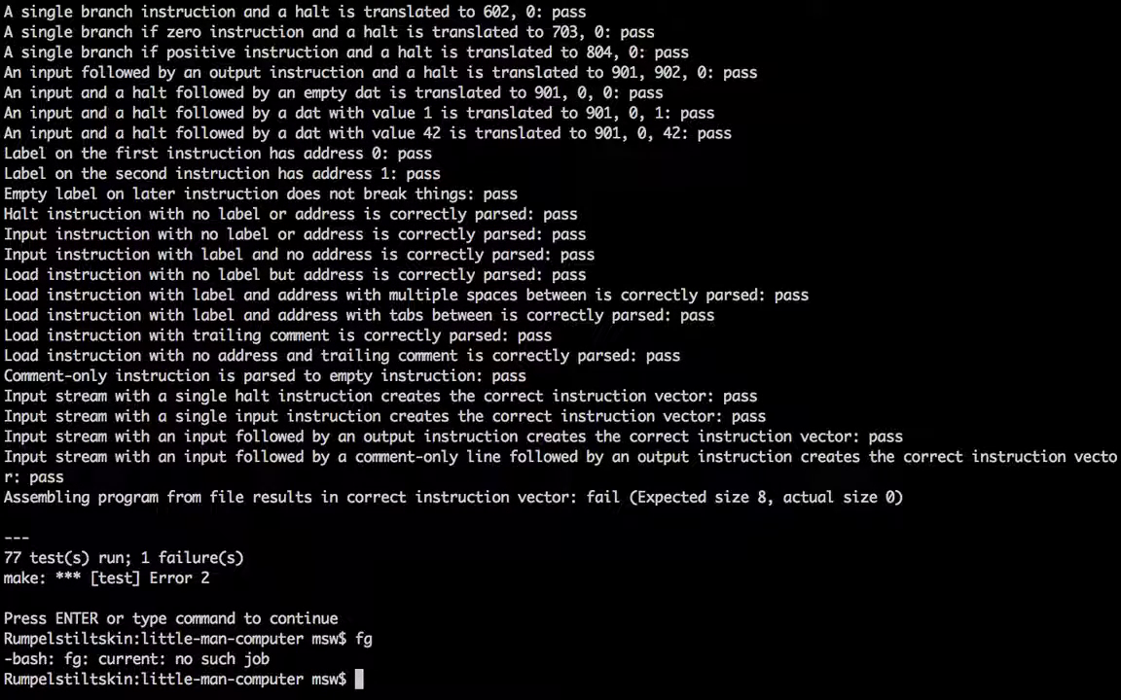
type("vim")
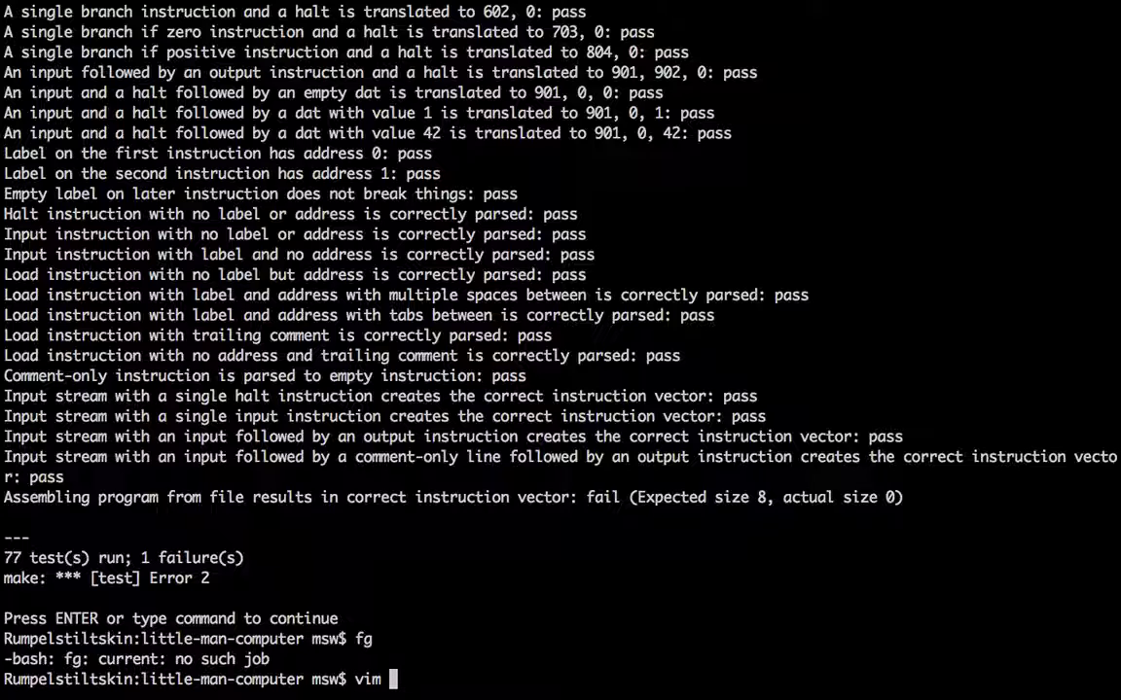
type("lmc.test.")
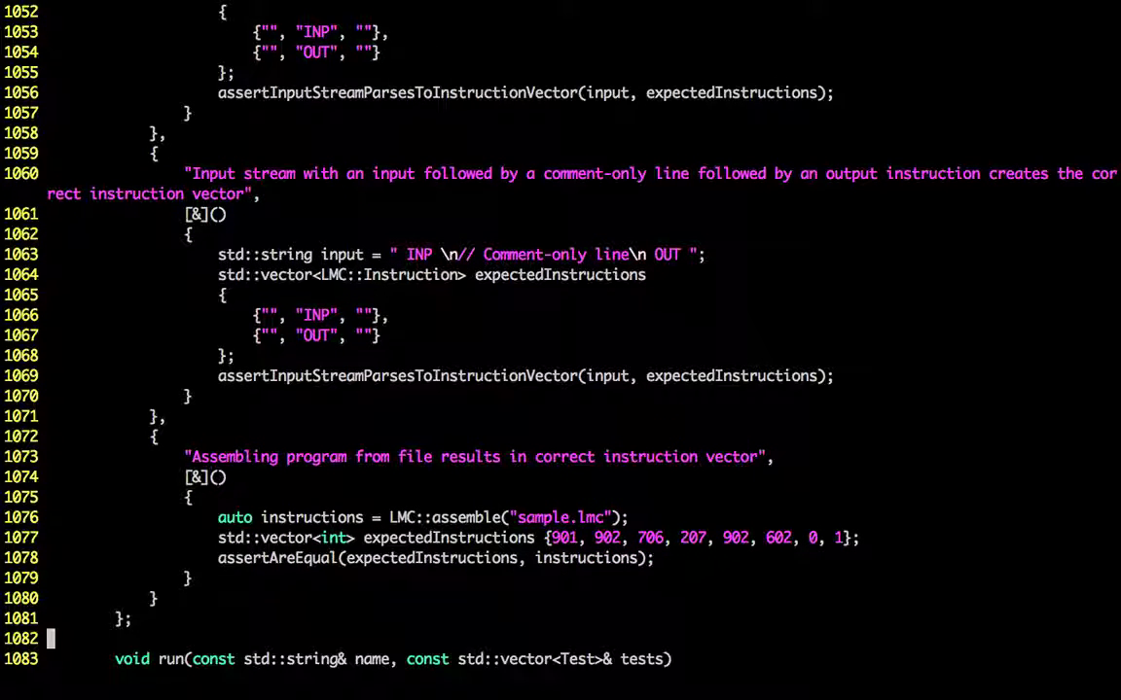
Step: Switch from the test file to assembler.cpp with :E and look over its helpers
scroll("down", 3)
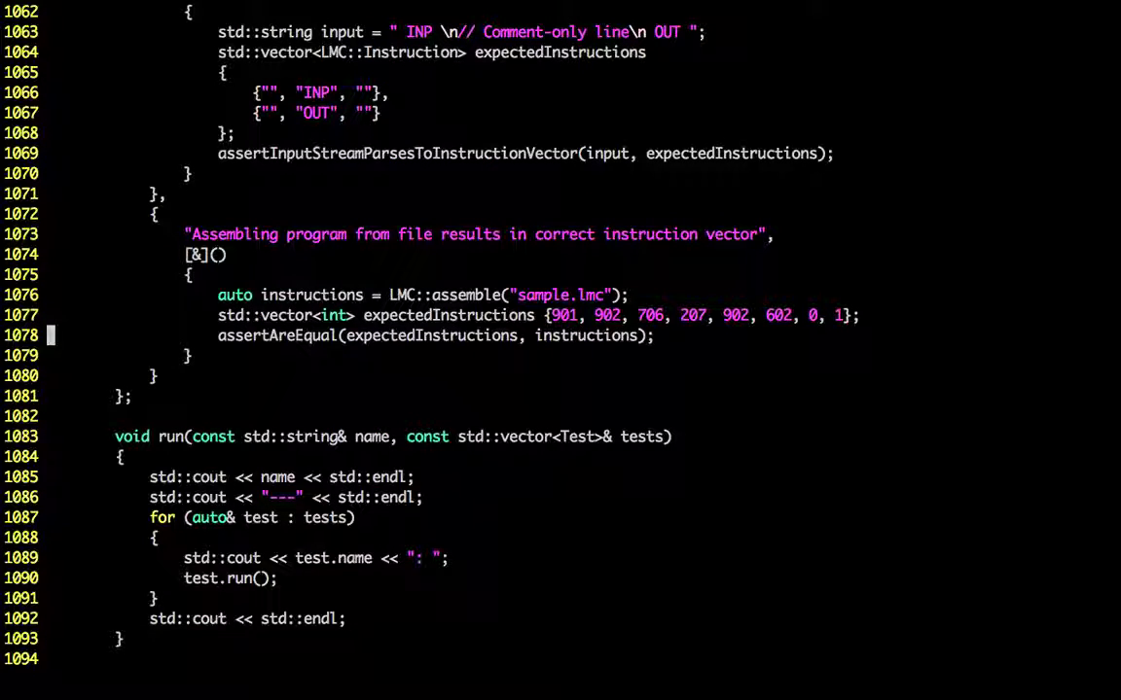
type(":E")
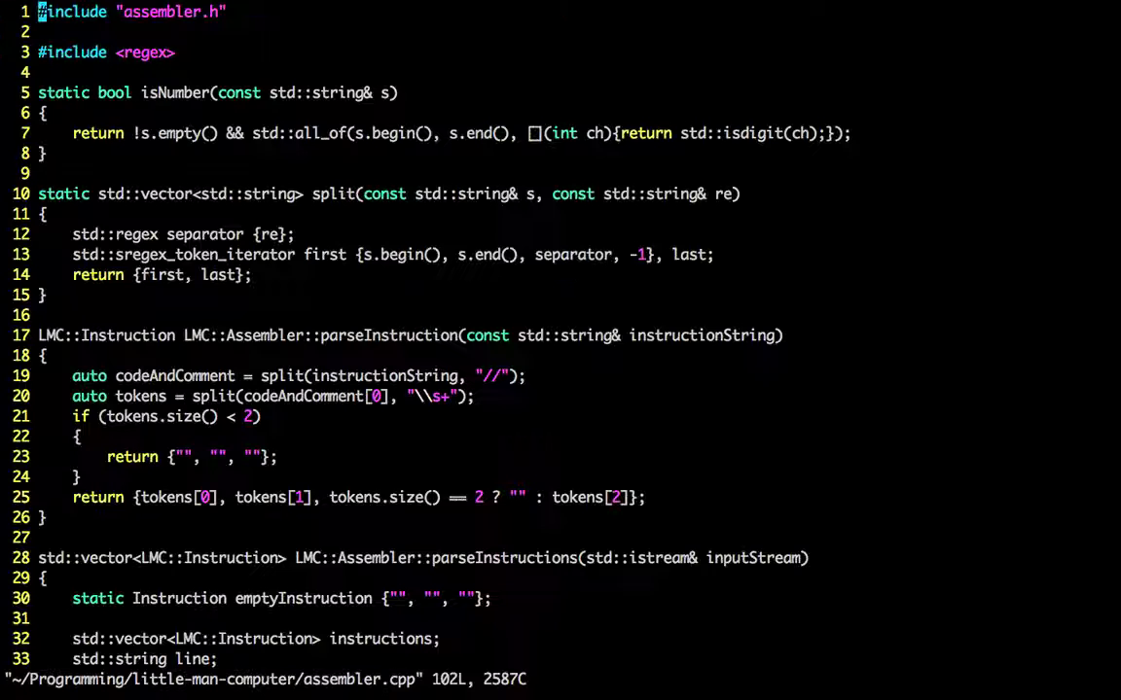
scroll("down", 3)
type("read lines from f")
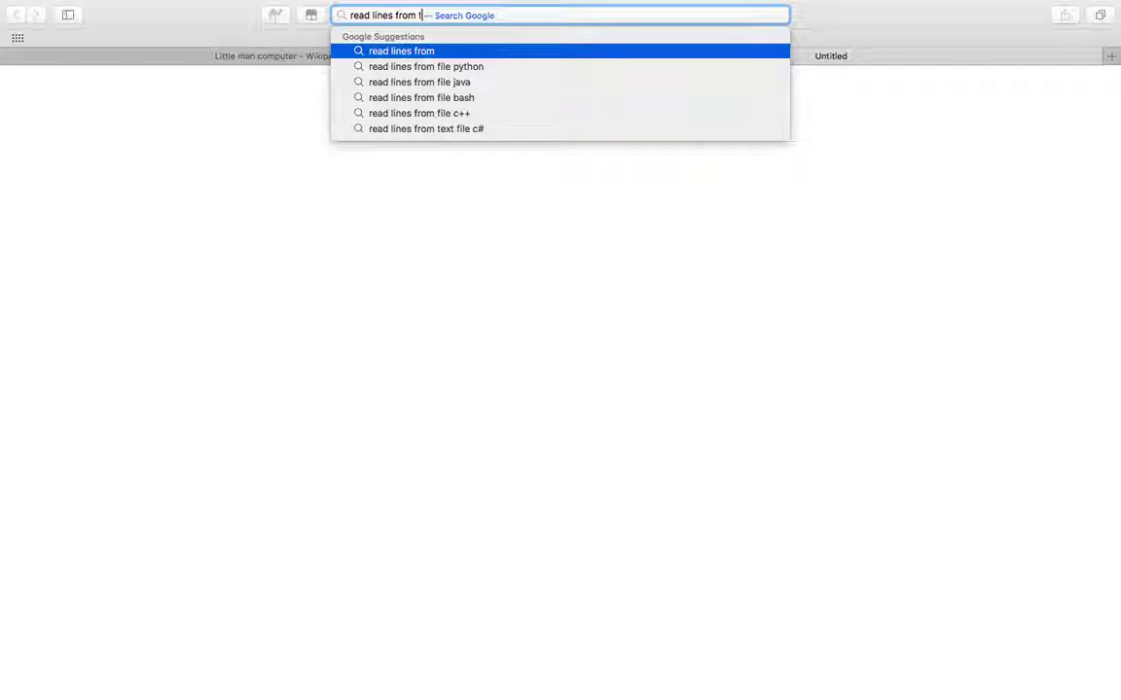
Step: Search Google for "open file stream c++" and load the cplusplus.com fstream::open page
type("ile")
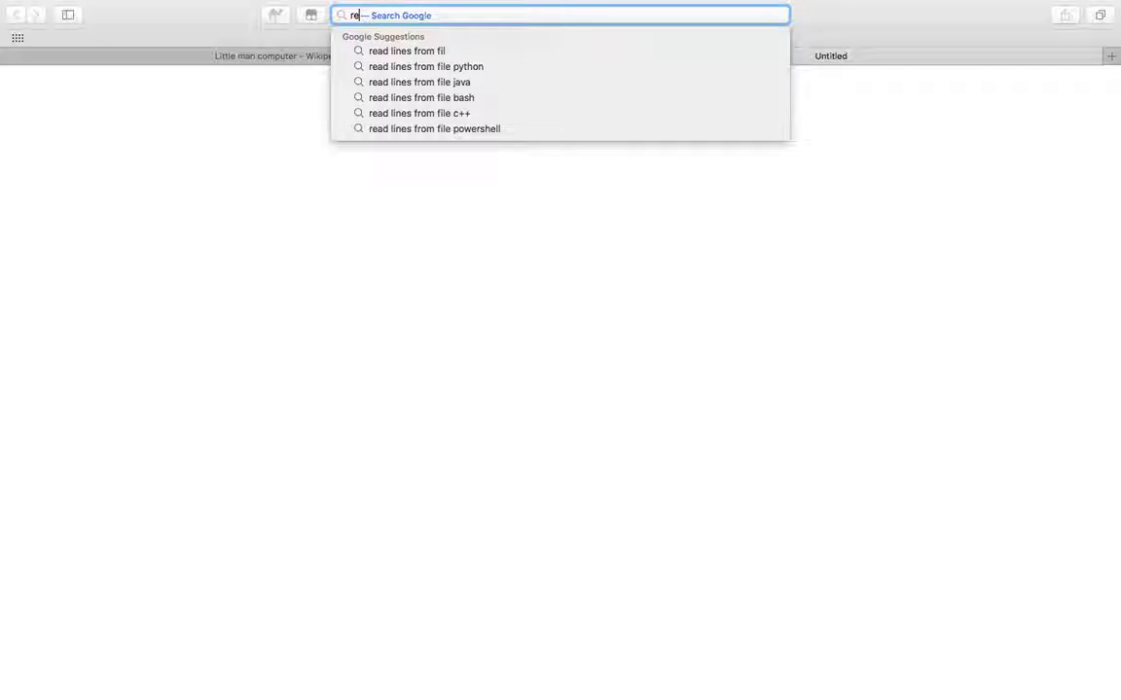
type("open file stream c++")
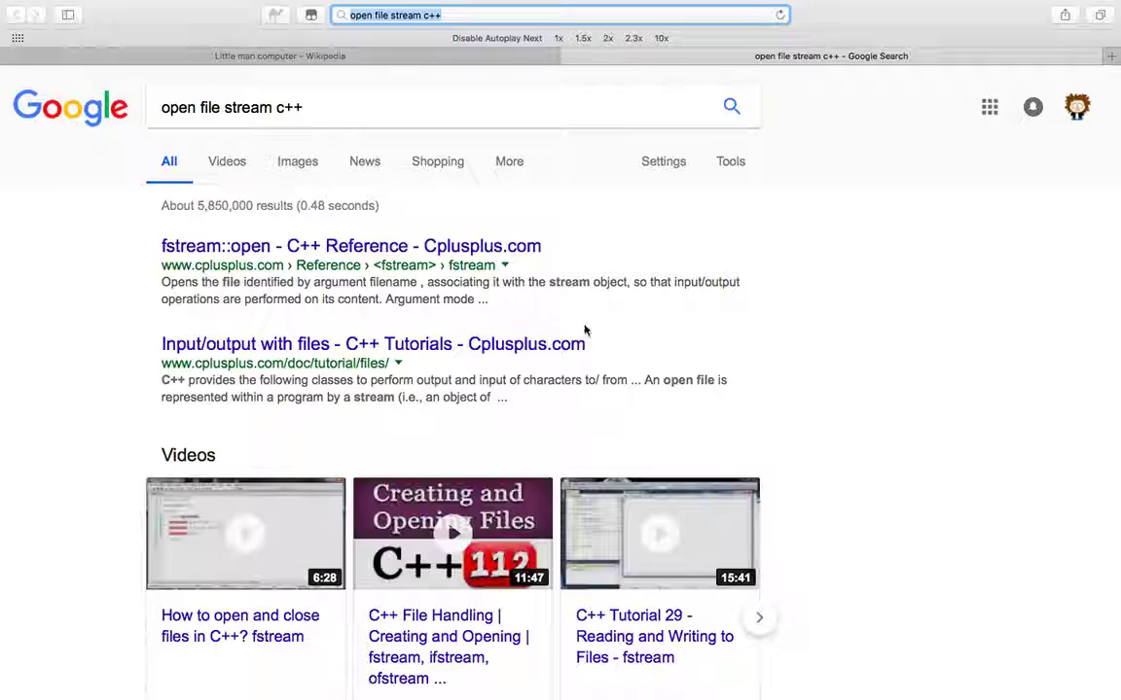
mouse_move(436, 245)
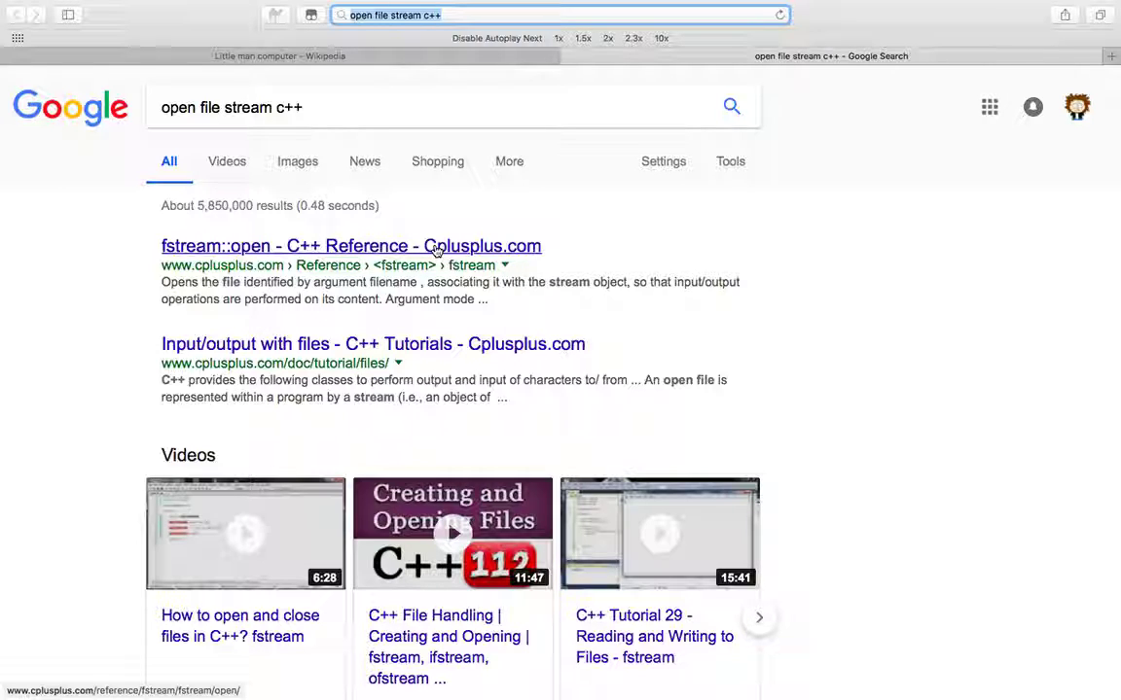
left_click(350, 245)
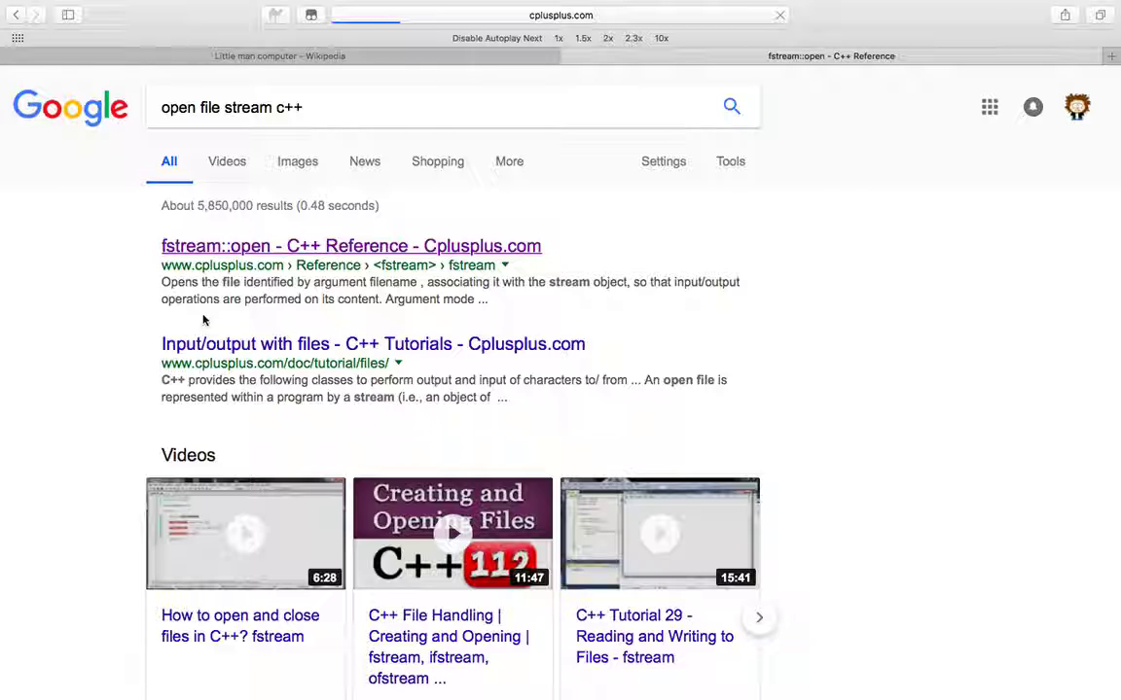
left_click(350, 245)
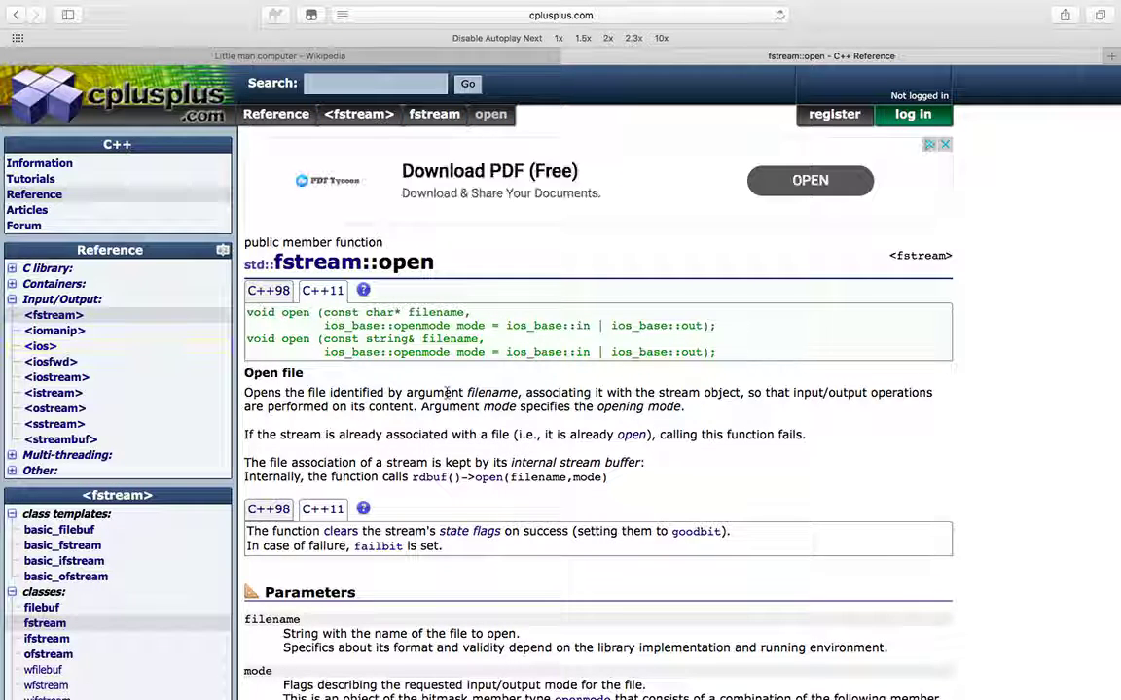
Step: Read the fstream::open reference down to its example code
scroll("down", 3)
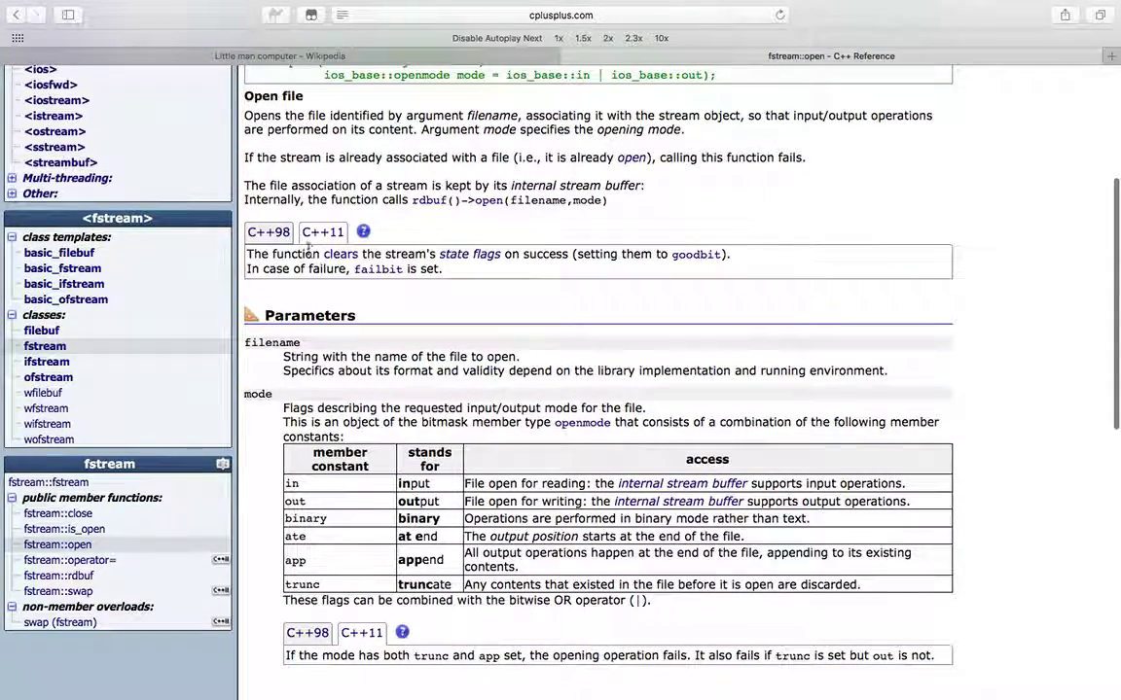
scroll("down", 3)
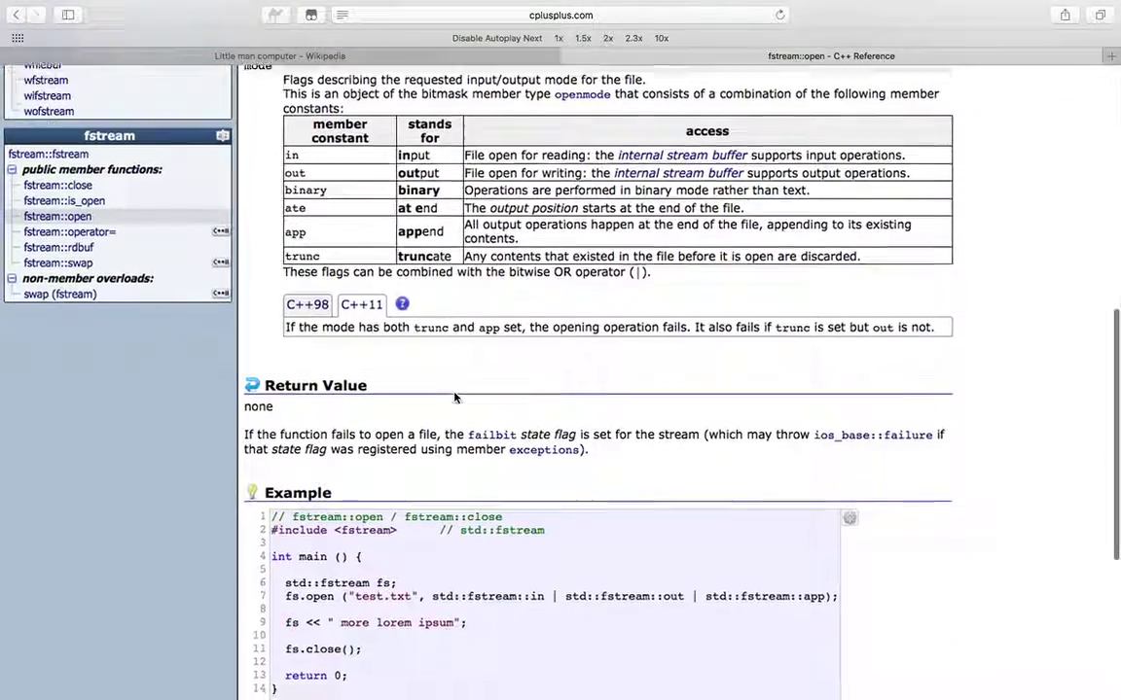
scroll("down", 3)
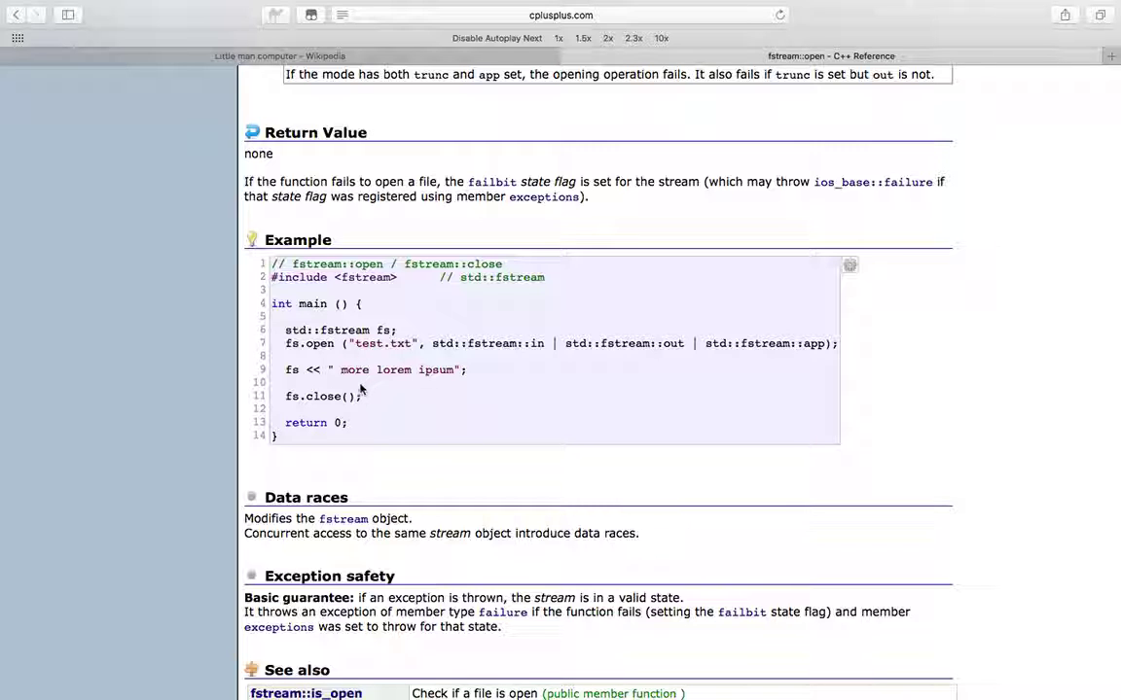
scroll("down", 3)
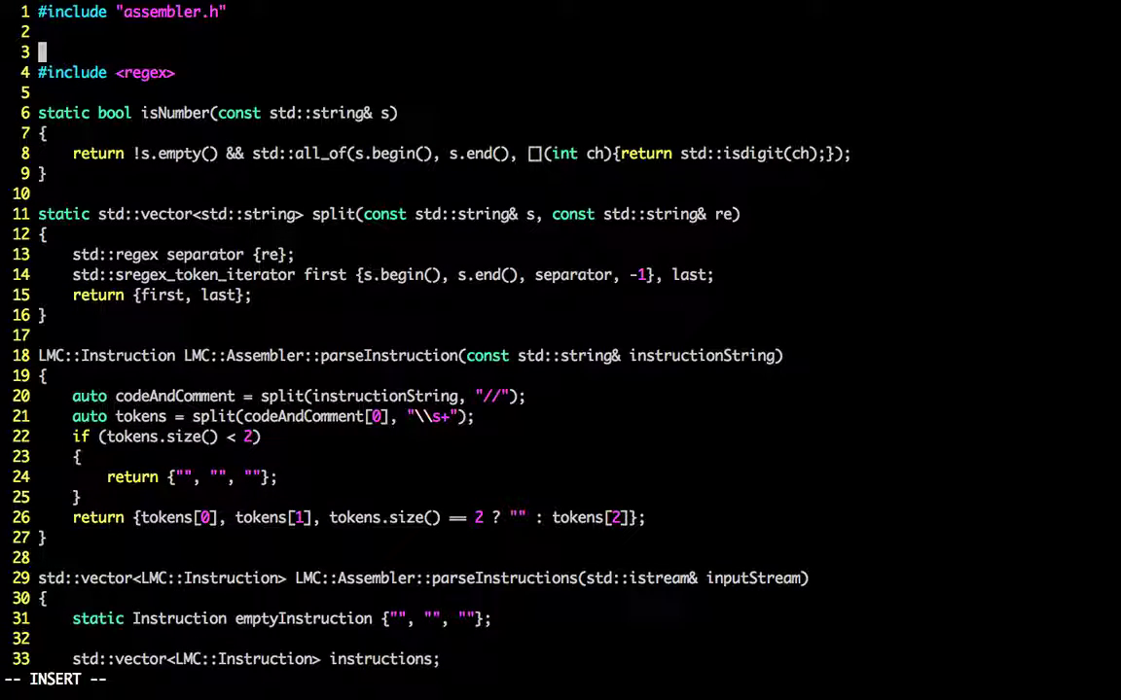
Step: Add #include <fstream> at the top of assembler.cpp
type("#include <fstream")
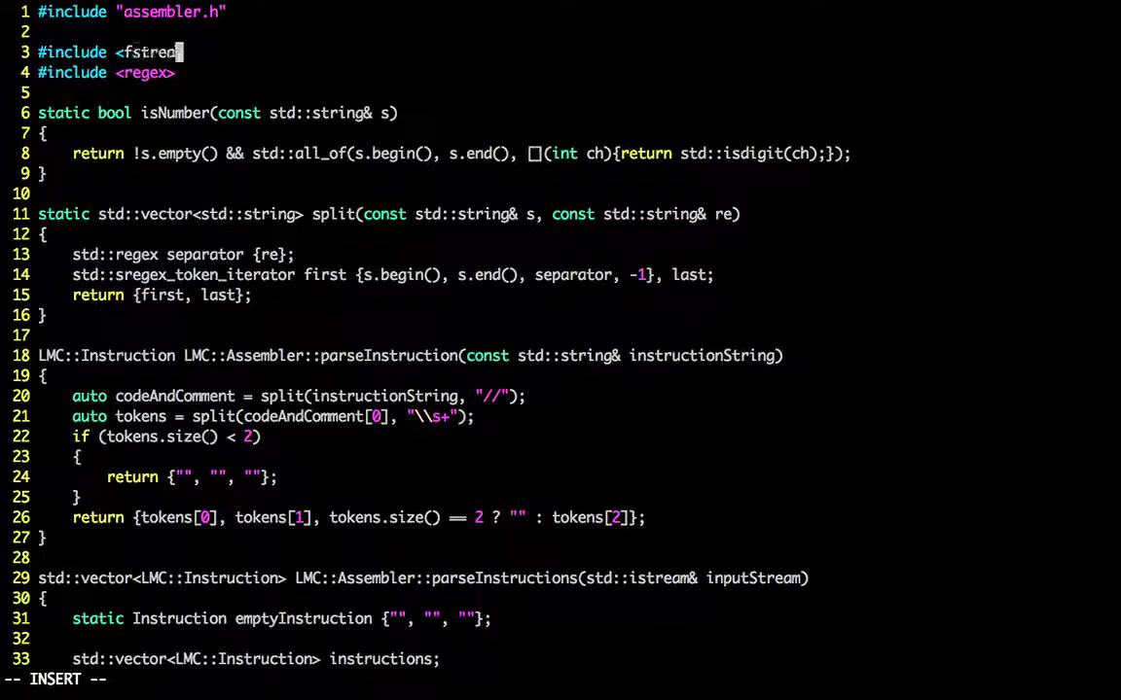
scroll("down", 3)
type("std")
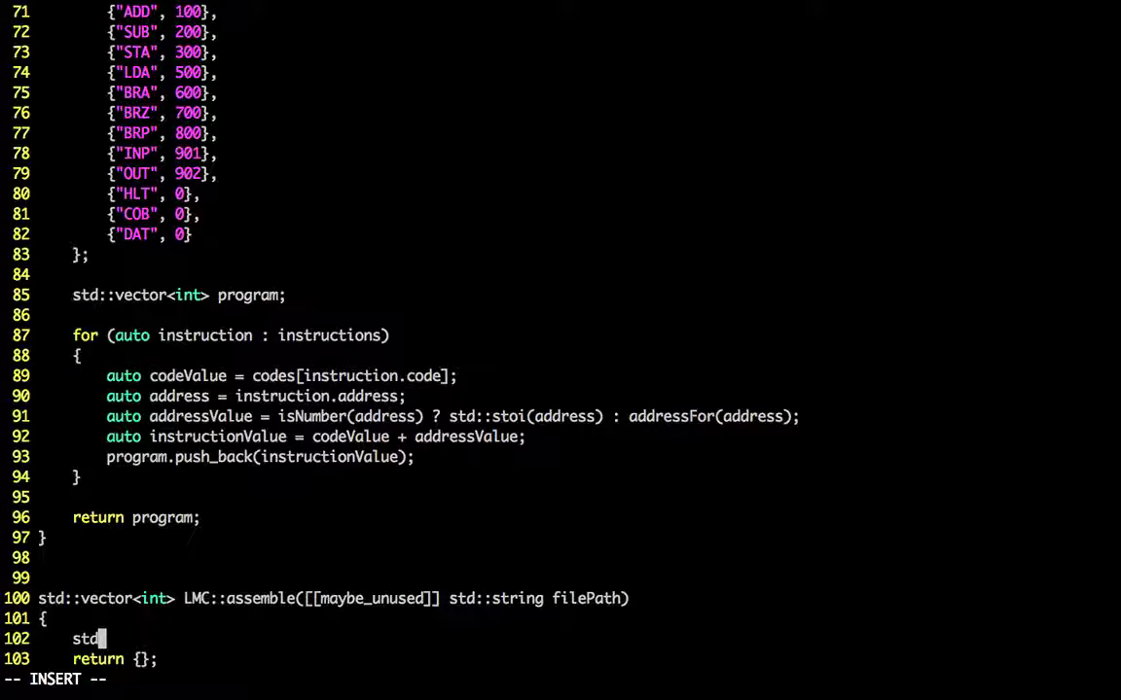
Step: In LMC::assemble declare std::fstream fs; and begin fs.open(filePath
type("::fstream")
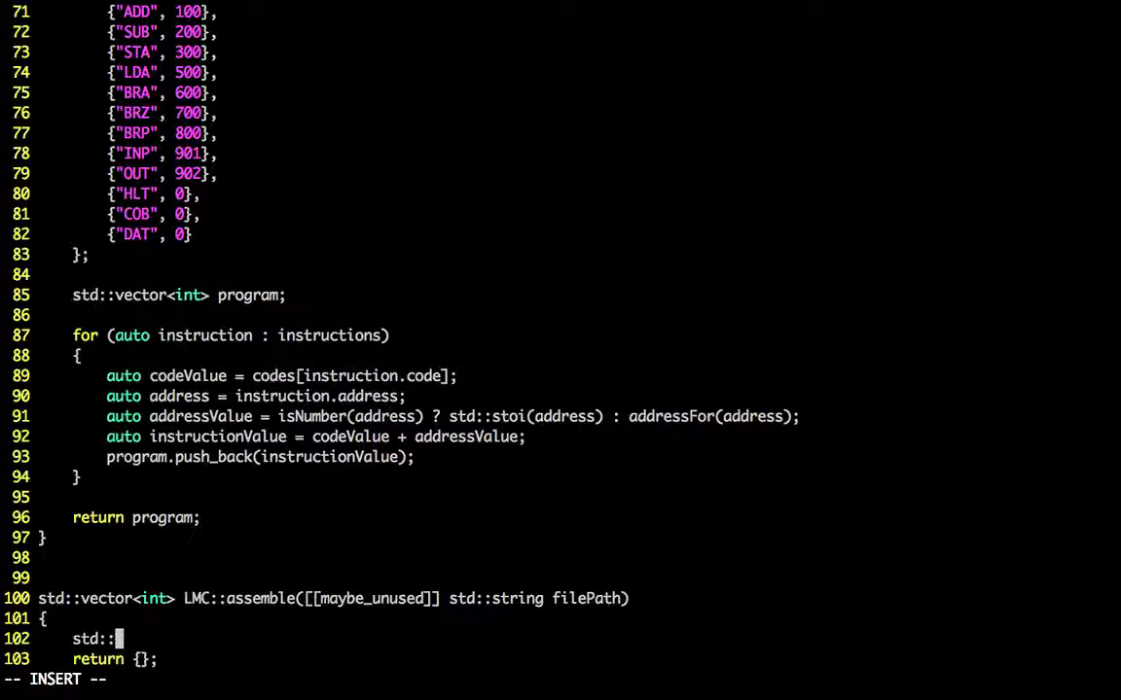
type("fstream")
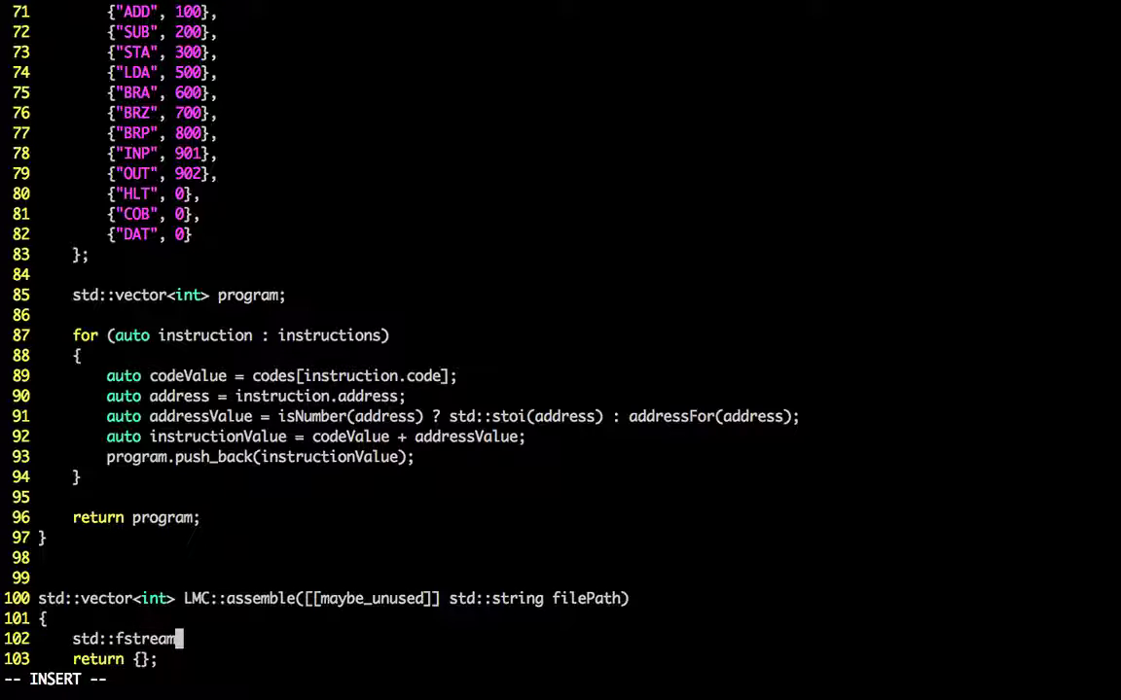
type("fs;")
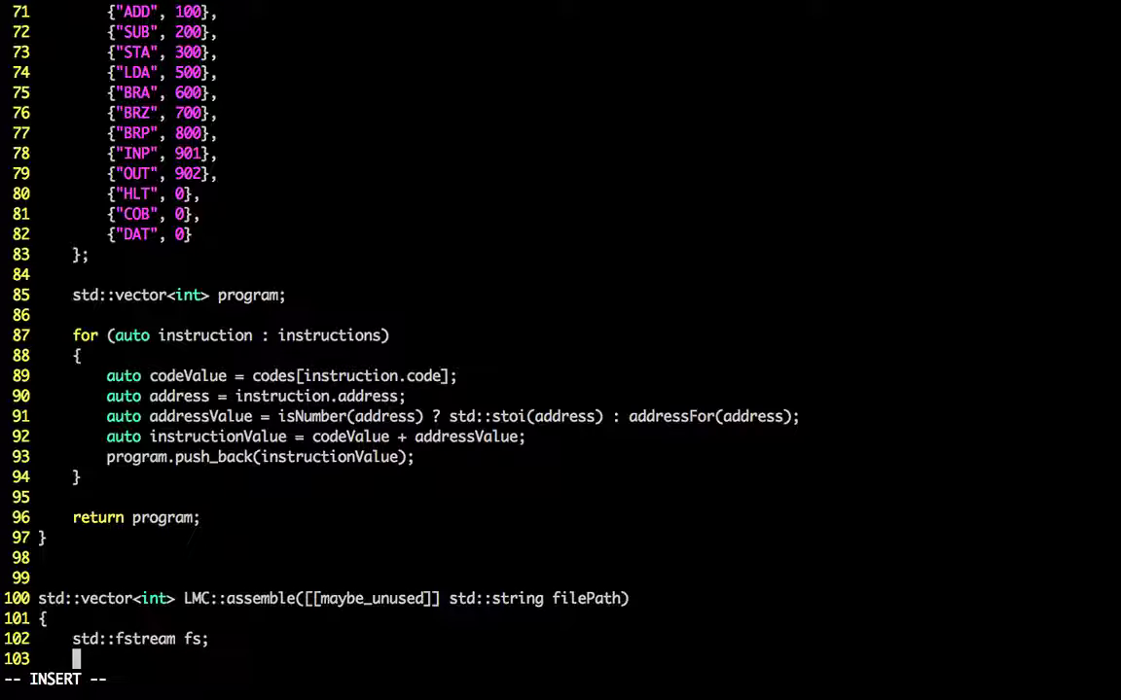
type("fs.open")
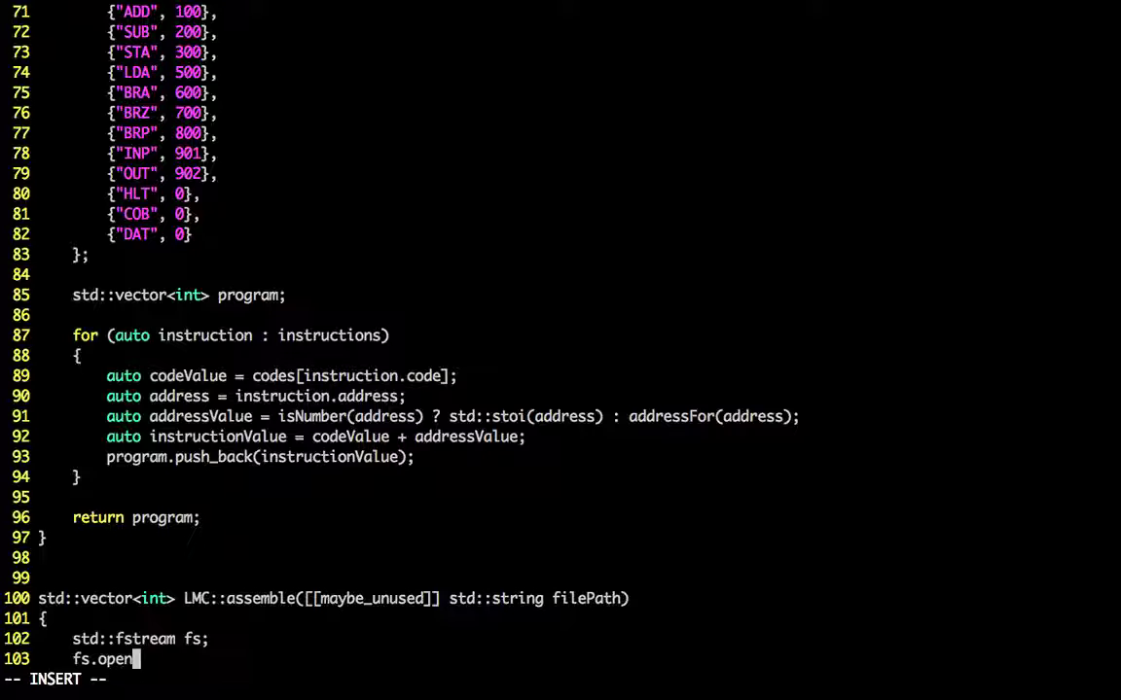
type("(fileP")
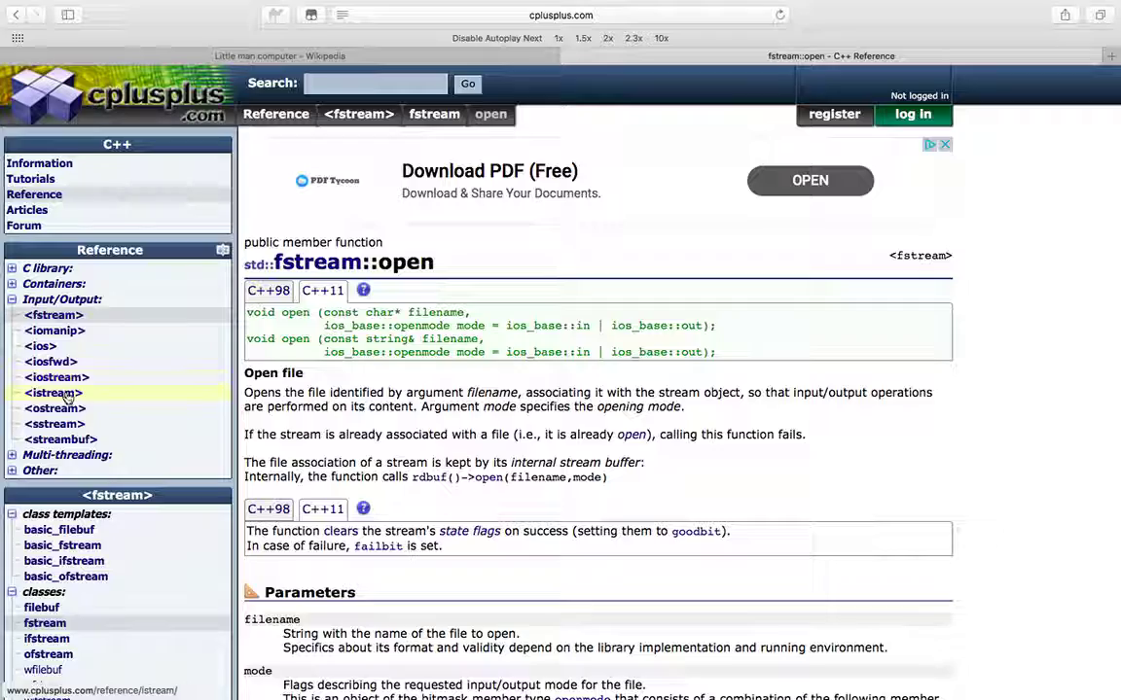
Step: Finish the call as fs.open(filePath, std::fstream::in); after checking the reference
scroll("down", 3)
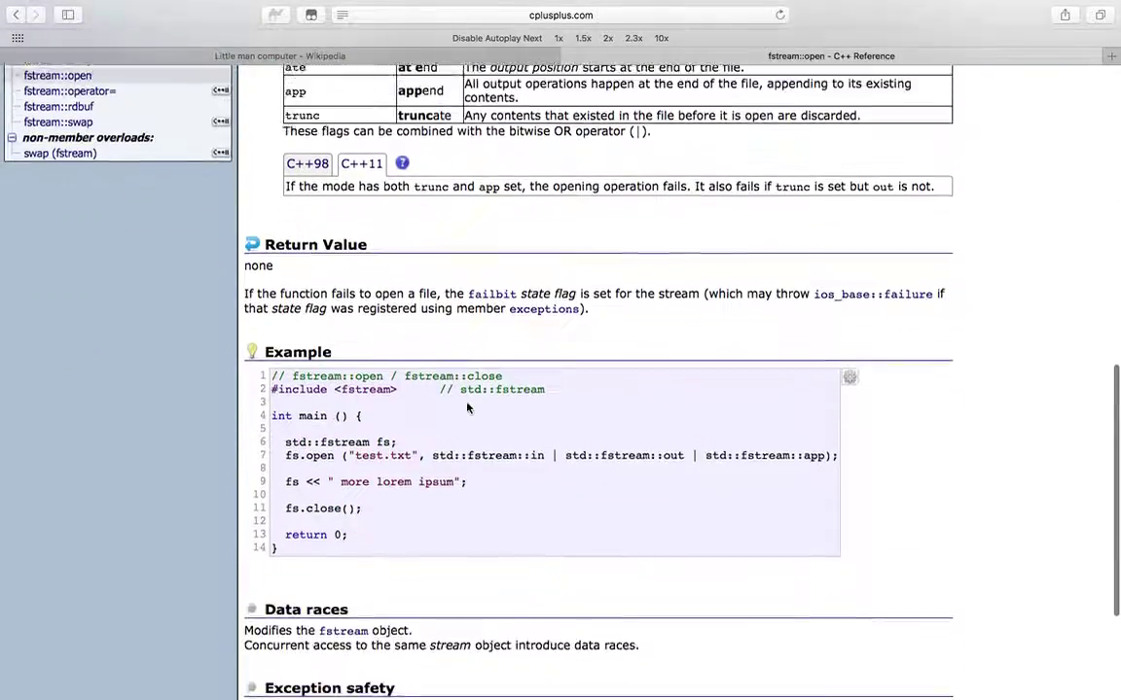
scroll("up", 3)
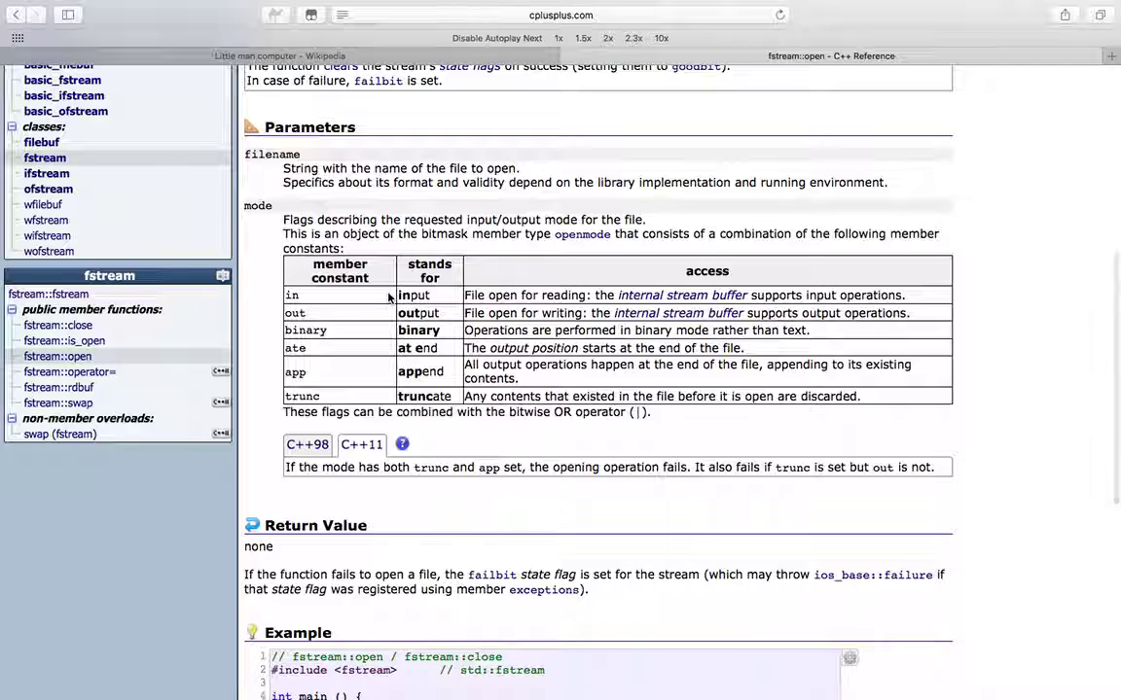
scroll("down", 3)
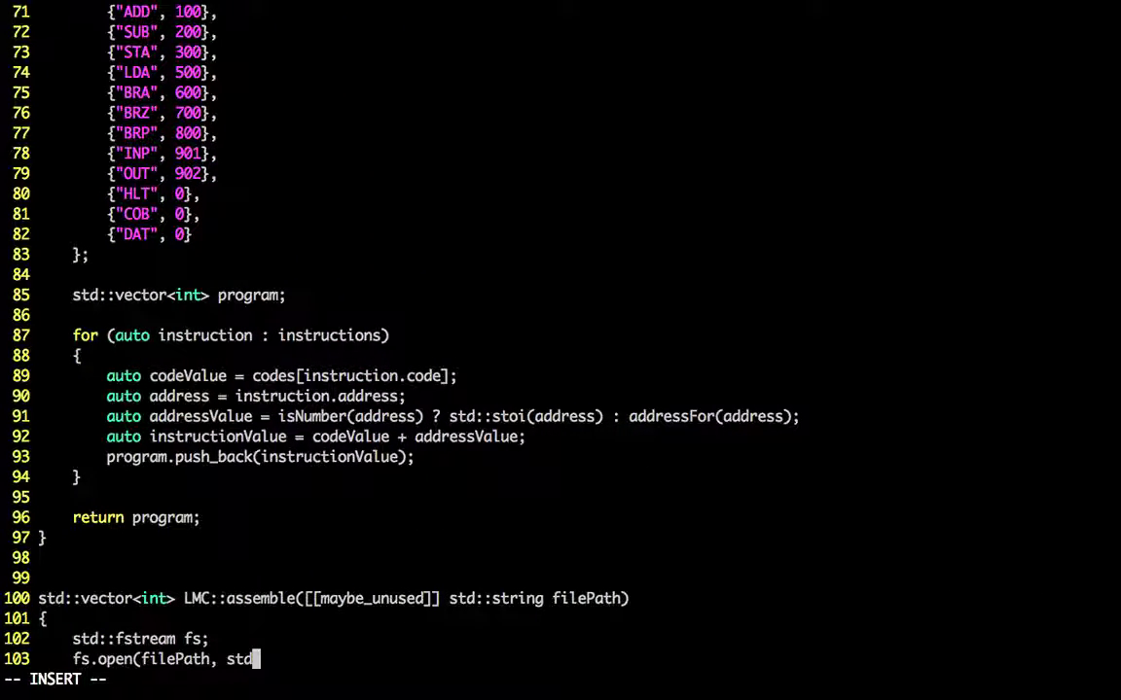
type(":fstream::in")
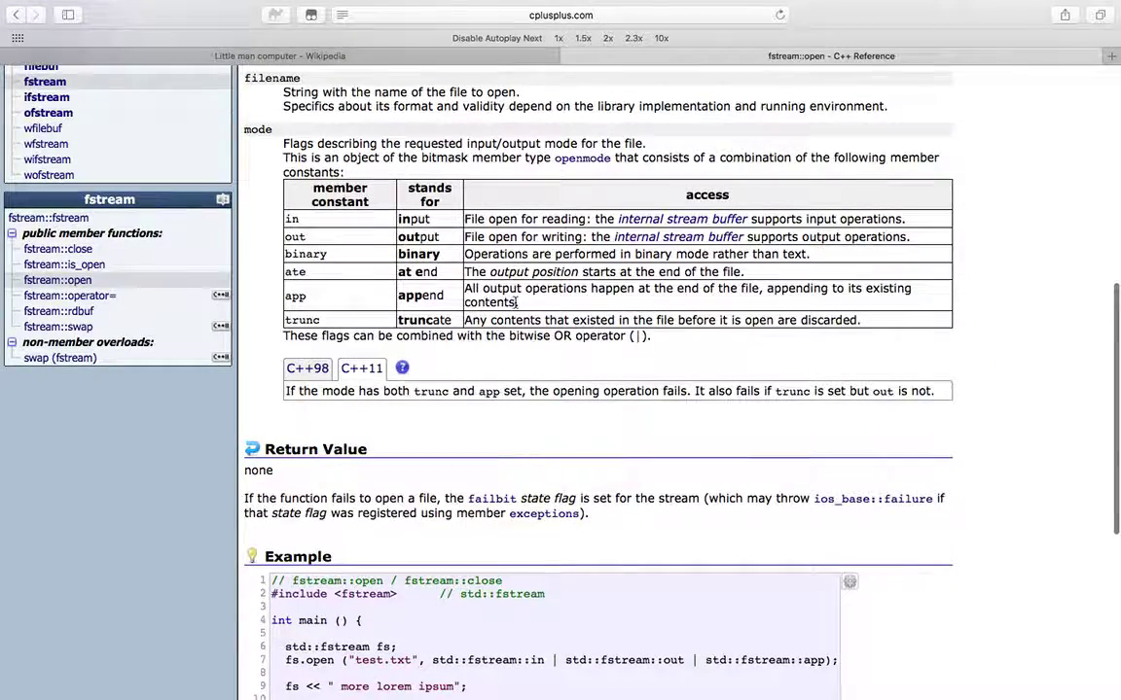
scroll("down", 3)
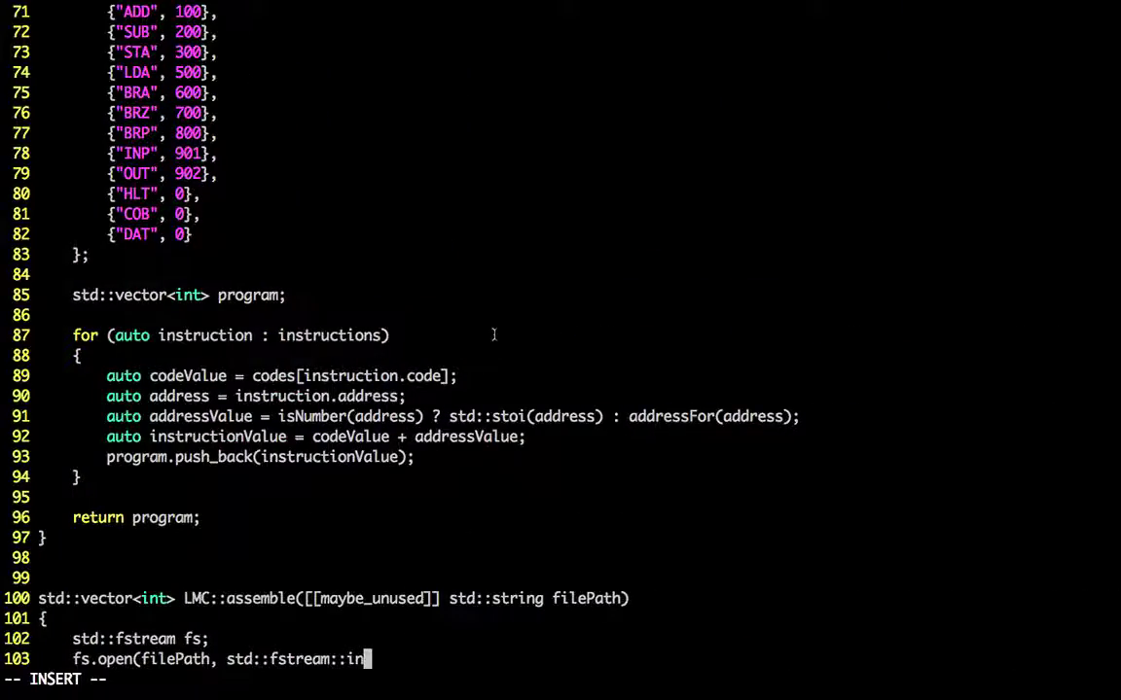
type(");")
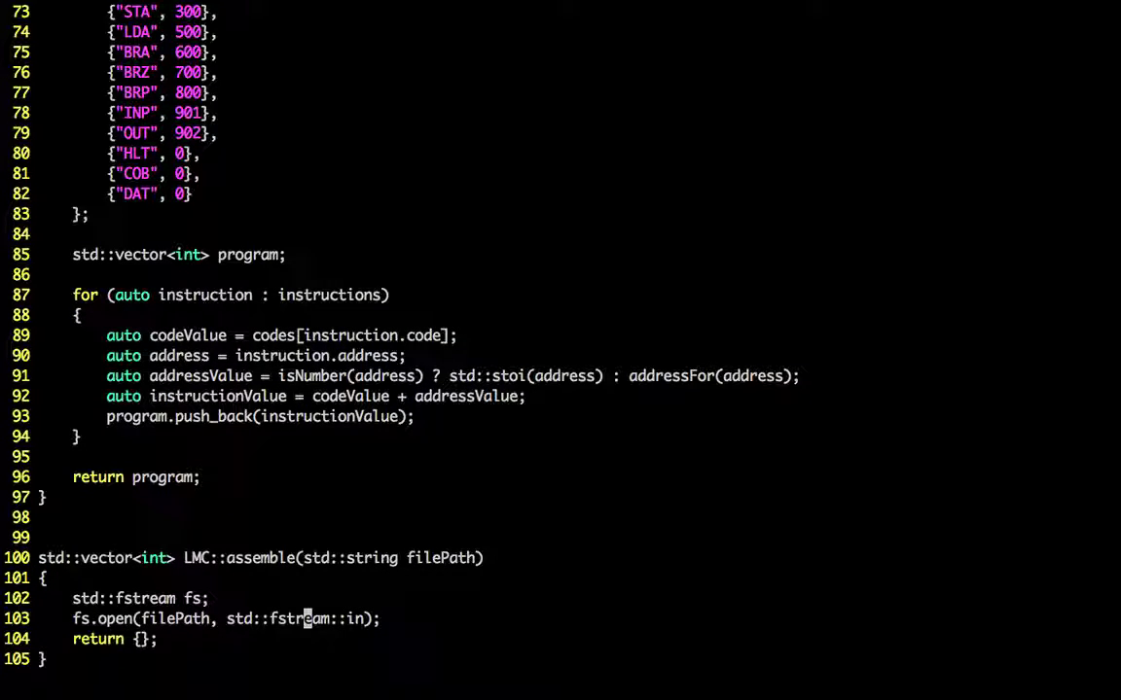
Step: Add fs.close(); after the open call and start declaring an LMC::Assembler
type("fs.")
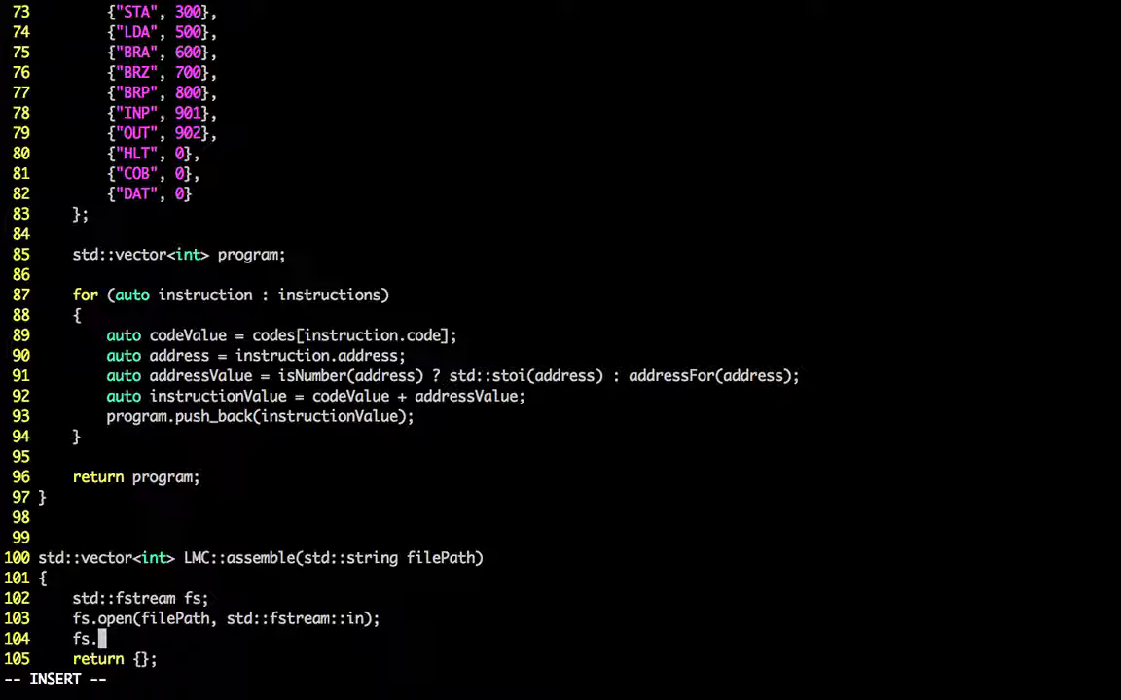
type("close();")
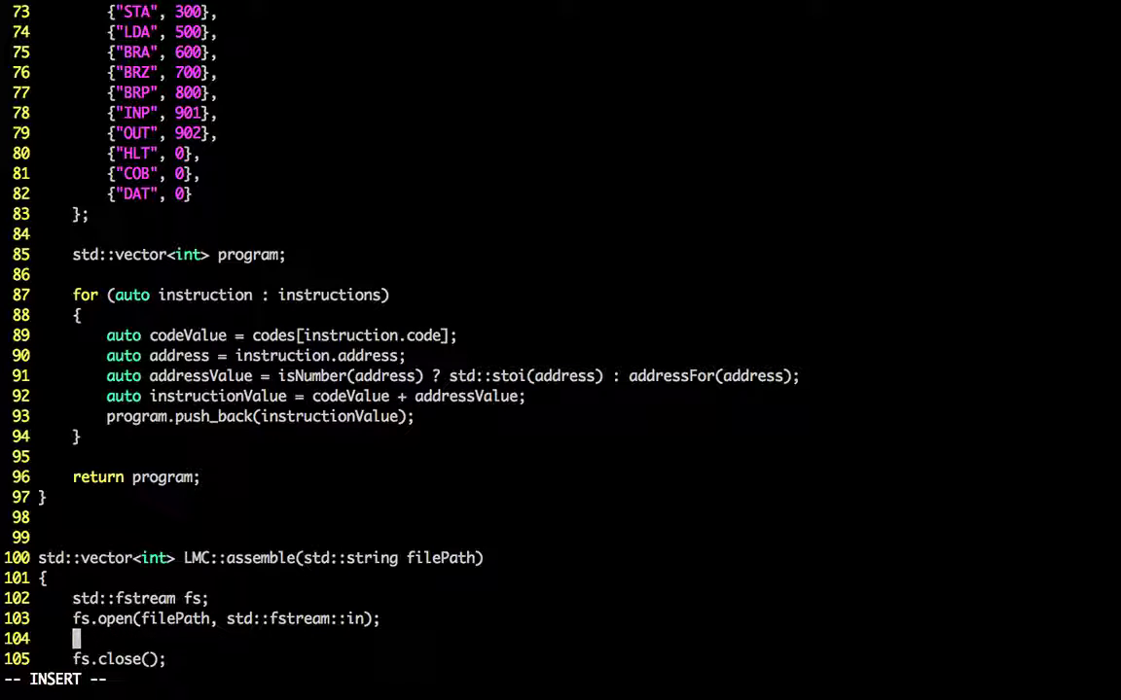
type("LMC::Assem")
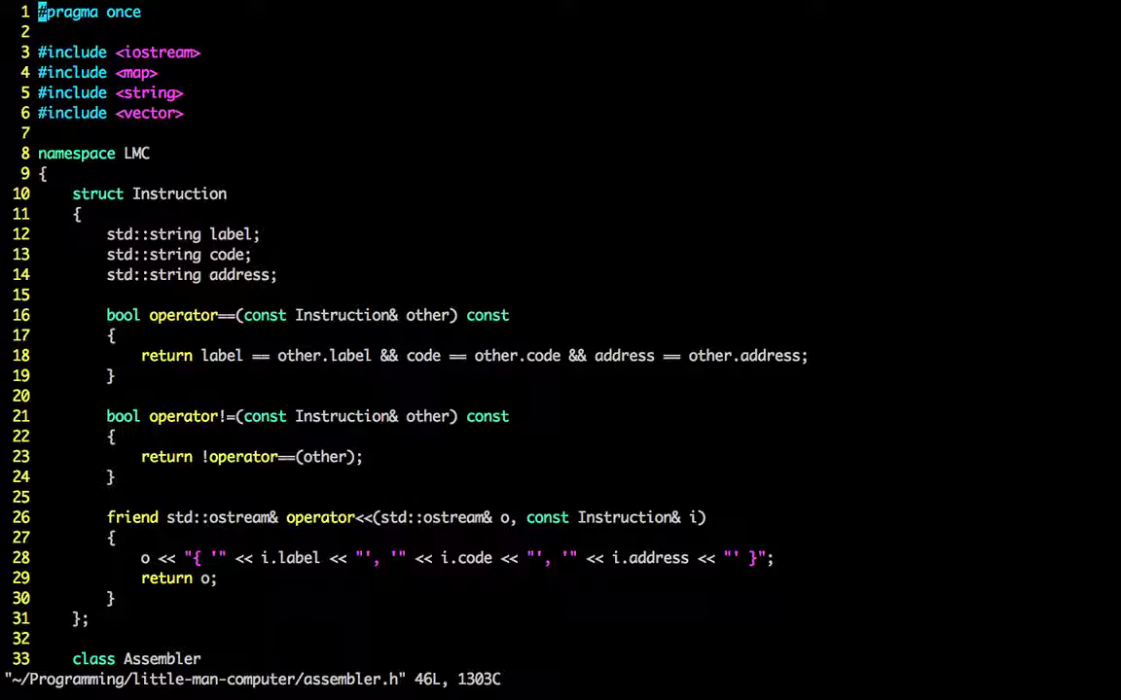
Step: Check assembler.h, declare LMC::Assembler assembler; and begin assembler.parse
scroll("down", 3)
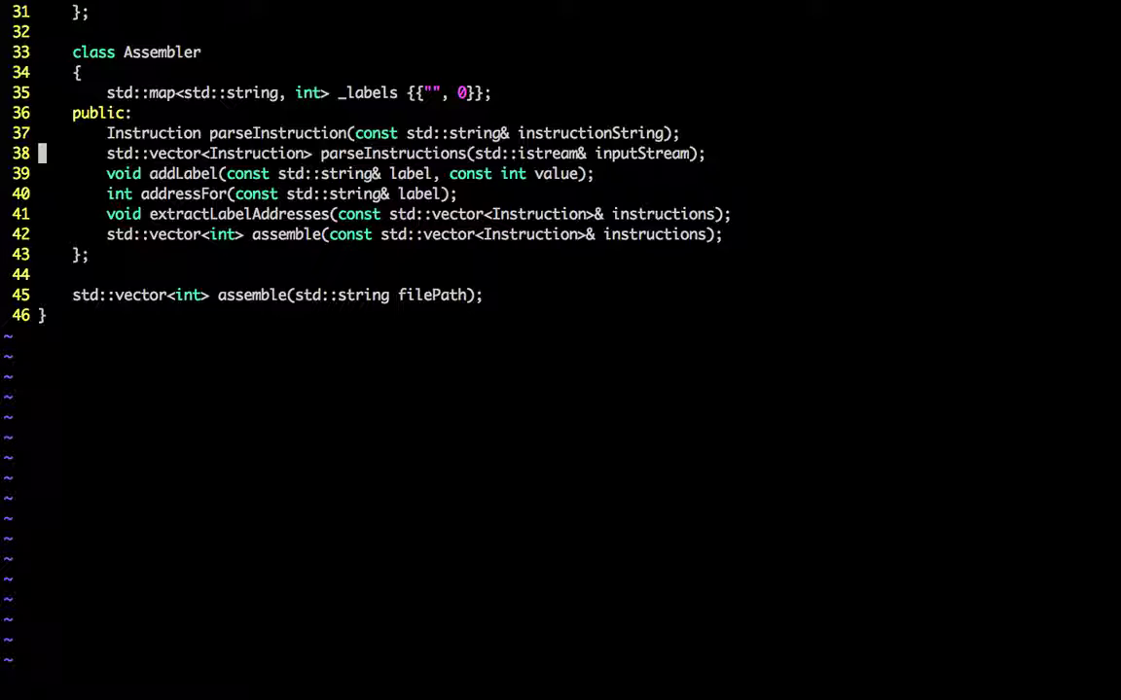
scroll("down", 3)
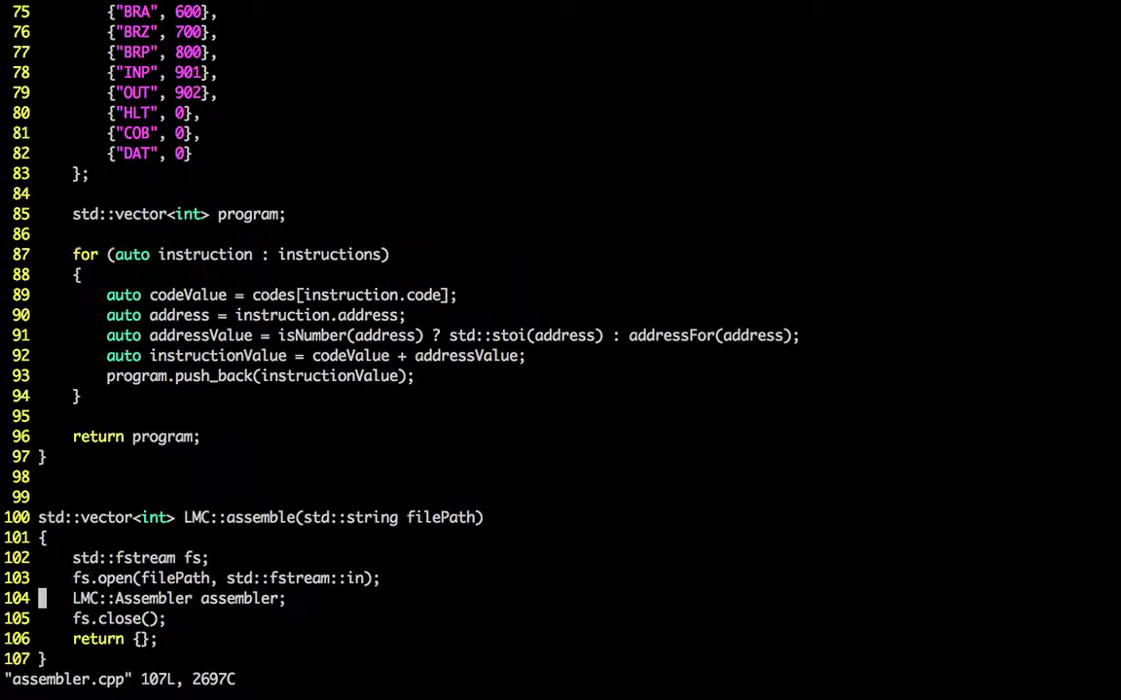
type("asse")
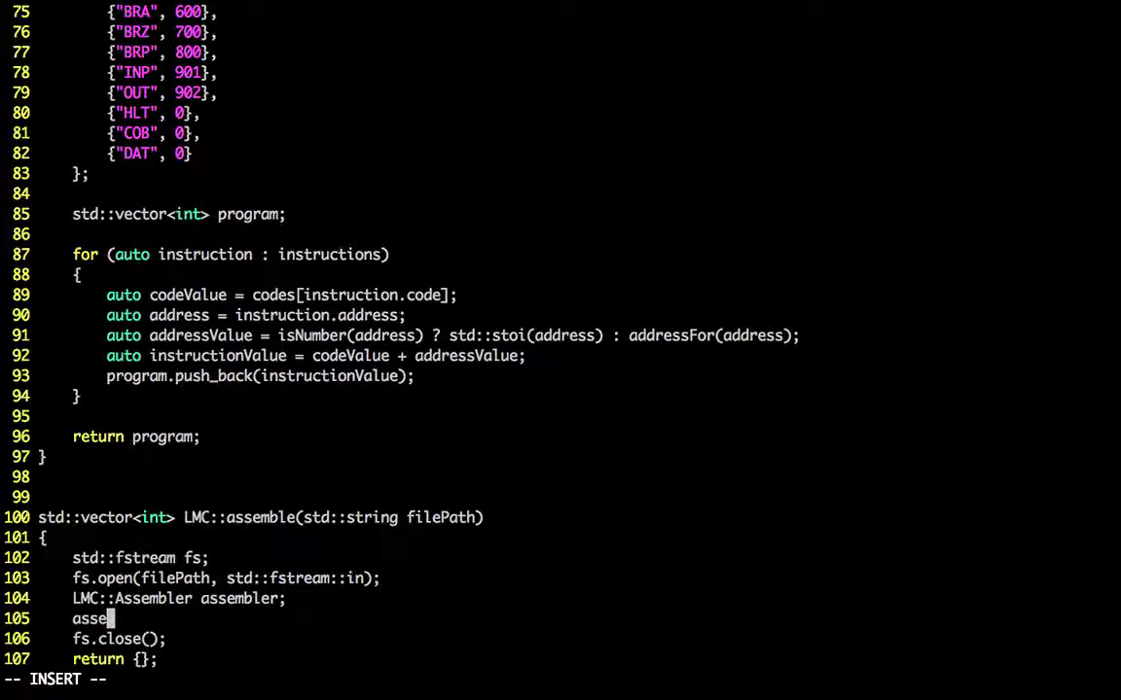
type("mbler")
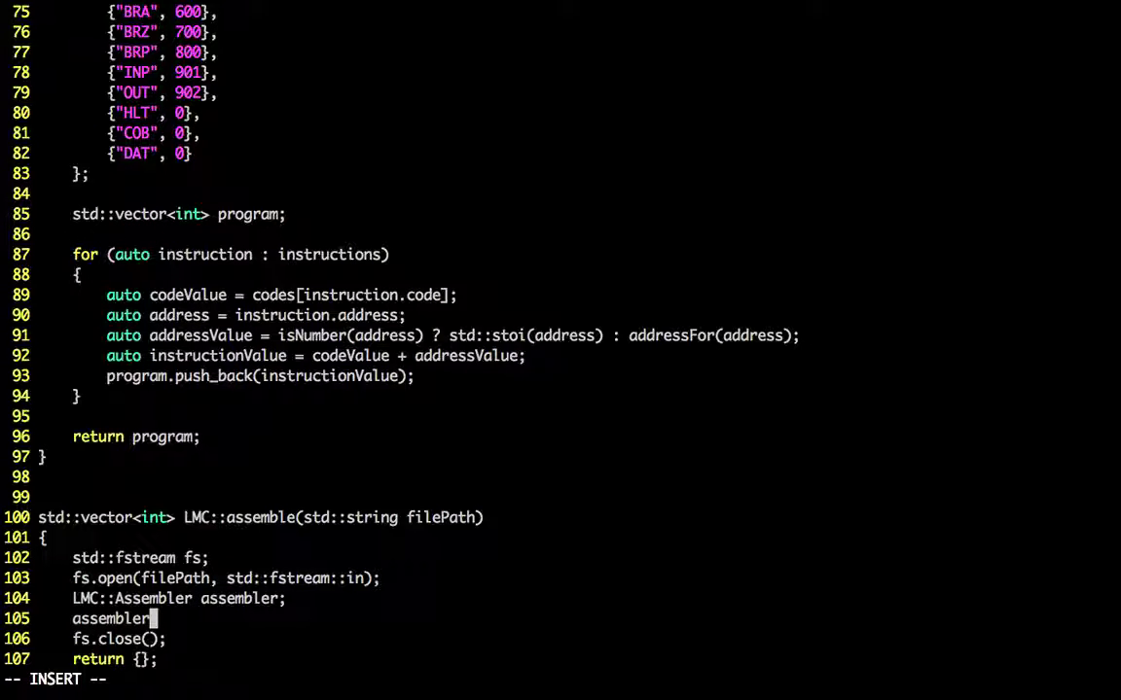
type(".parse")
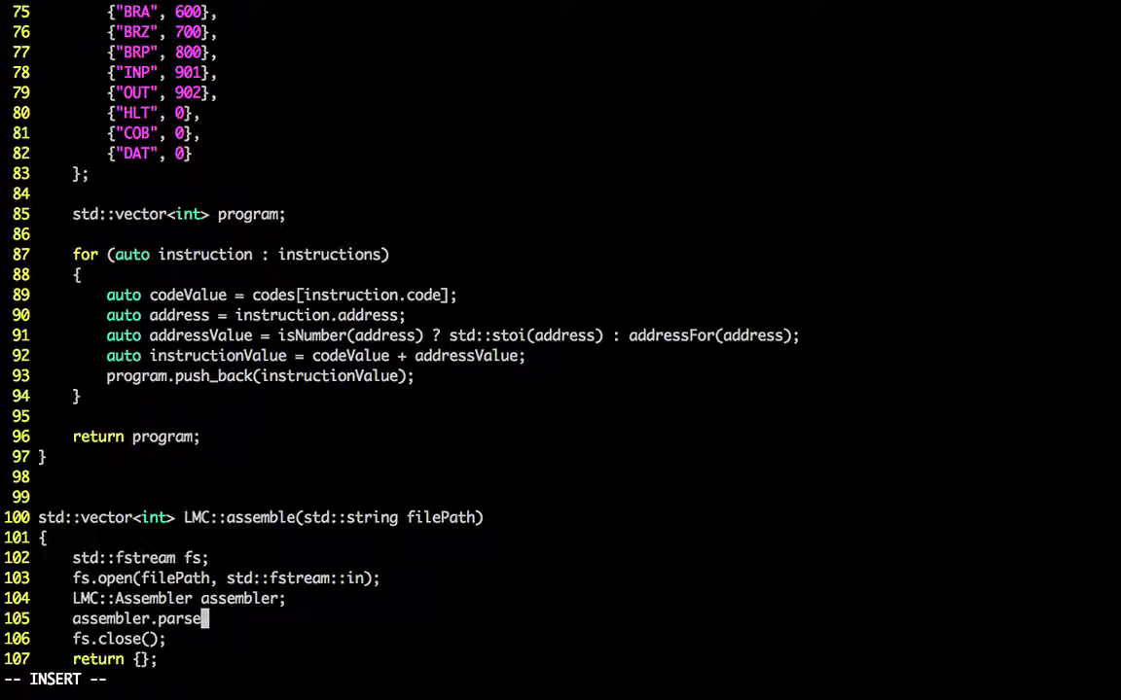
Step: Complete the line as assembler.parseInstructions(fs)
type("Instruction")
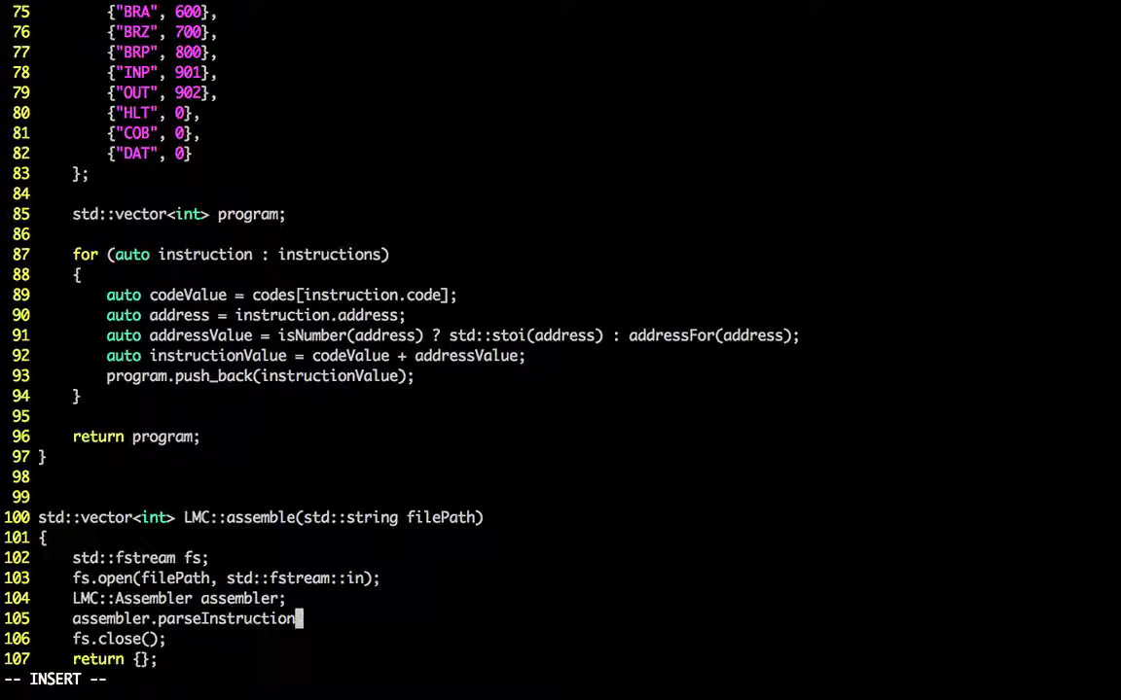
type("s(")
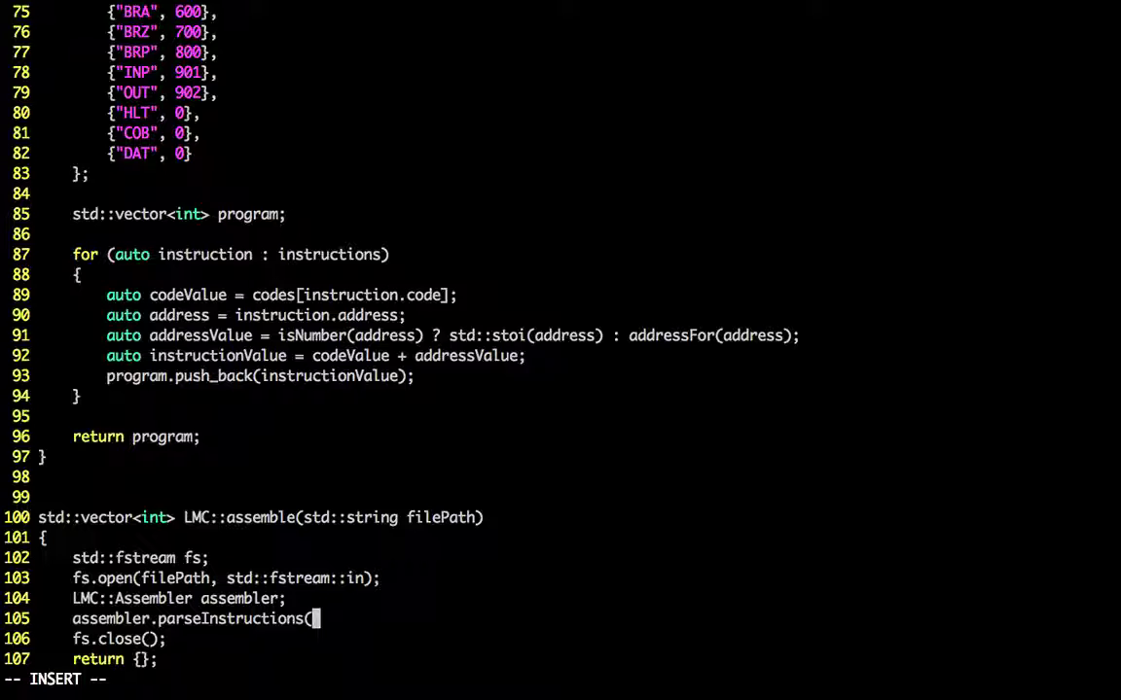
type("fs)")
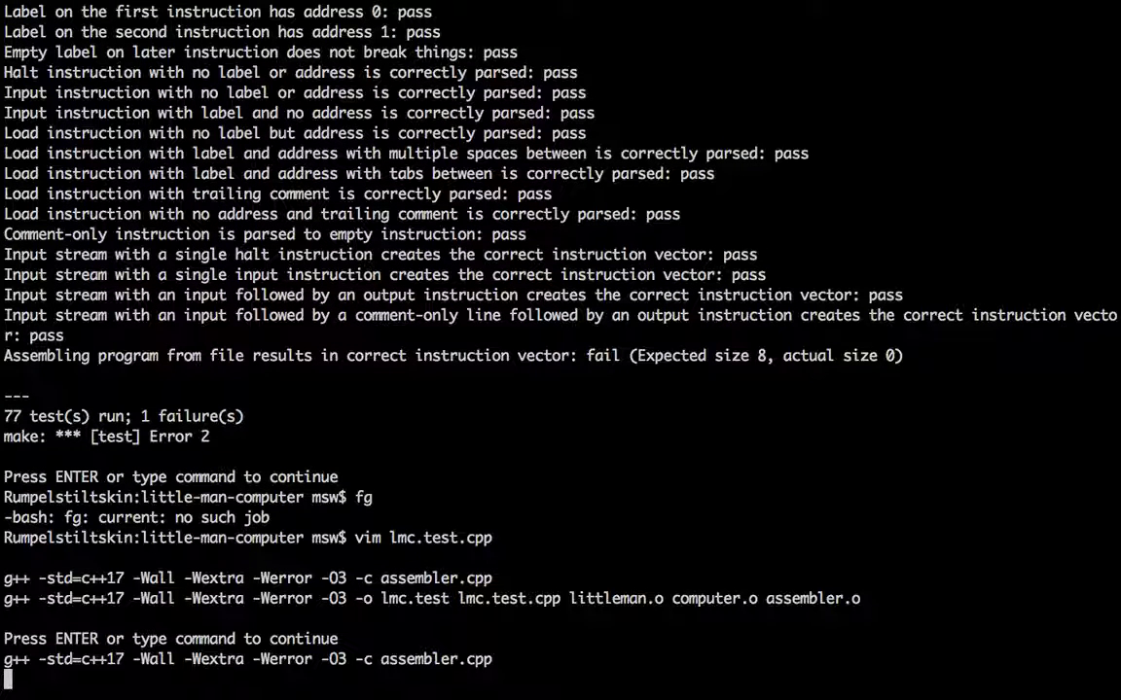
Step: Watch make rebuild assembler.cpp and lmc.test, then return to Vim
scroll("down", 3)
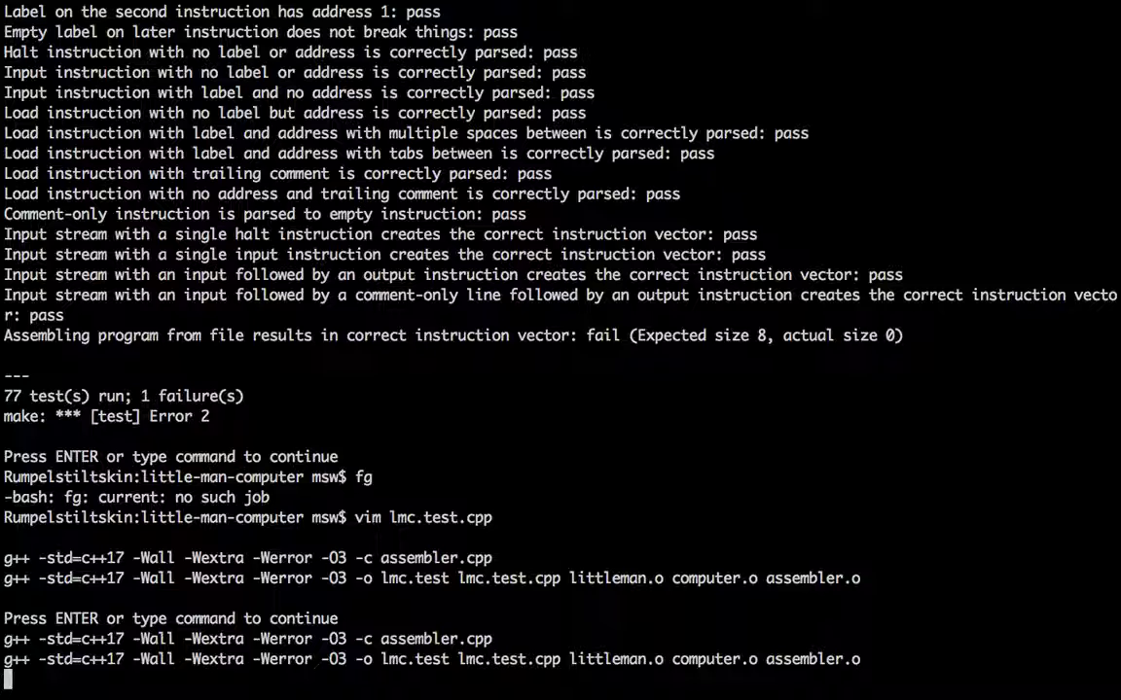
key("enter")
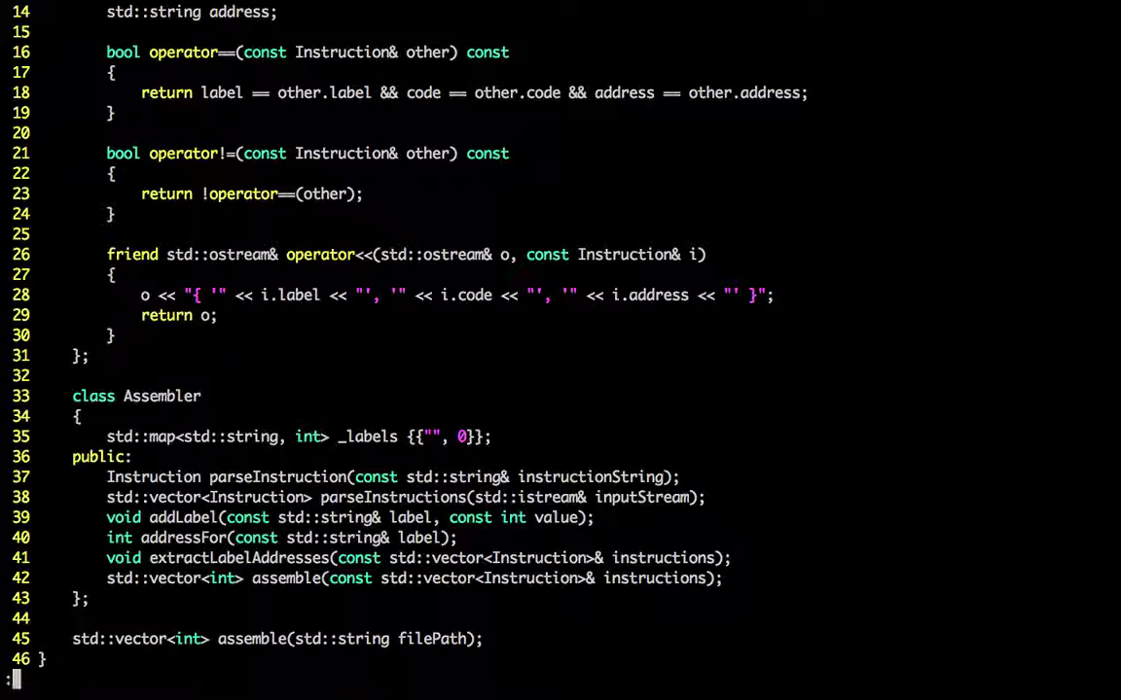
Step: Add the assembler.extractLabelAddresses(instructions) call in LMC::assemble
scroll("down", 3)
type("a")
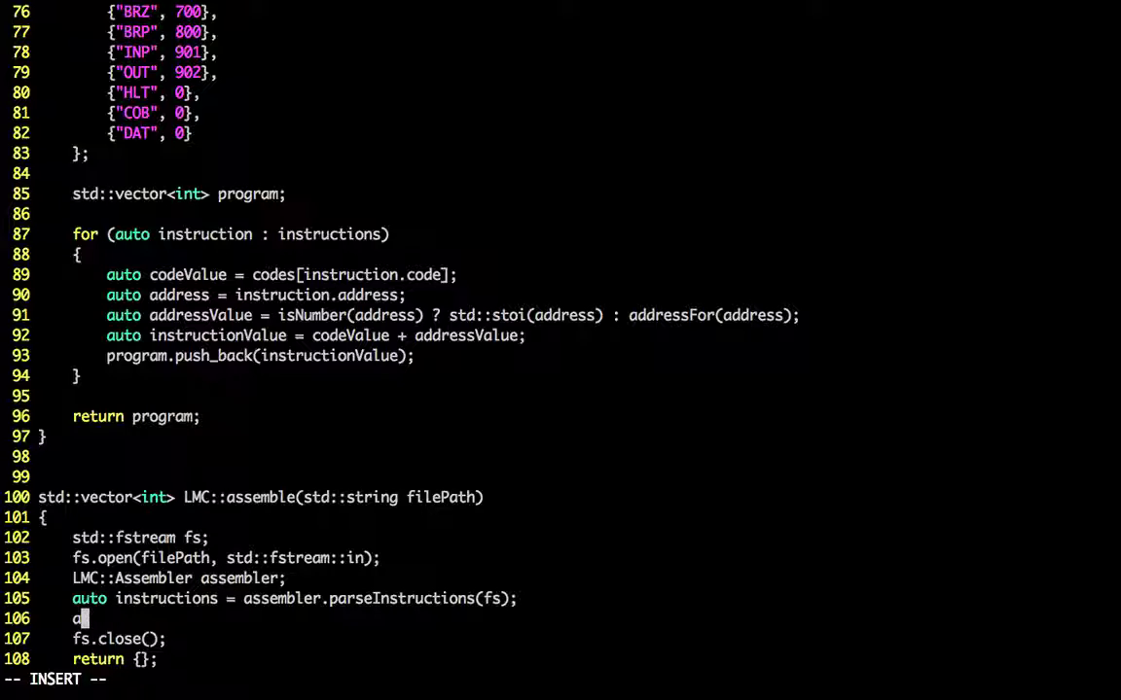
type("ssembler")
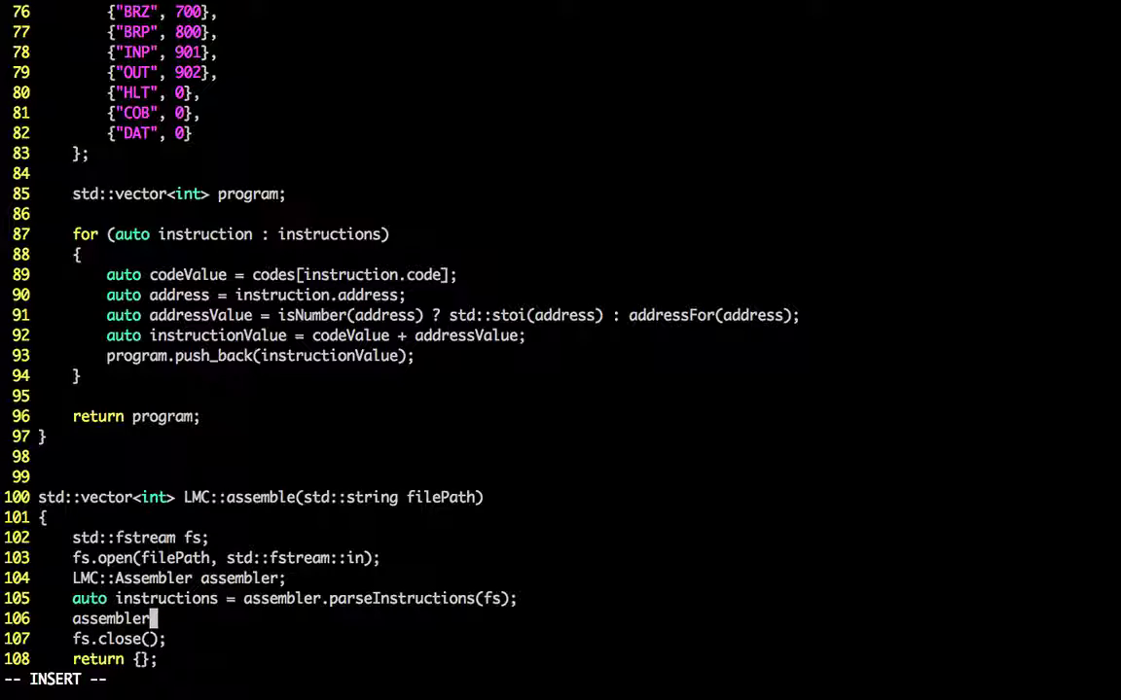
type(".extractLabelAddre")
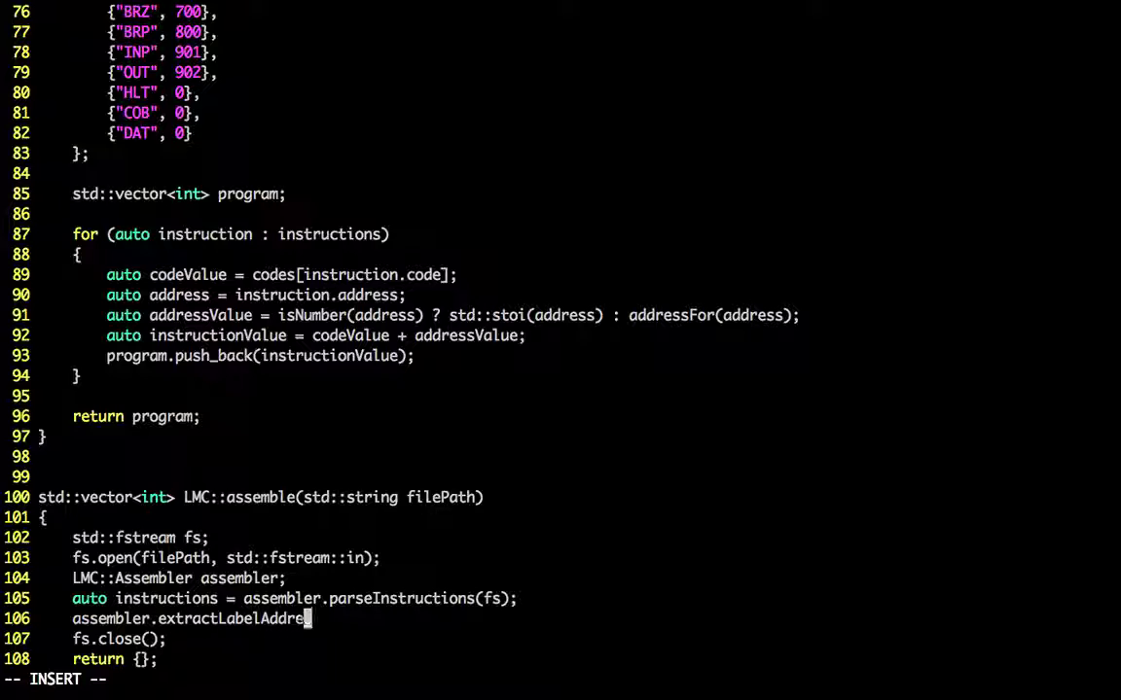
type("sses(instruc")
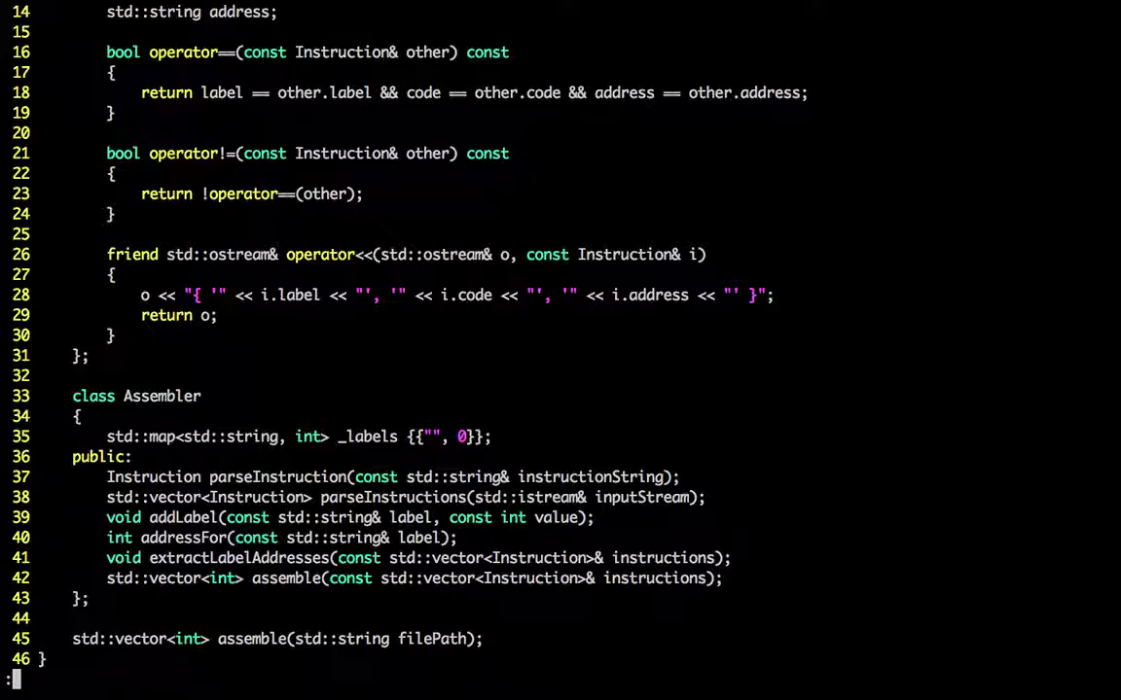
Step: Add 'auto i = assembler.assemble(instructions);', return i, and rebuild with :make
scroll("down", 3)
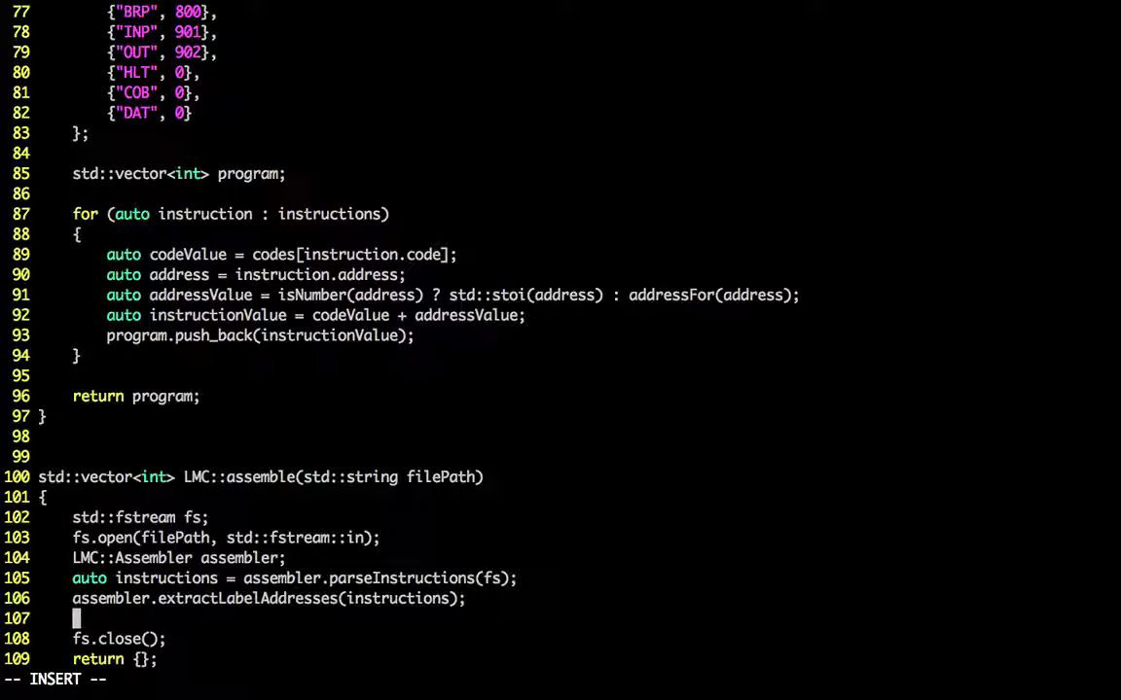
type("auto")
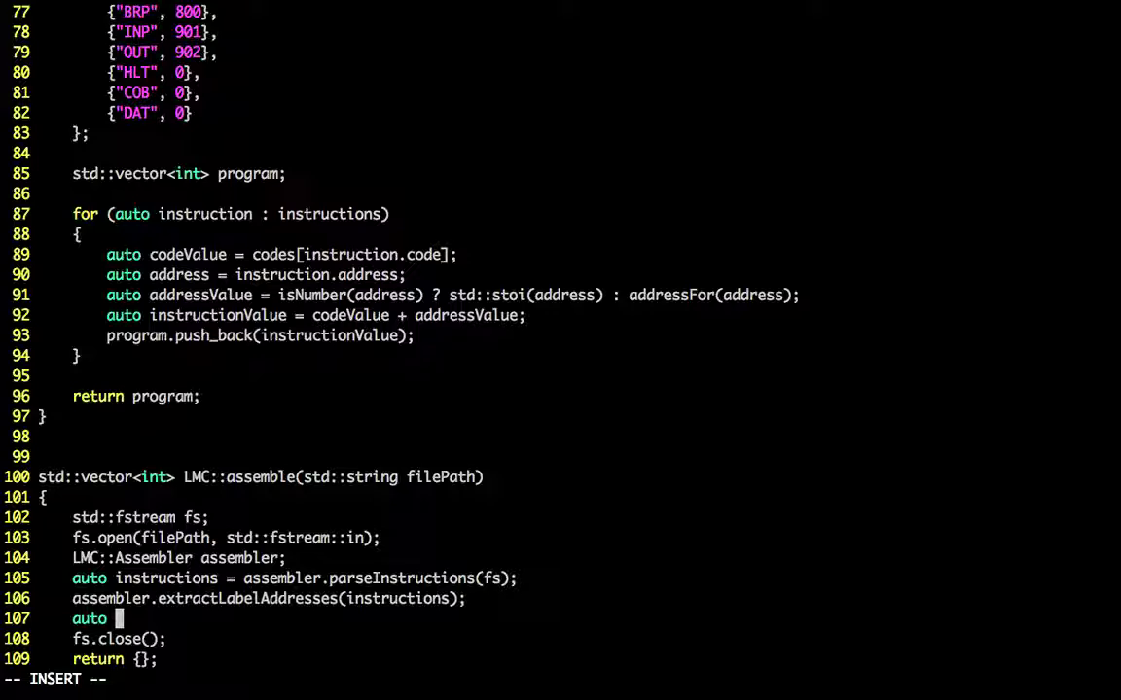
type("as")
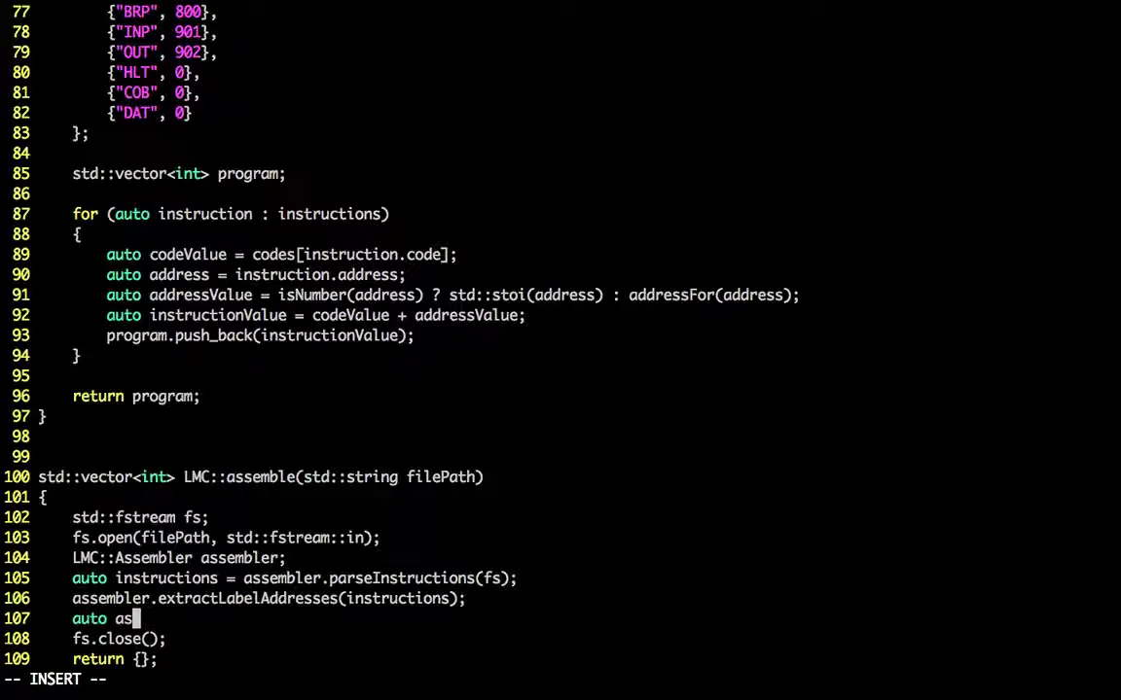
key("BackSpace")
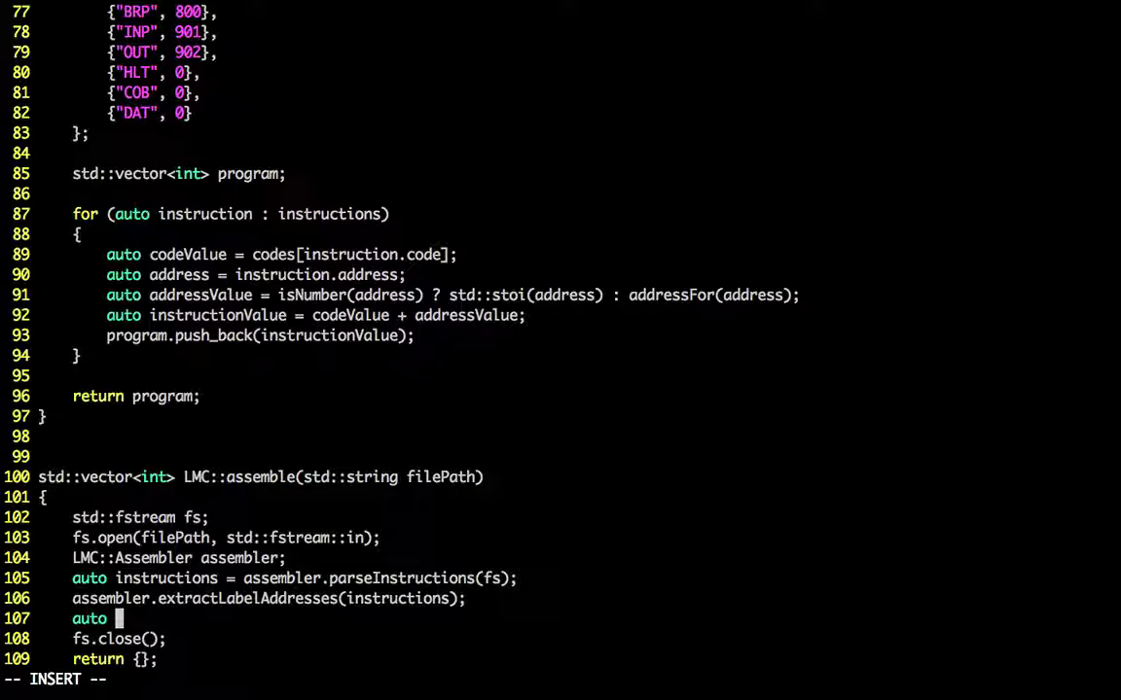
type("instructions")
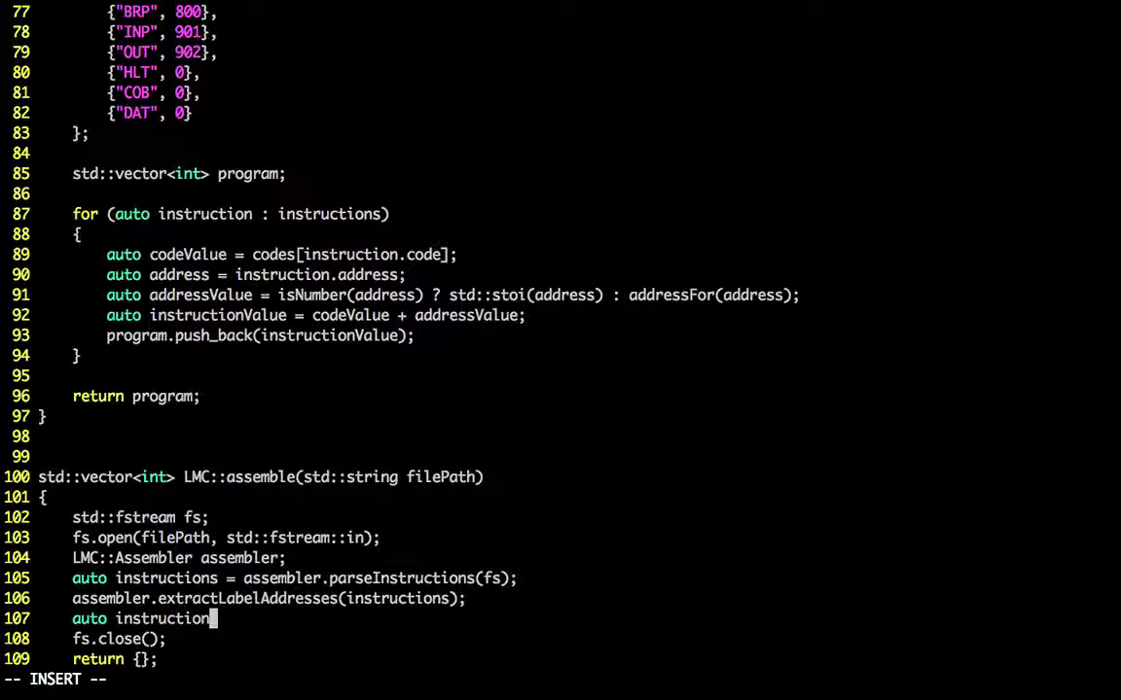
key("BackSpace")
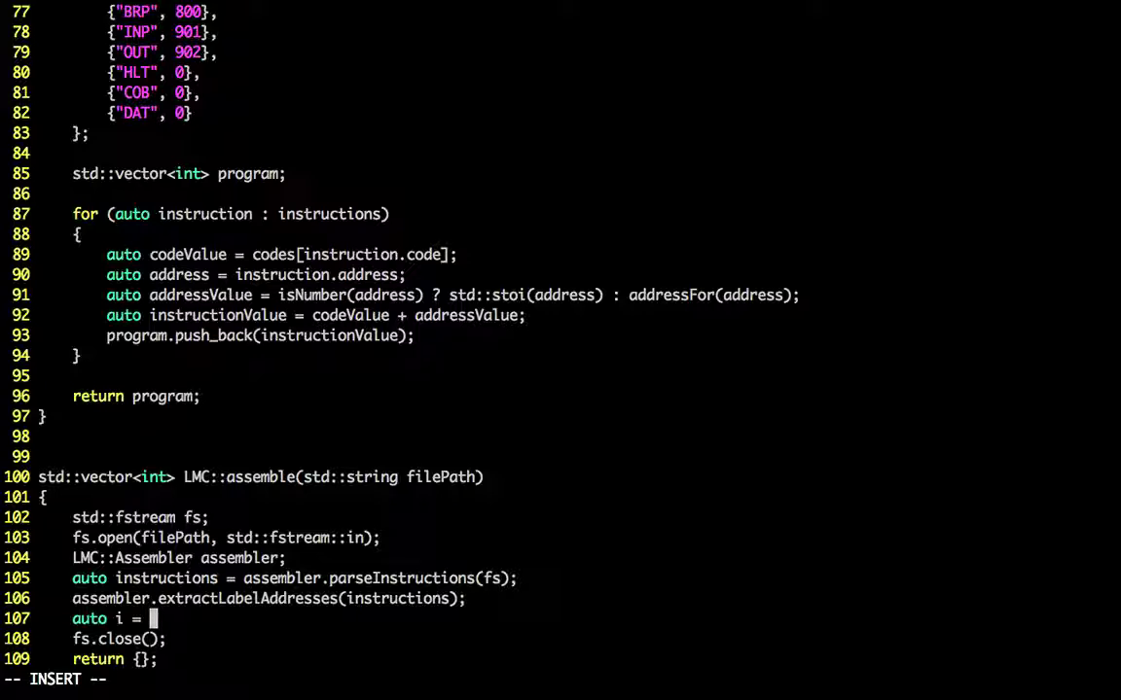
type("assembler")
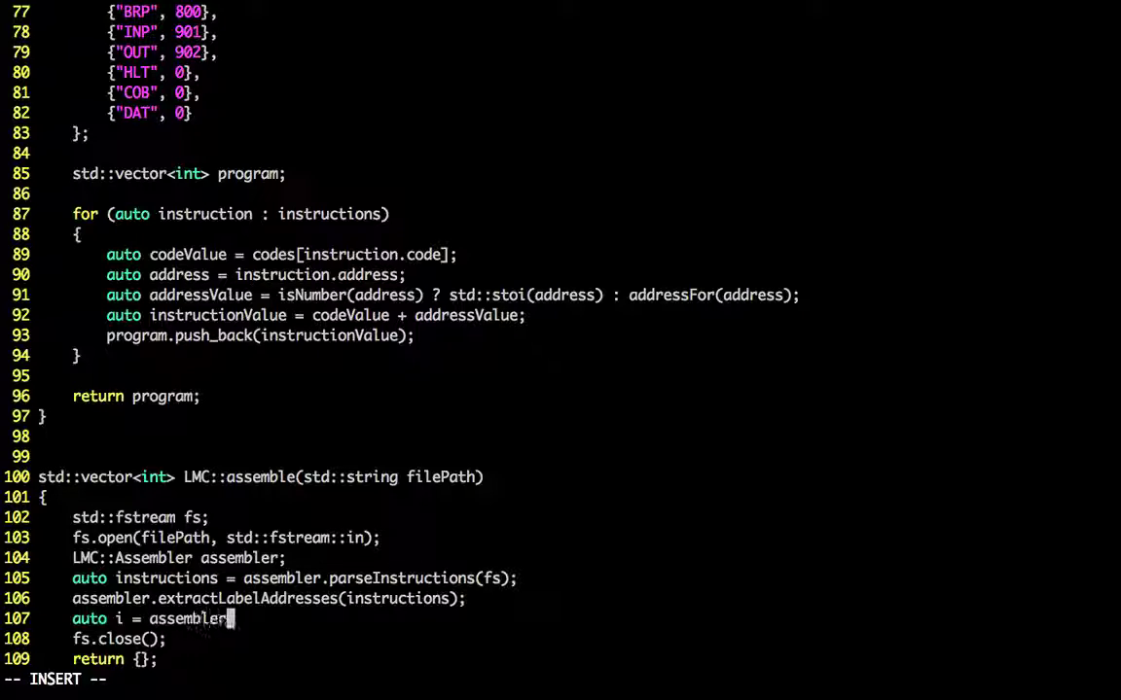
type(".asse")
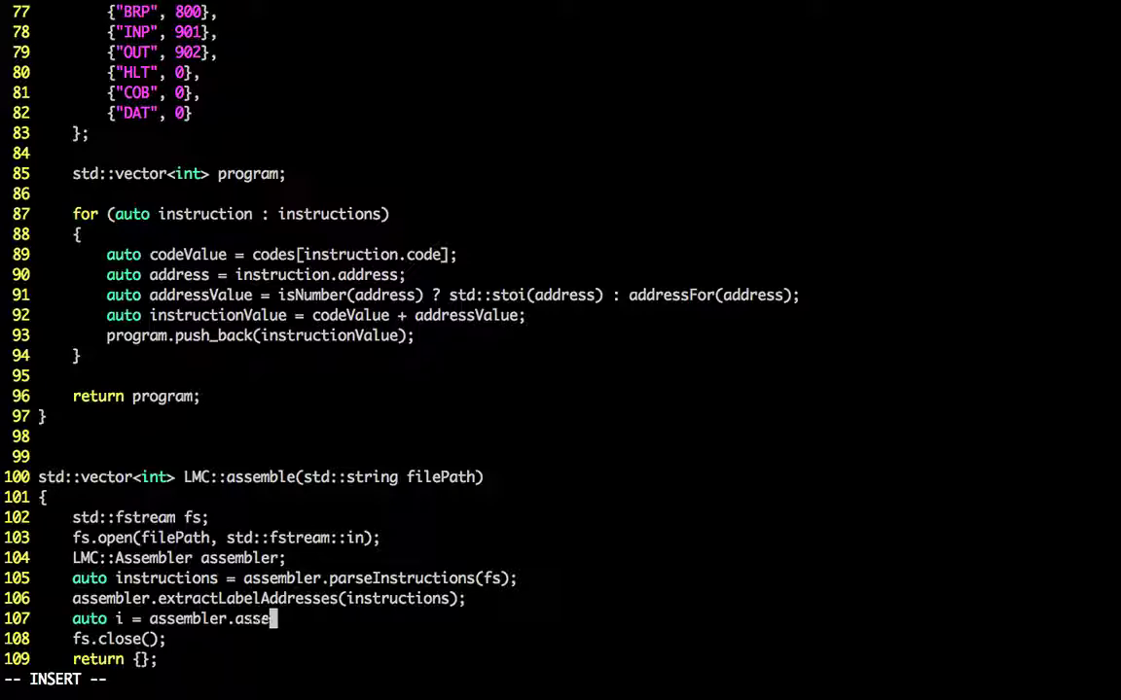
type("mble(in")
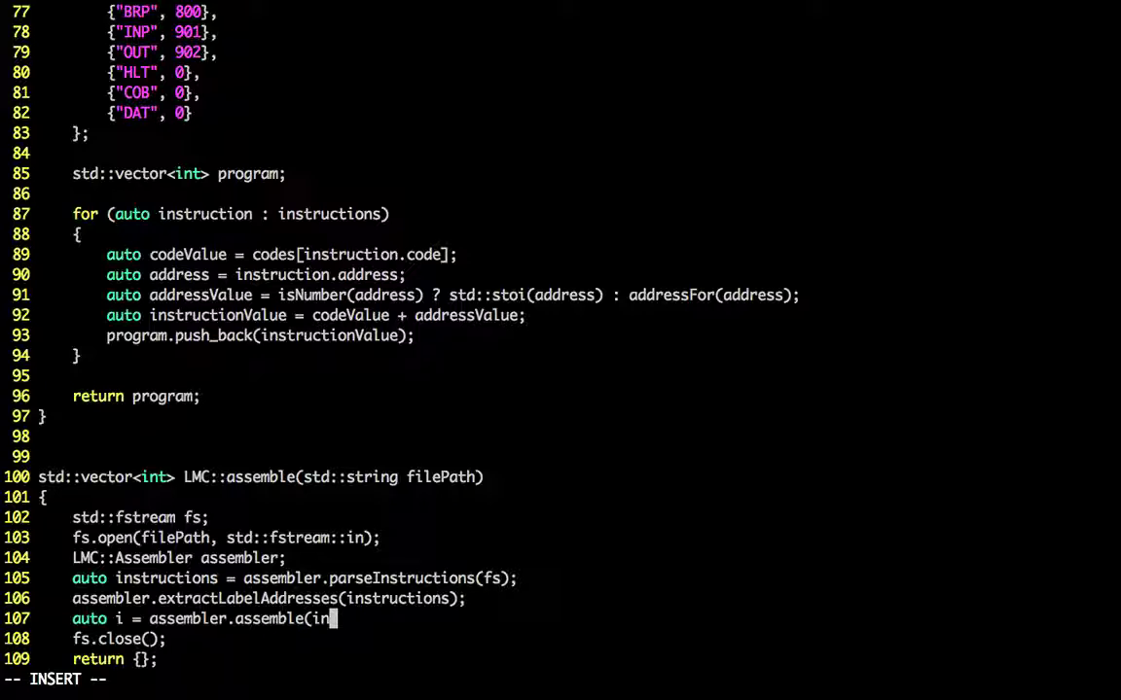
type("structions);")
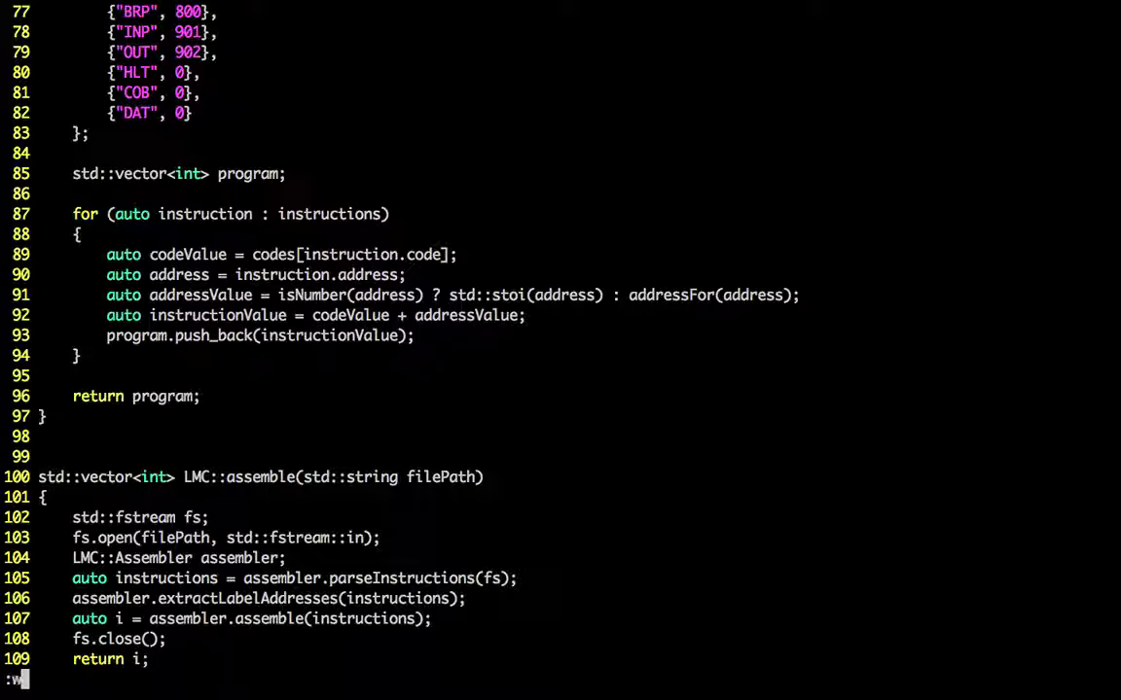
type("make")
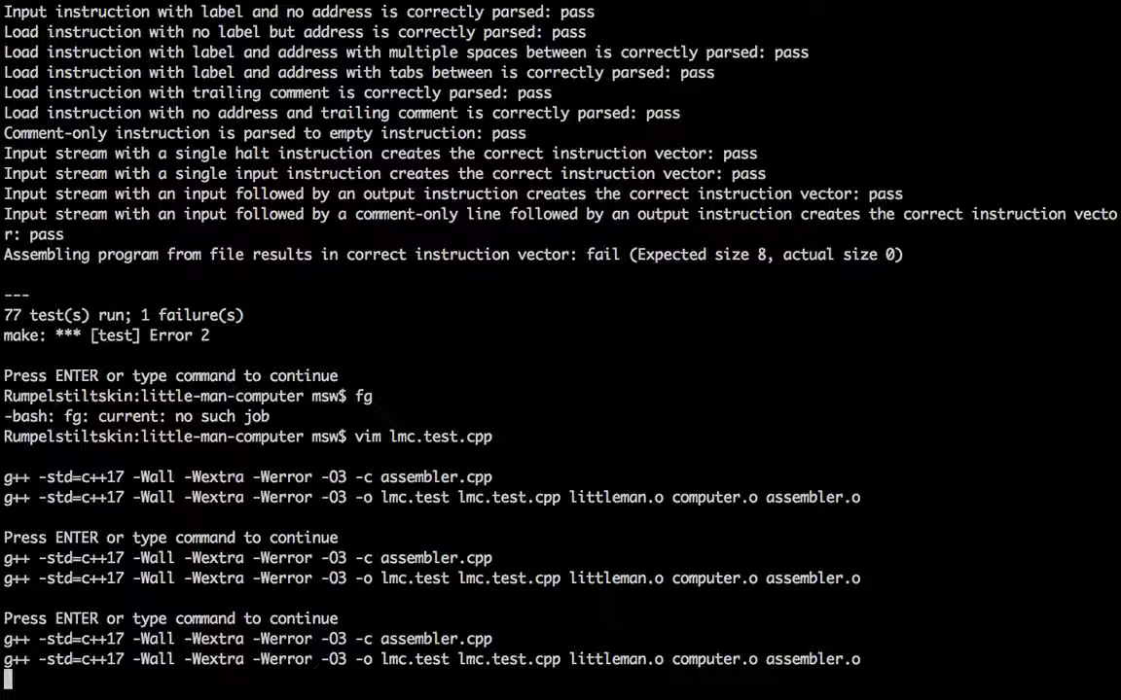
Step: Return from the build output to the code and run :make test again
key("enter")
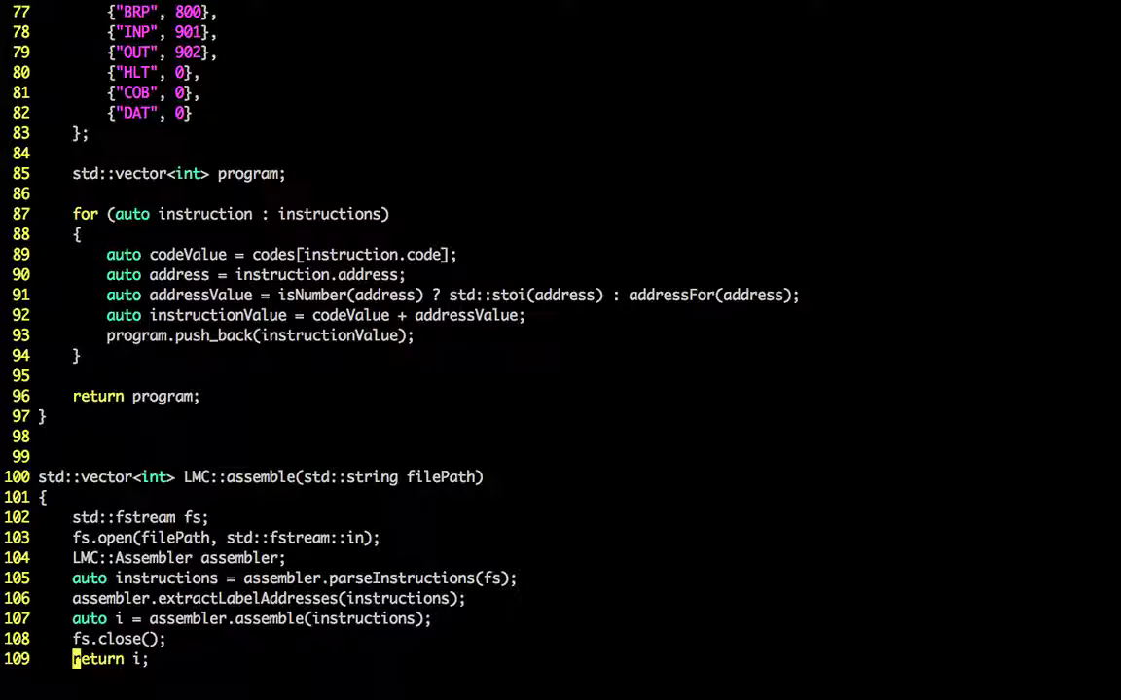
type(":make tst")
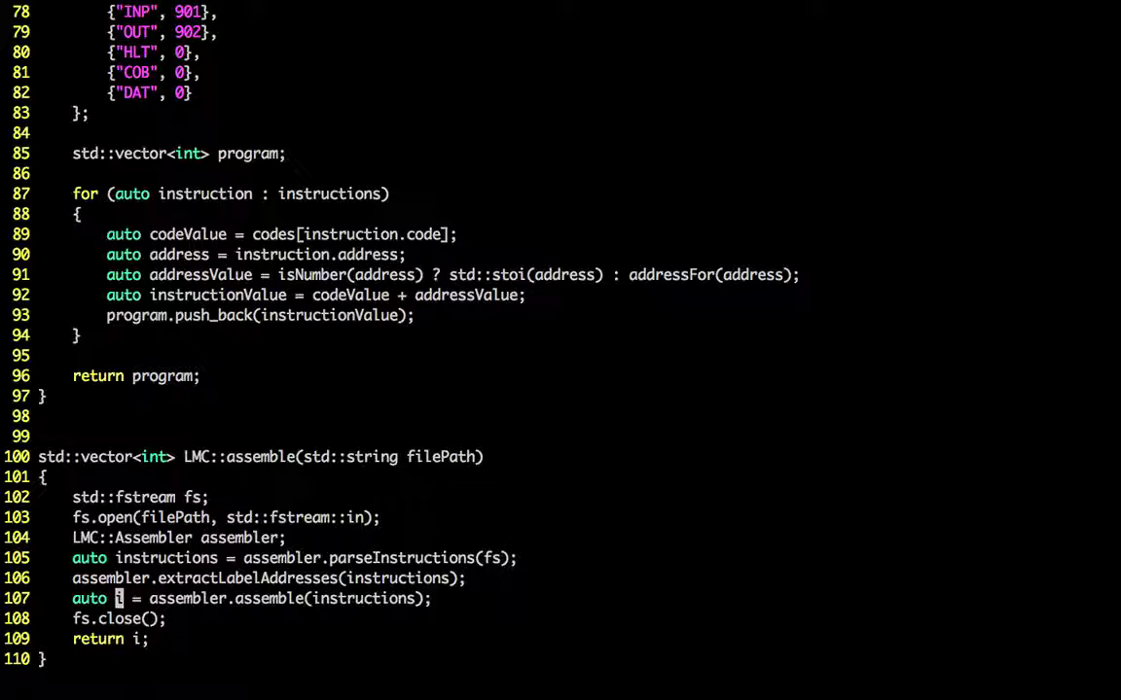
Step: Rename the result variable i to assembled and return assembled
key("i")
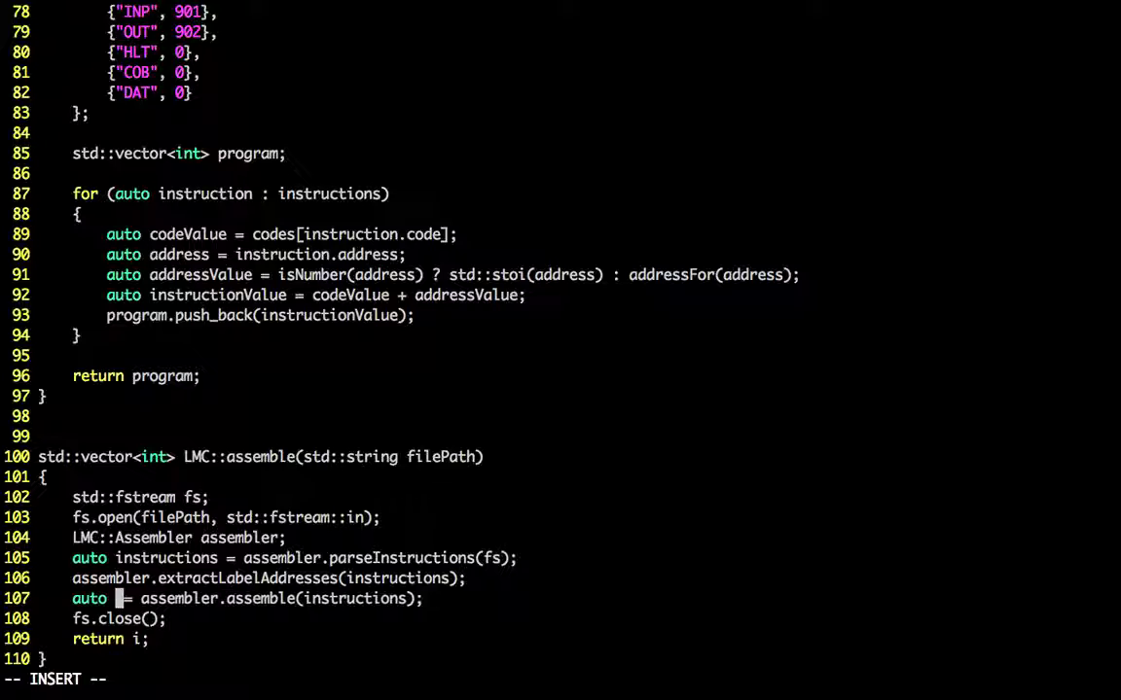
type("assembled")
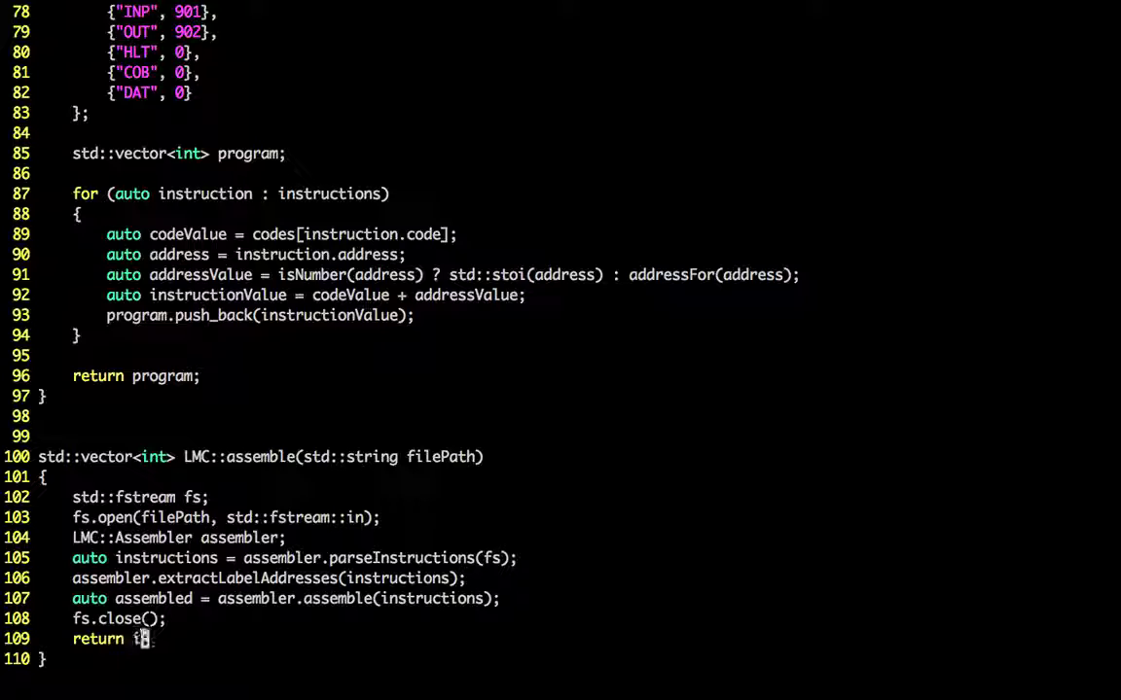
type("assemble")
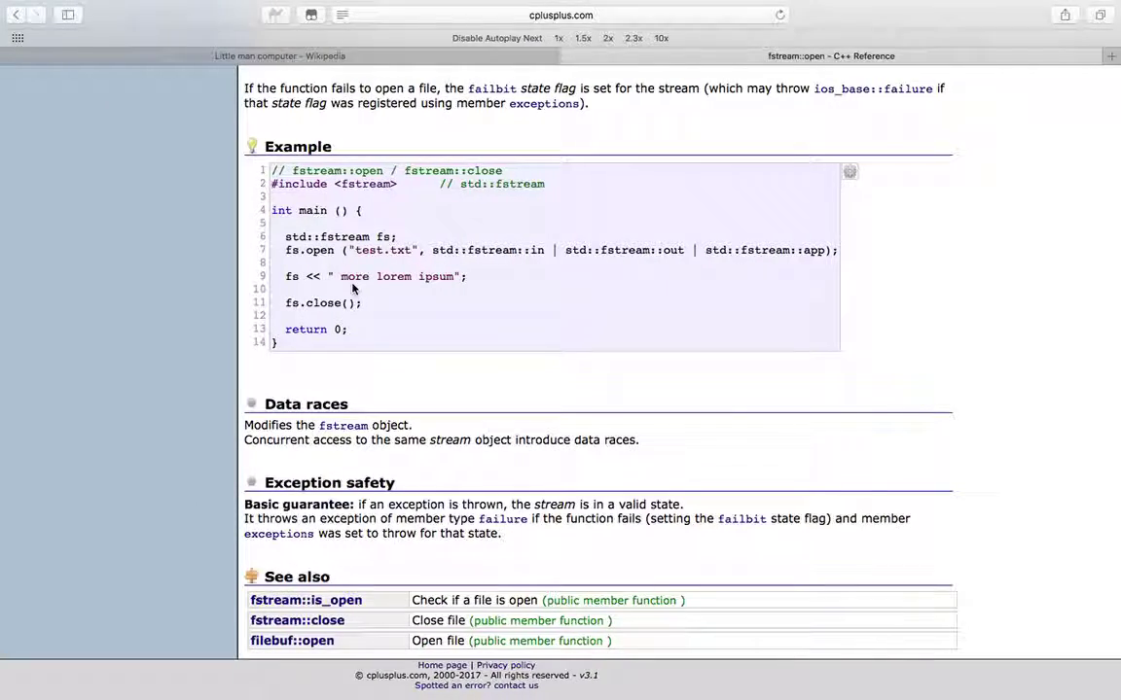
Step: Search Google for 'try finally c++' and read the Stack Overflow RAII answer
left_click(561, 15)
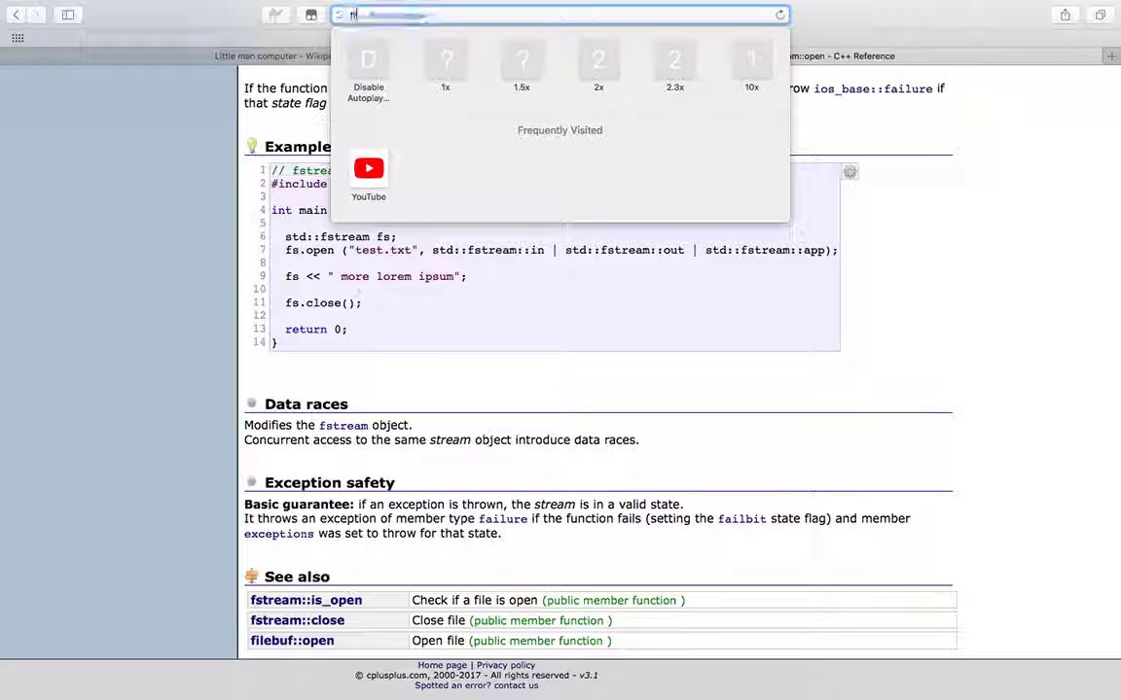
type("try finally c++")
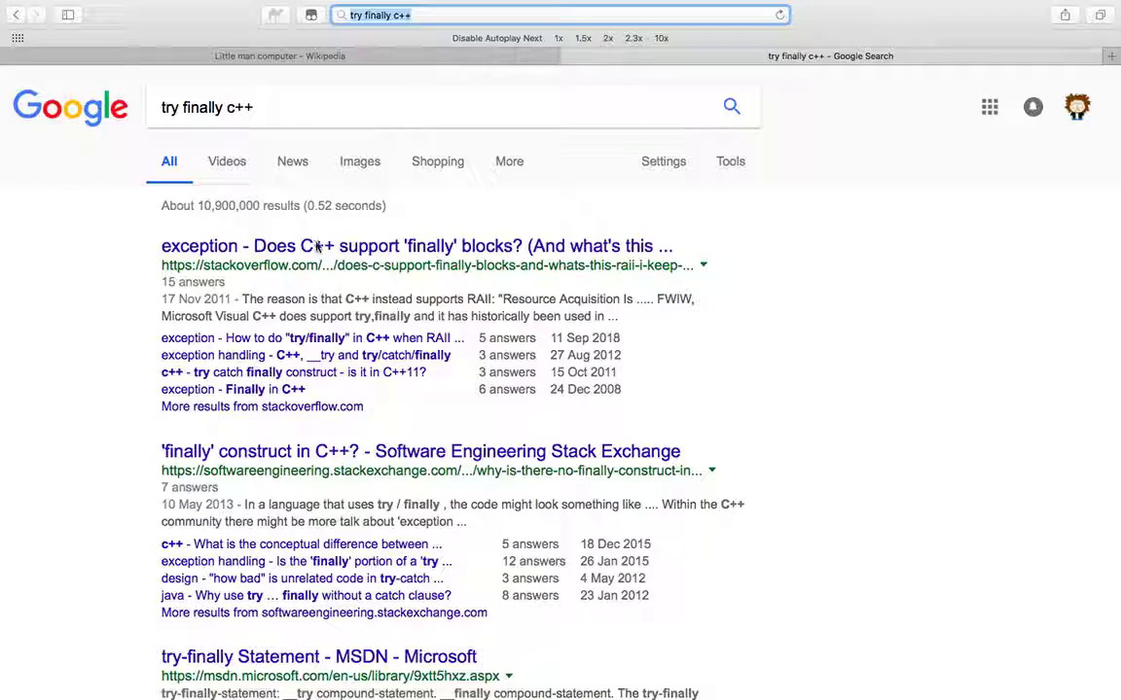
left_click(416, 245)
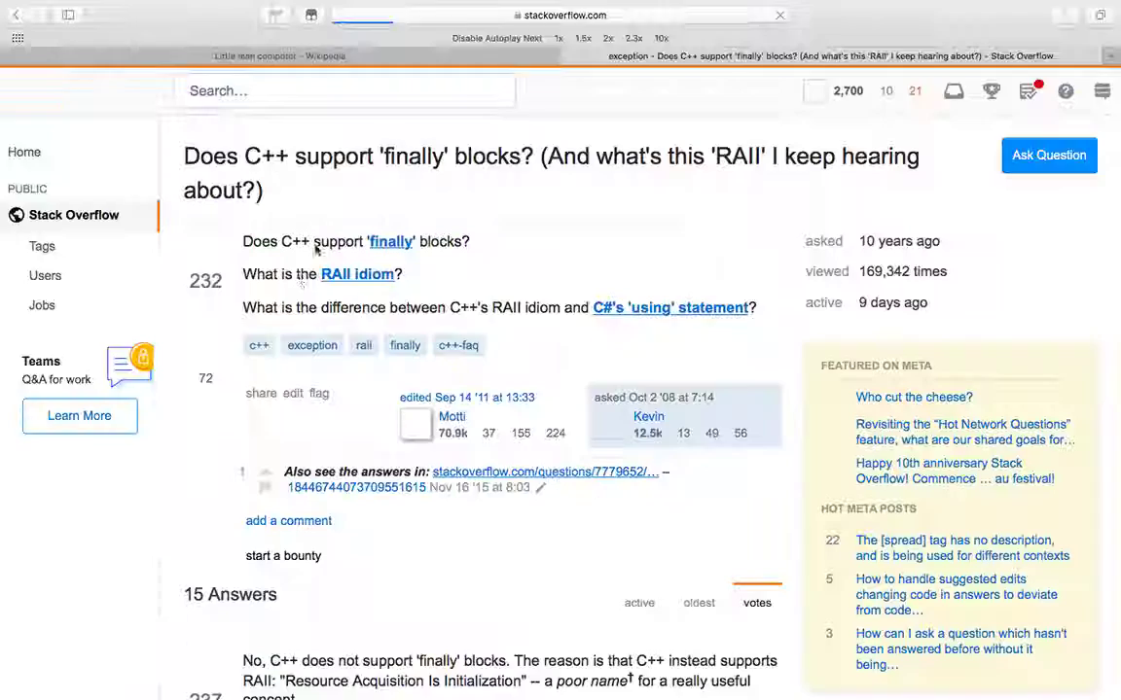
scroll("down", 3)
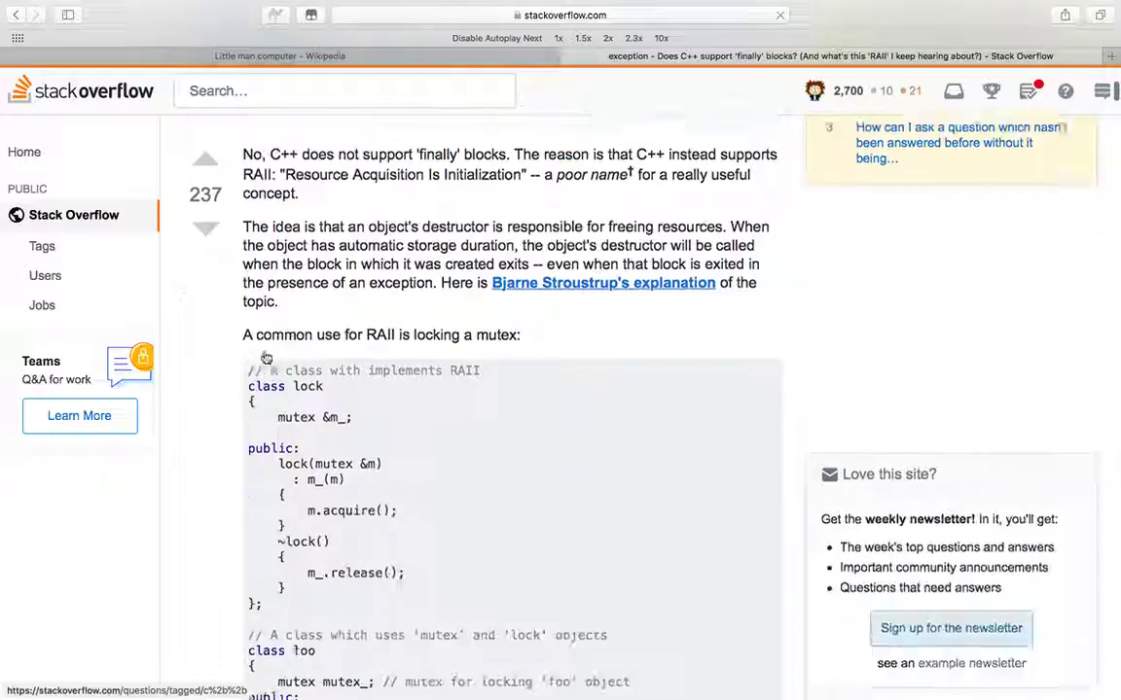
scroll("down", 3)
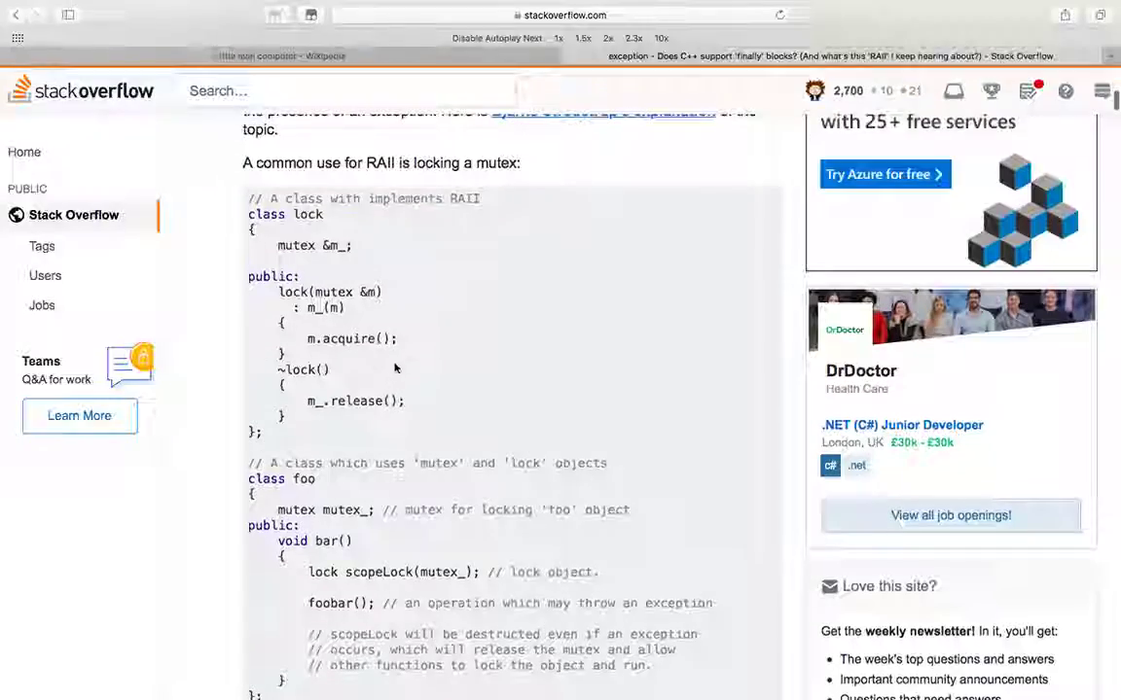
scroll("down", 3)
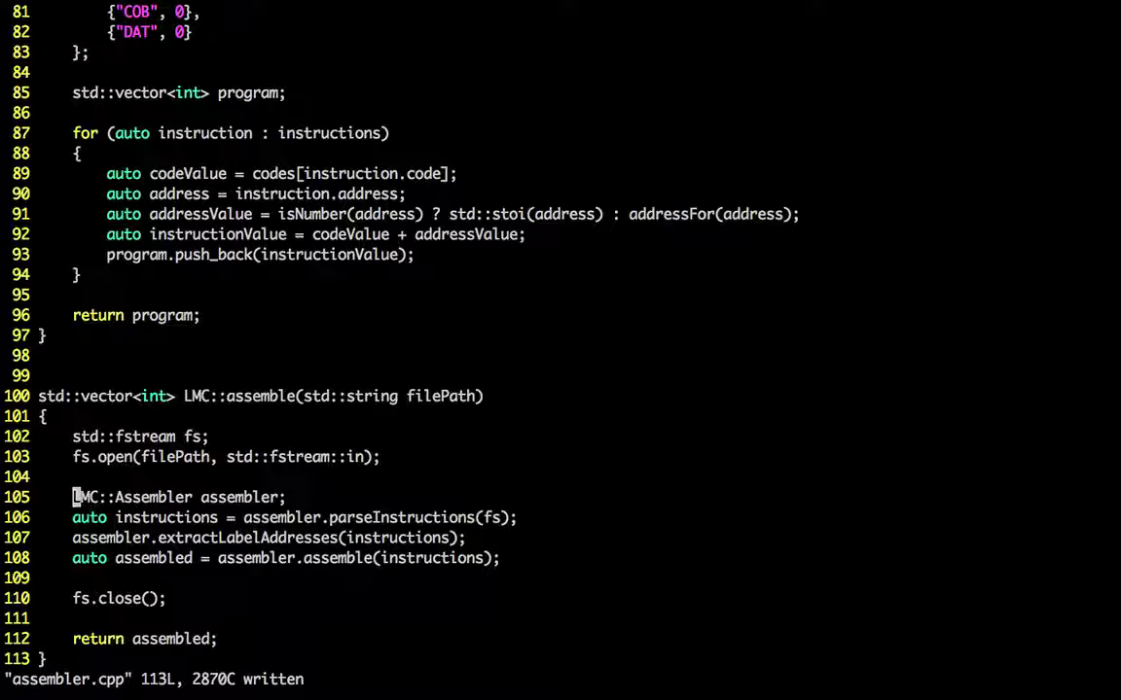
Step: Run :make test, see 77 tests with 0 failures, and return to the editor
type(":make test")
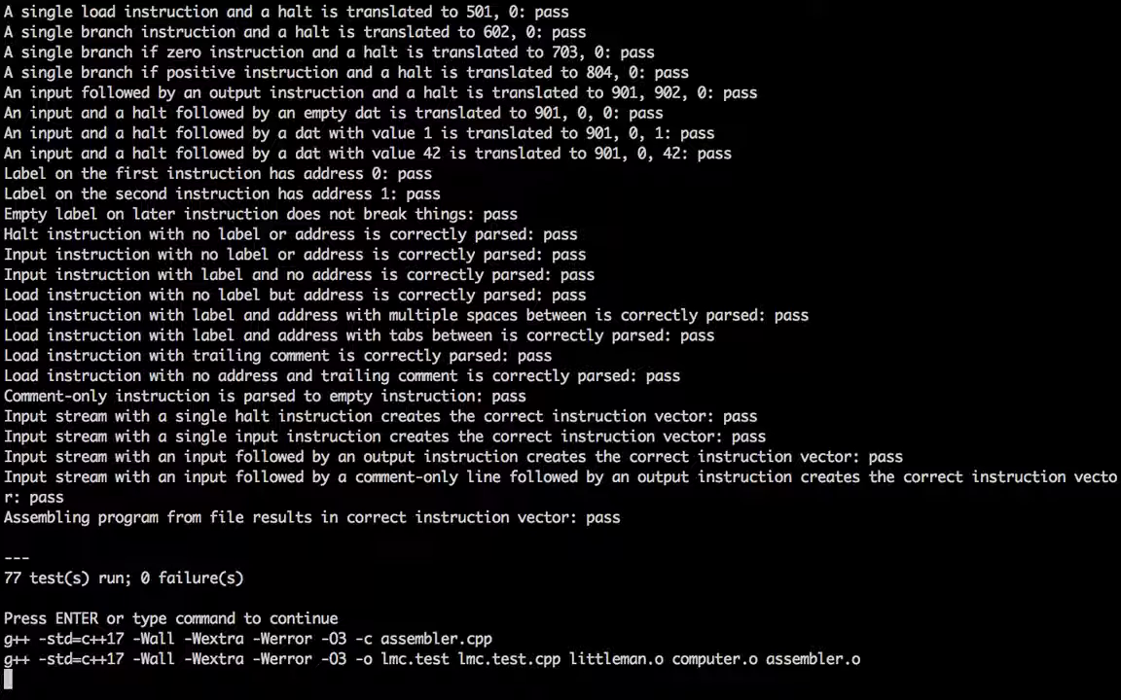
key("enter")
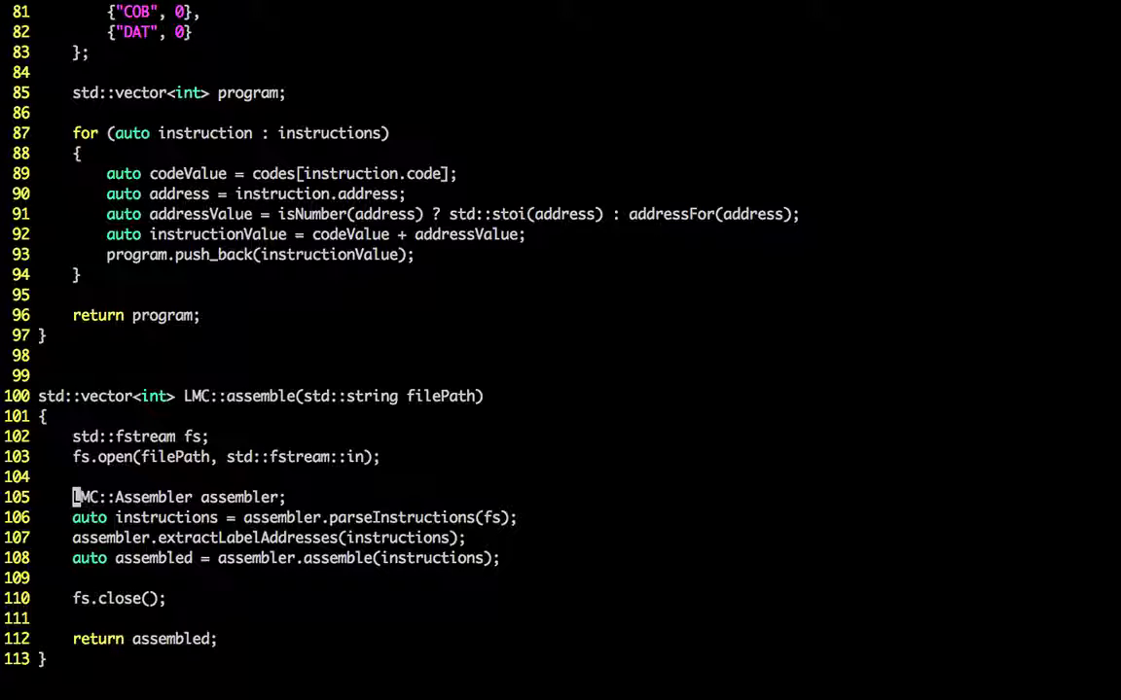
scroll("down", 3)
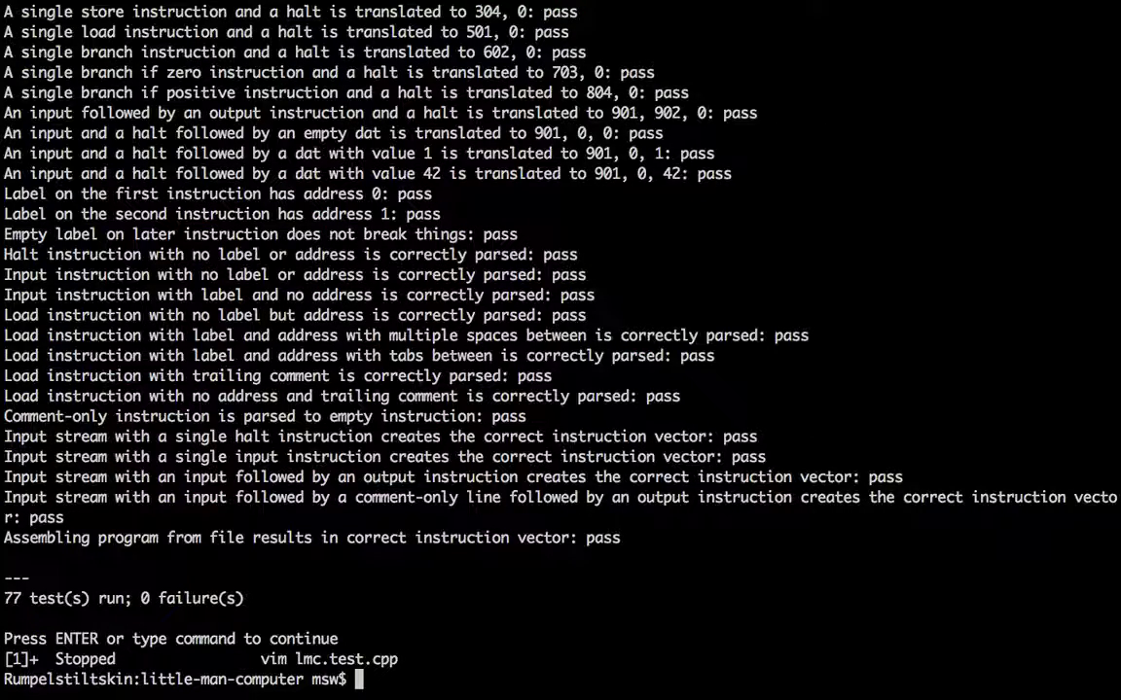
Step: Check git status, stage everything with git add ., and begin a commit message 'Assemble...'
type("git status")
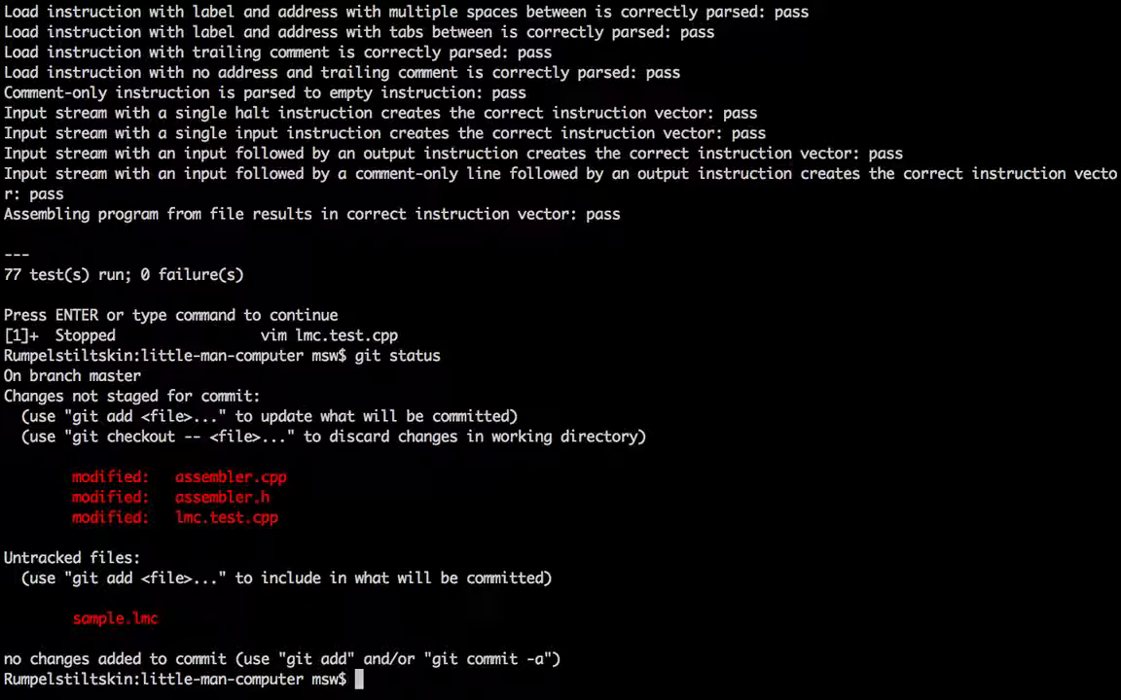
type("gu")
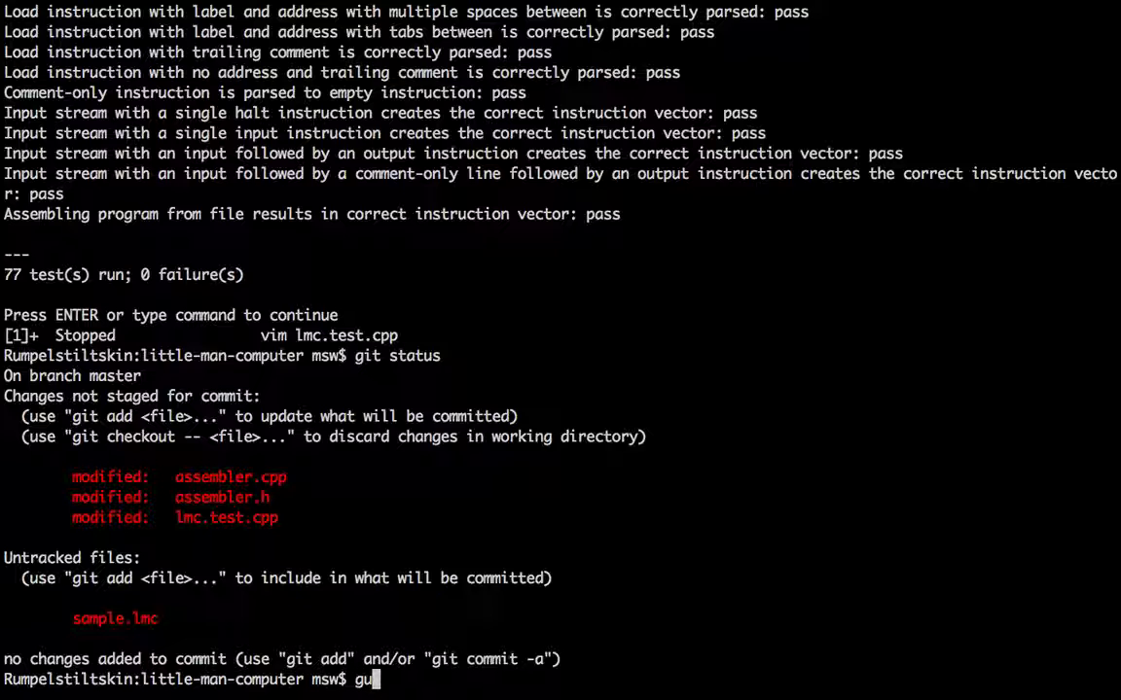
type("it add .")
type("git commit -am \"")
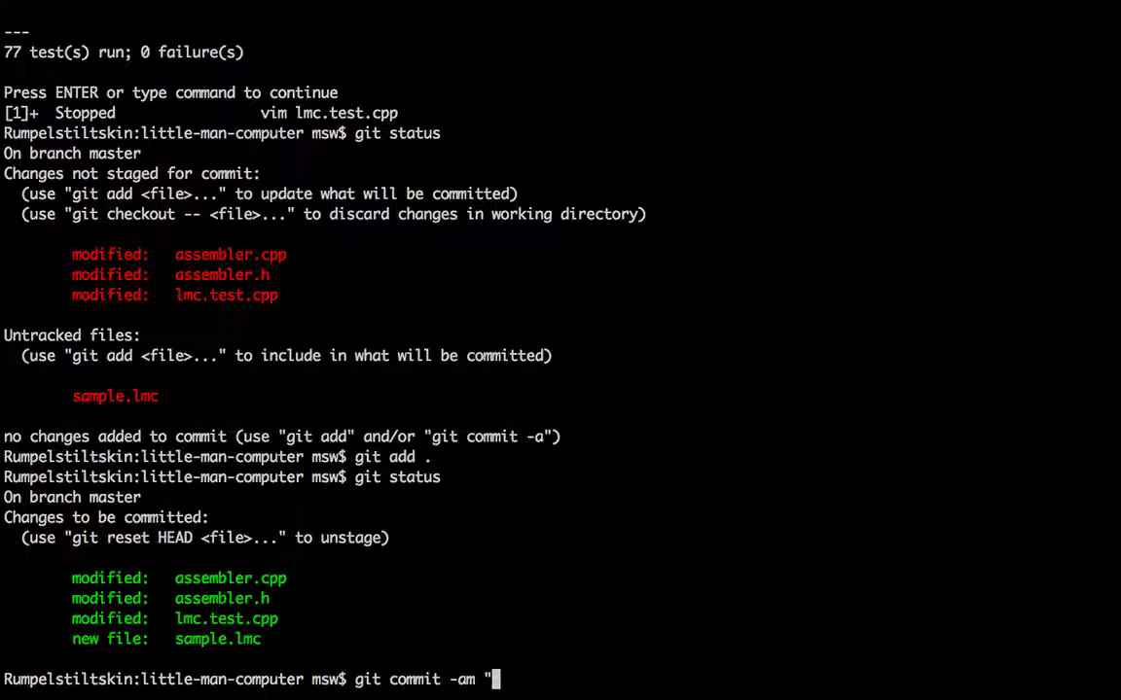
mouse_move(495, 679)
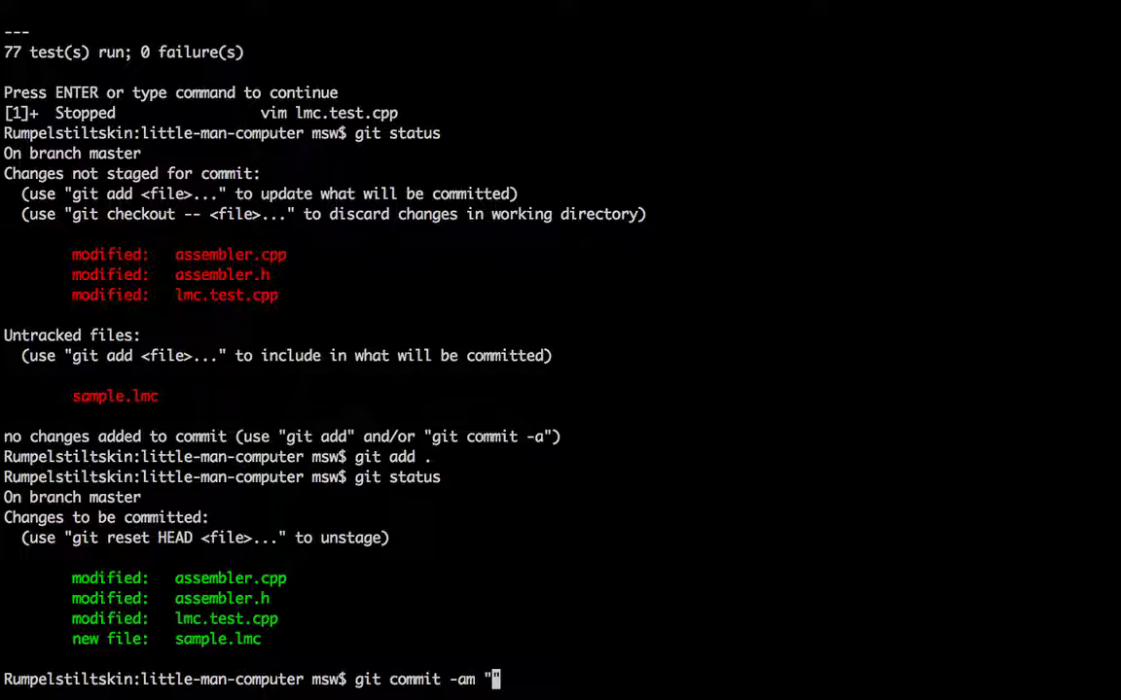
type("A")
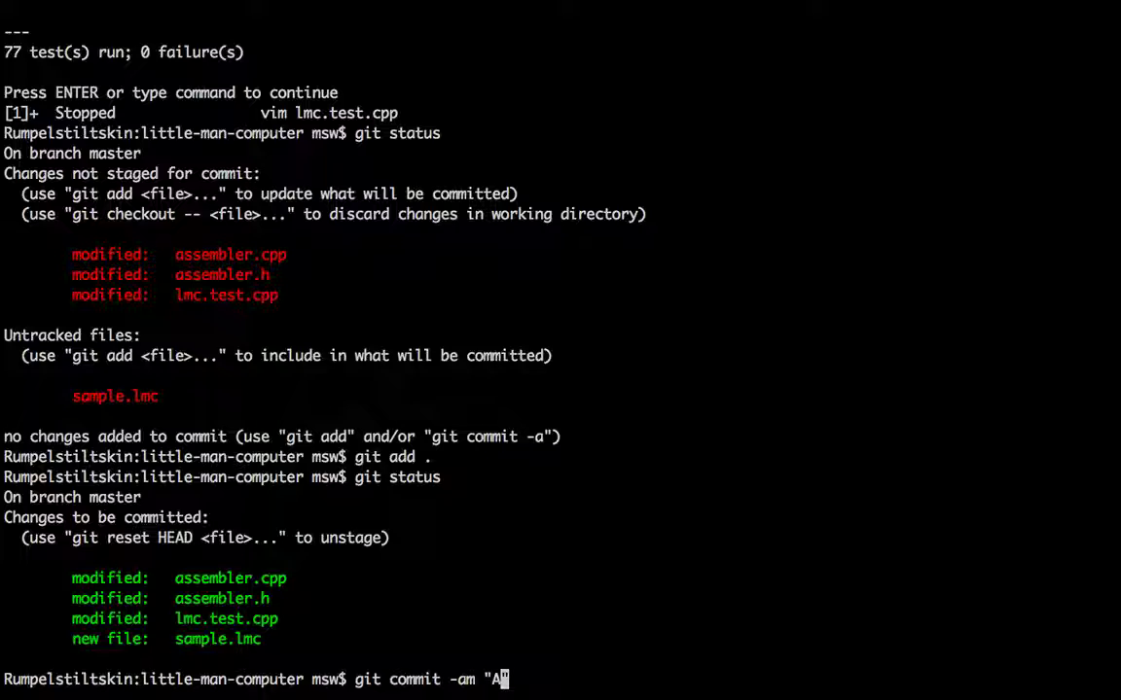
type("ssemble")
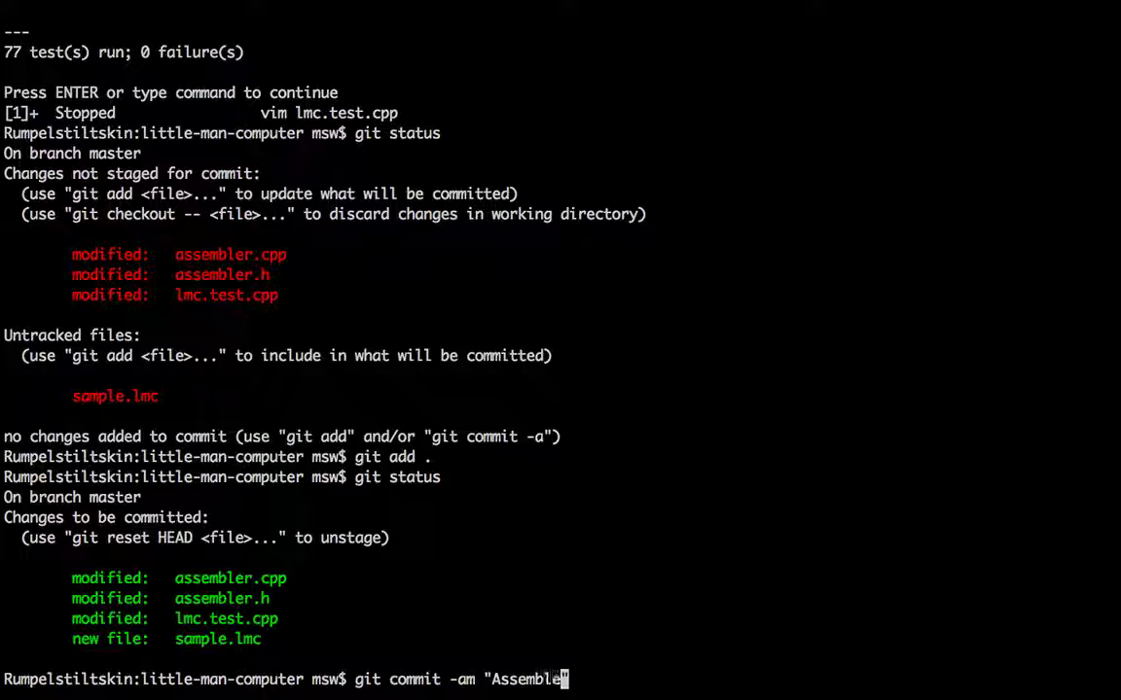